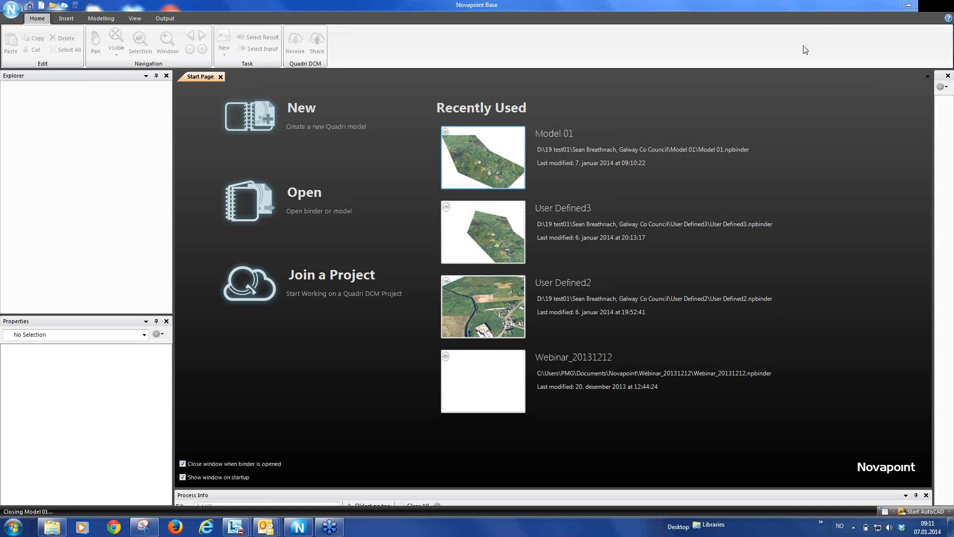
mouse_move(627, 129)
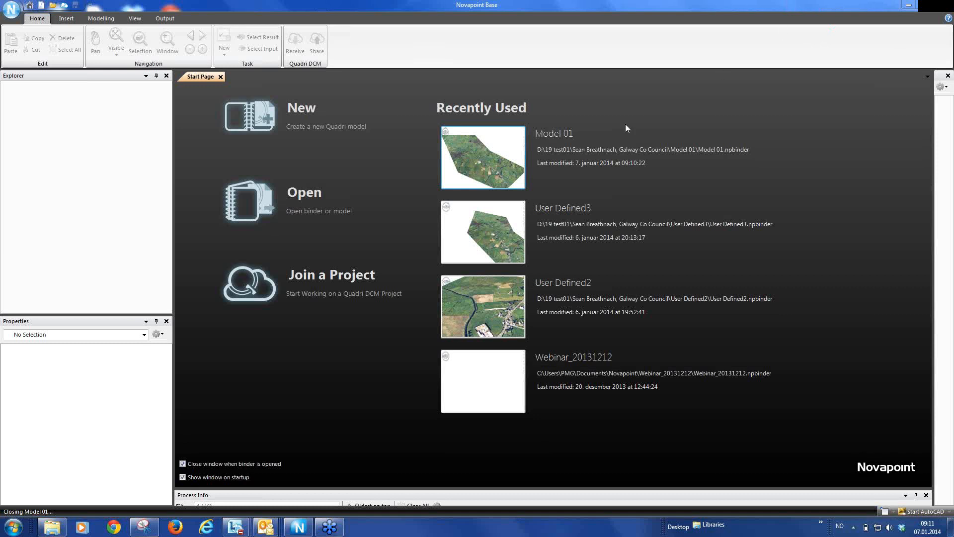
mouse_move(644, 140)
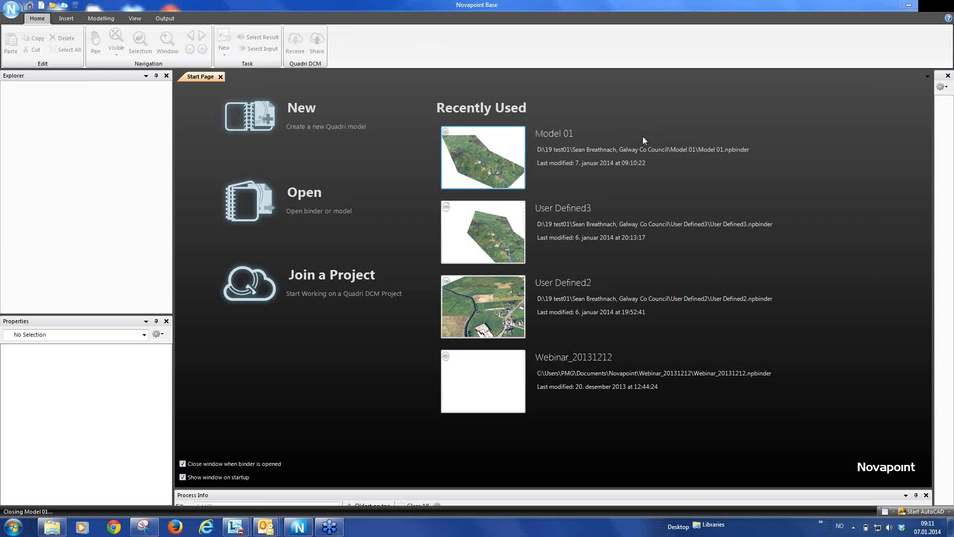
mouse_move(631, 139)
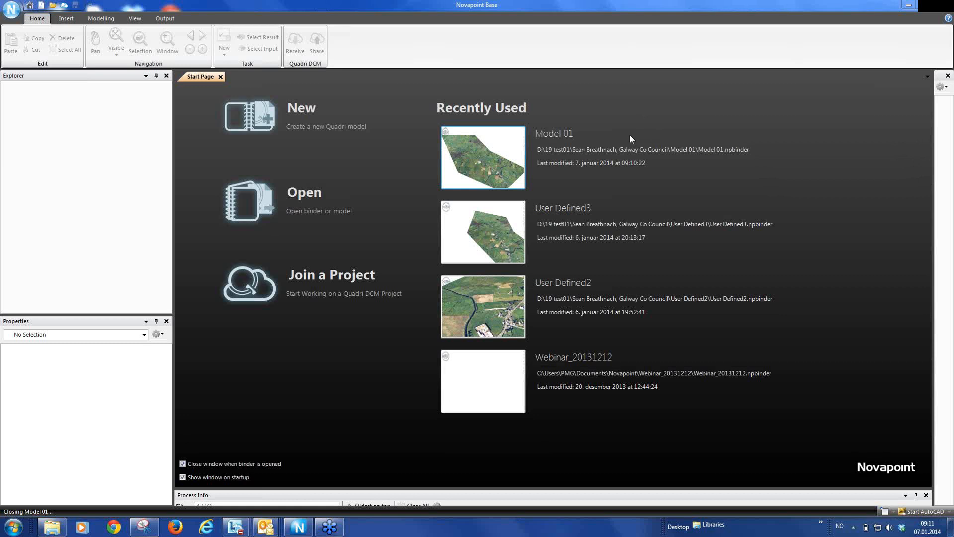
mouse_move(571, 144)
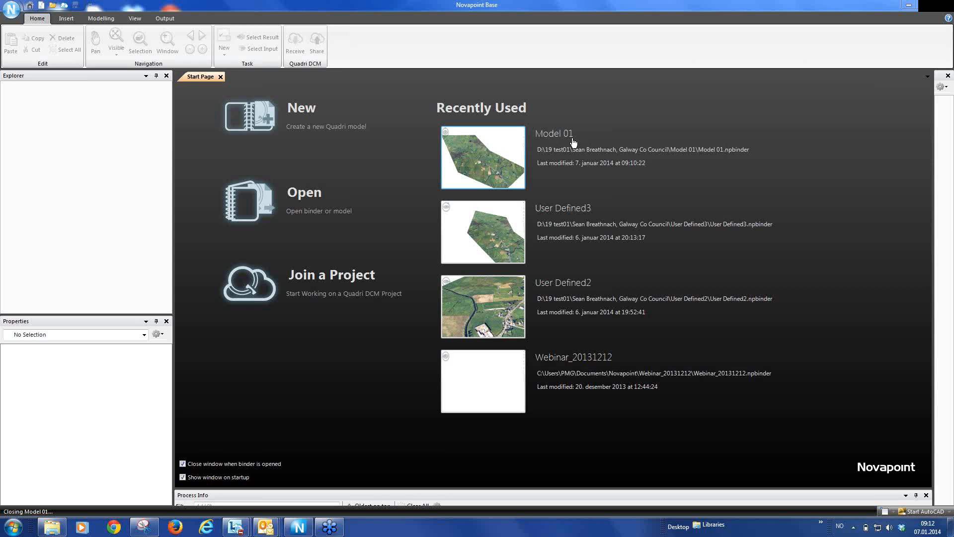
mouse_move(490, 207)
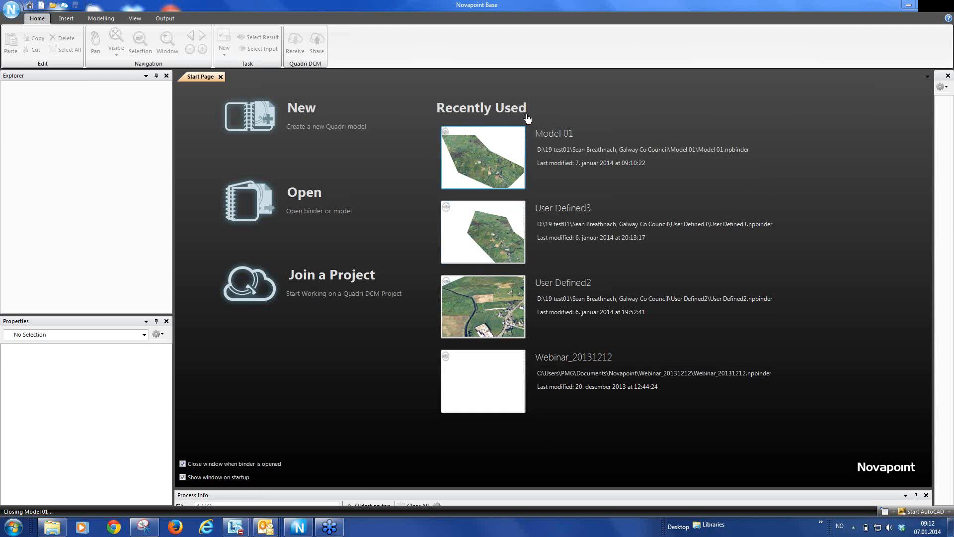
mouse_move(516, 121)
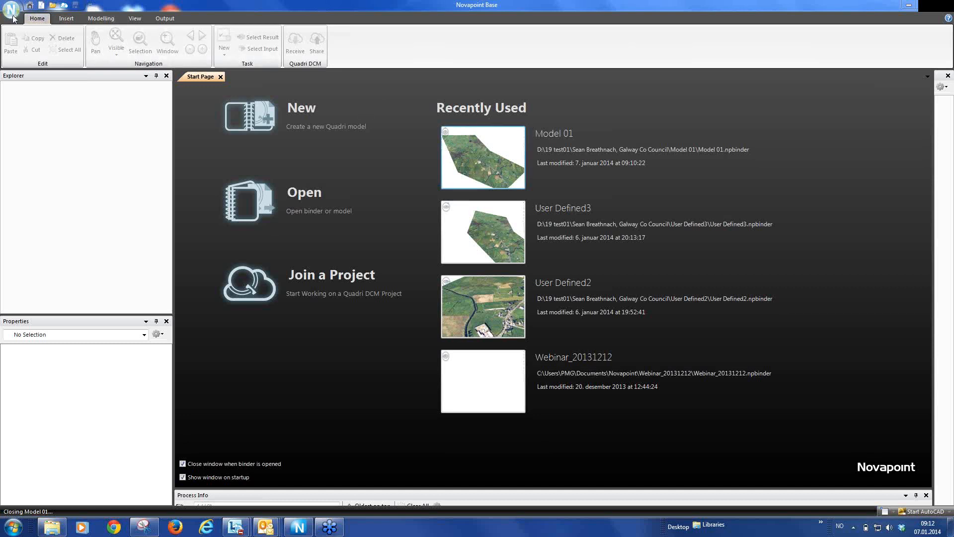
Step: Open the Model 01 binder from Recently Used and zoom in on the aerial-photo terrain
left_click(11, 9)
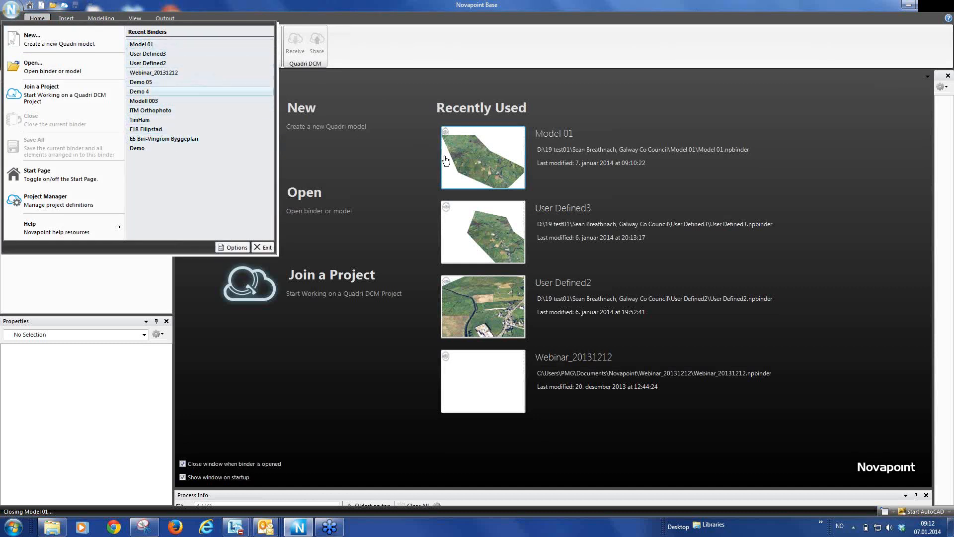
left_click(36, 11)
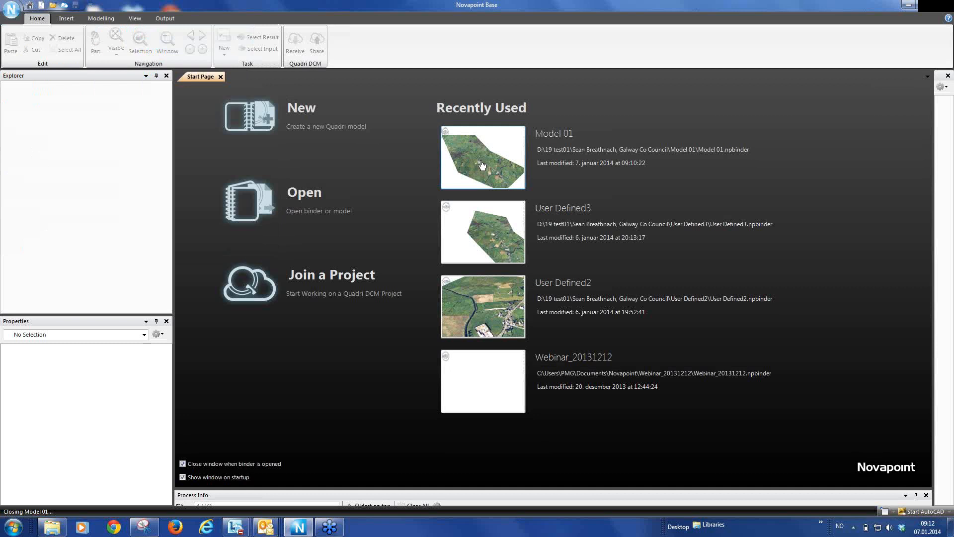
double_click(482, 157)
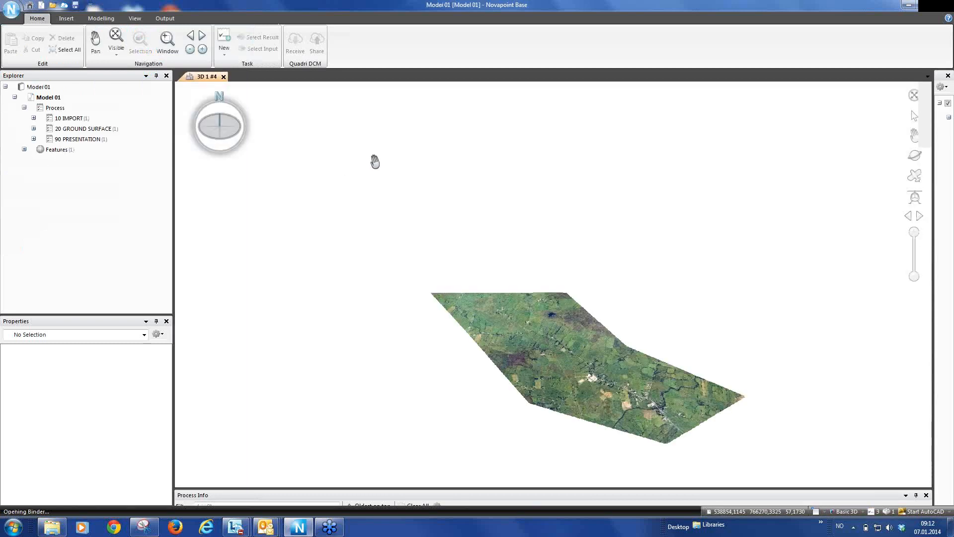
left_click_drag(375, 161, 559, 339)
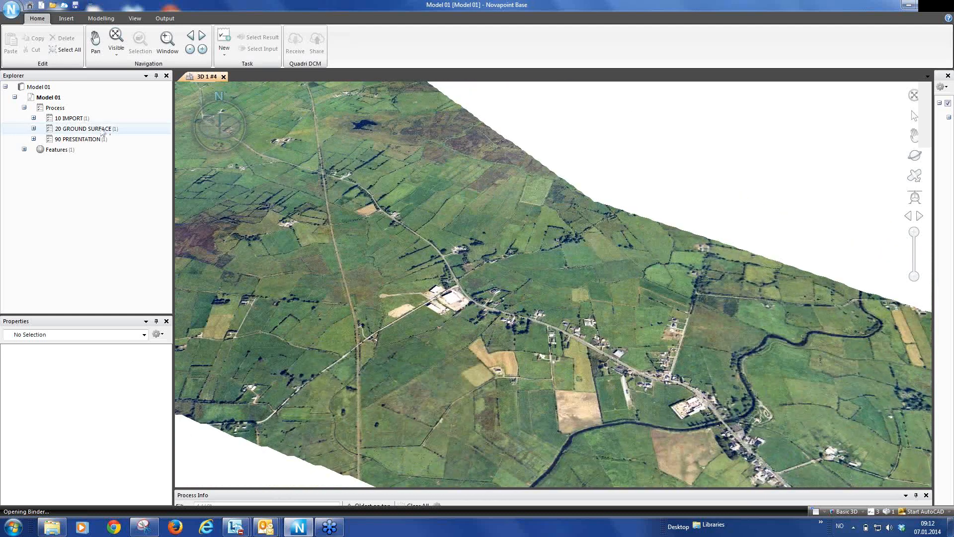
Step: Expand the 10 IMPORT, 20 GROUND SURFACE and 90 PRESENTATION tasks in Explorer
left_click(34, 119)
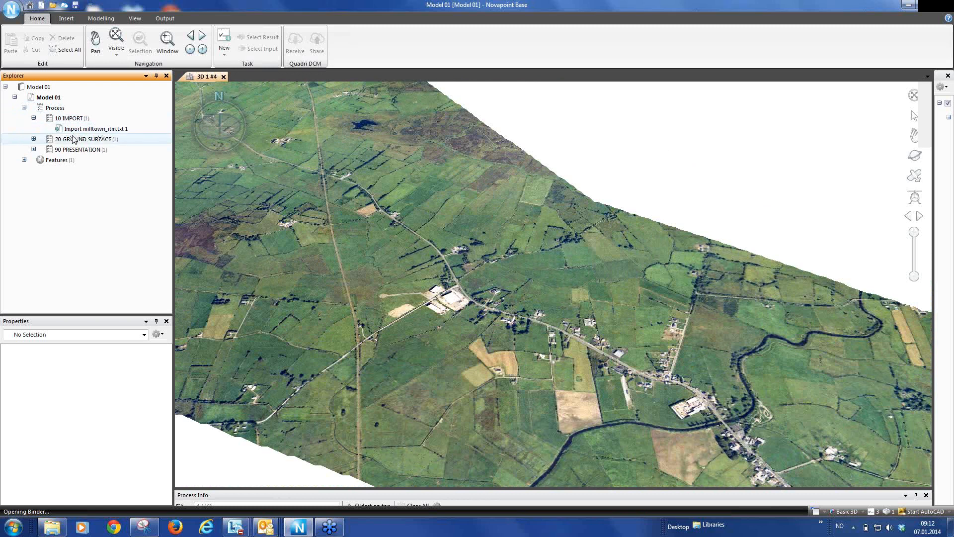
left_click(34, 139)
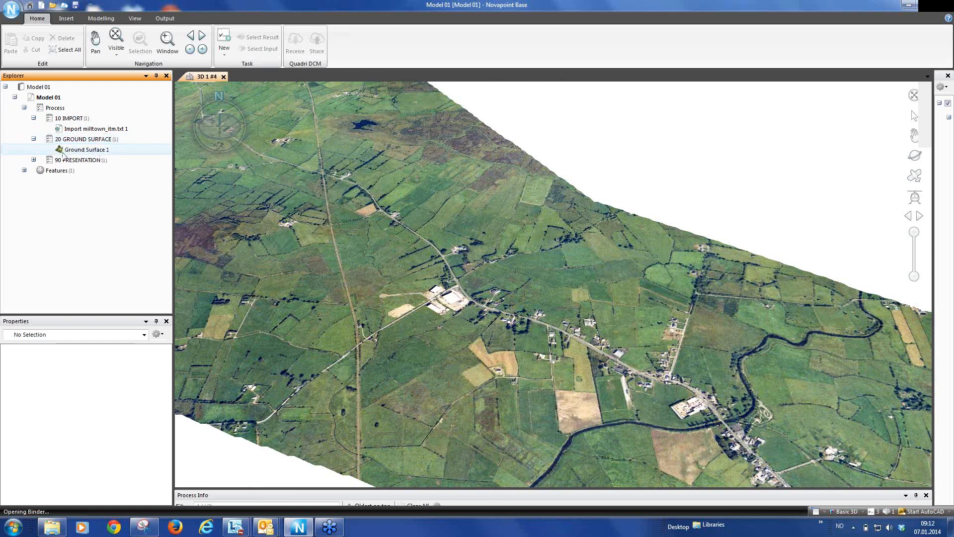
left_click(34, 159)
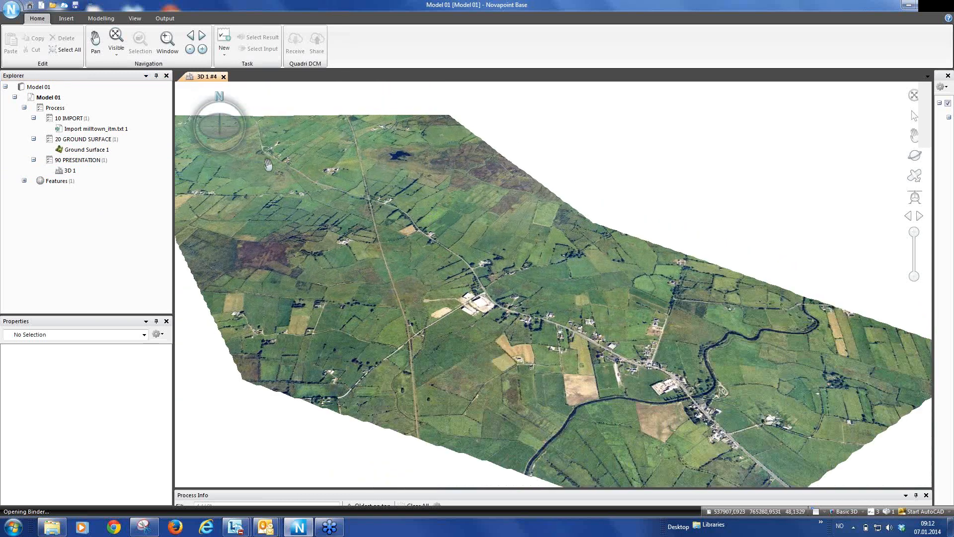
mouse_move(365, 196)
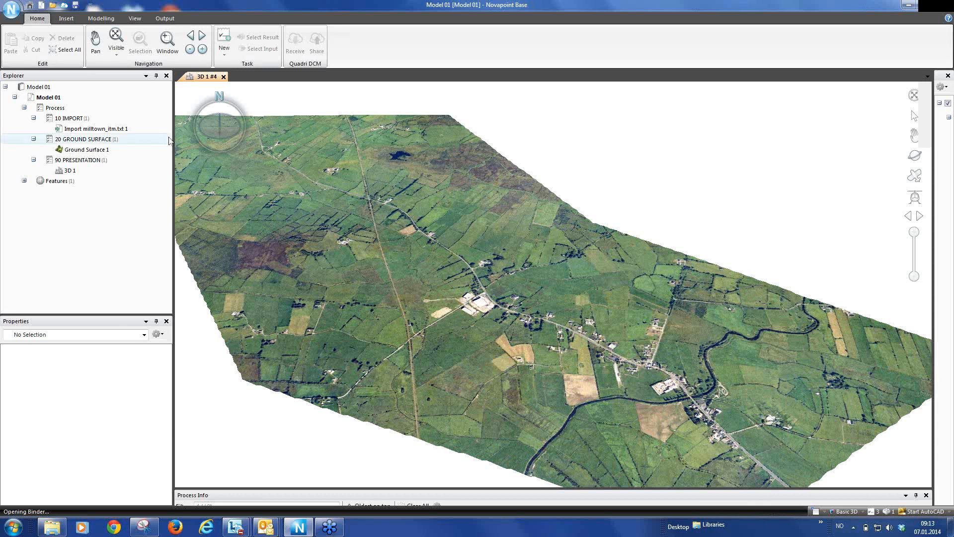
left_click(70, 118)
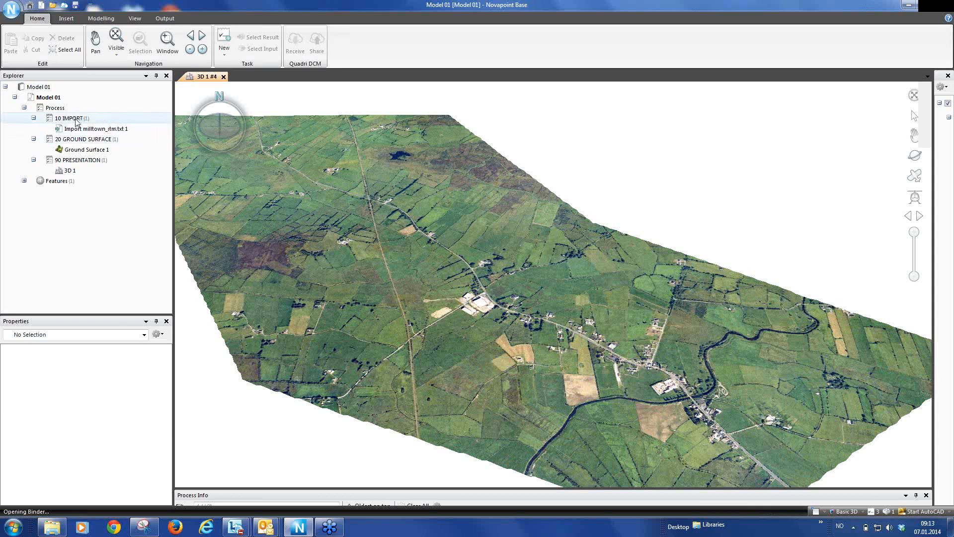
Step: Start Import Files under 10 IMPORT and choose the osmap itm drawing in the OS Maps ITM folder
left_click(69, 118)
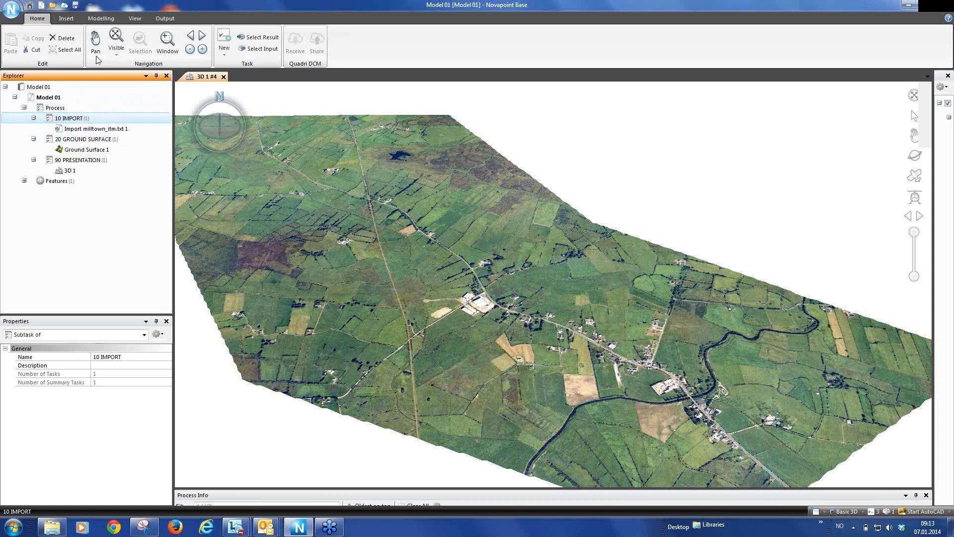
left_click(66, 18)
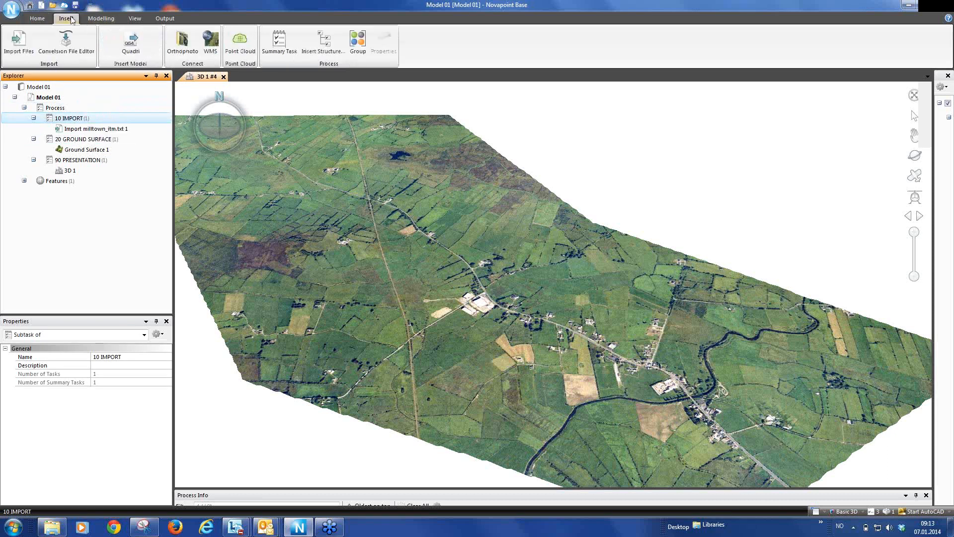
left_click(96, 128)
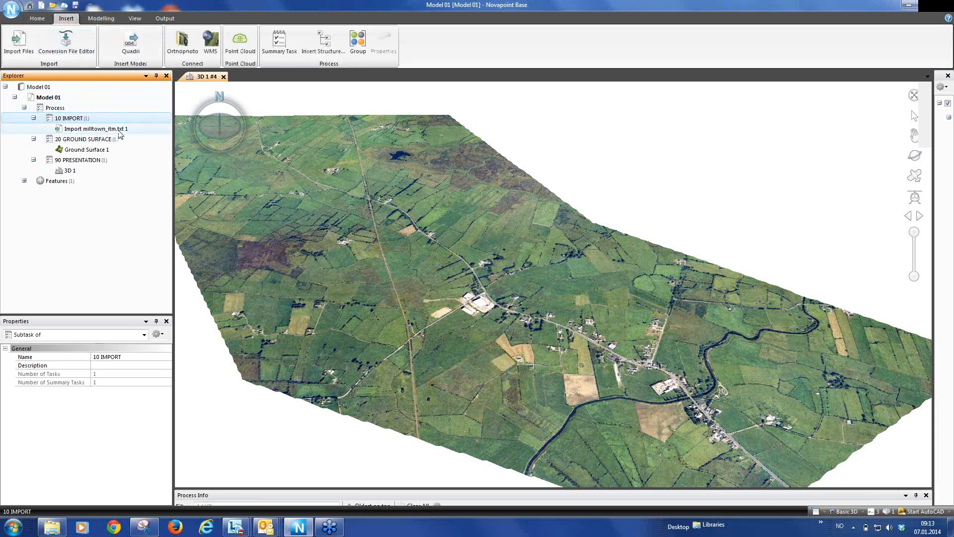
left_click(18, 44)
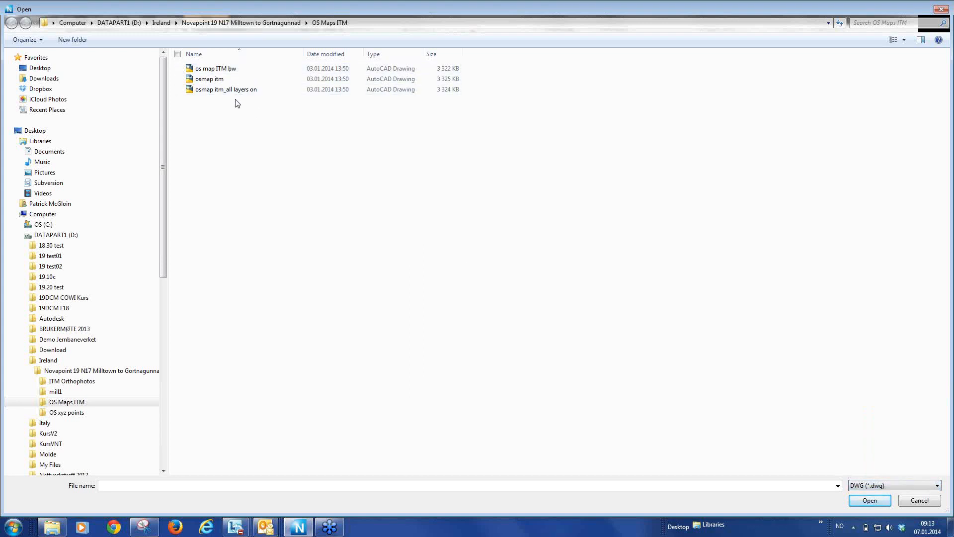
left_click(209, 80)
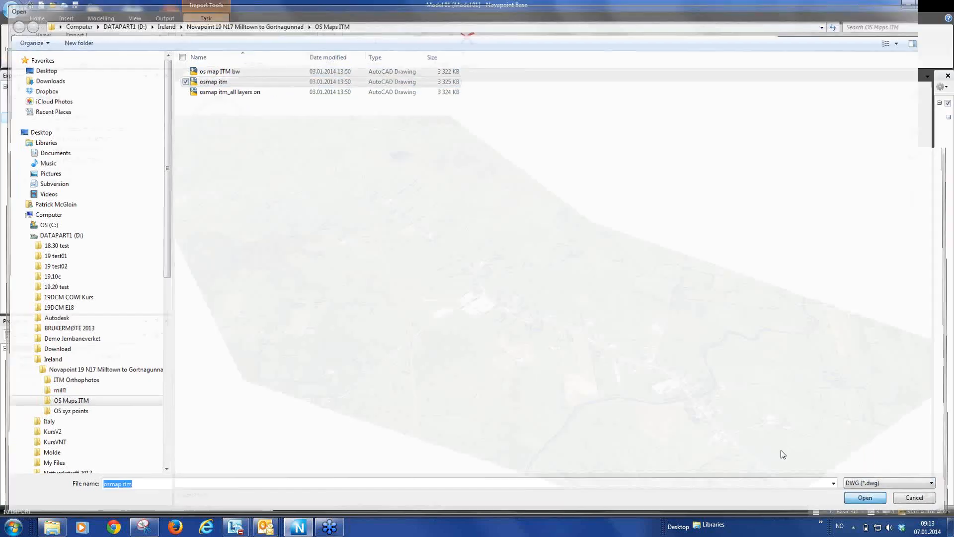
Step: Load the osmap itm drawing, bringing up the CRS Validation warning
left_click(864, 497)
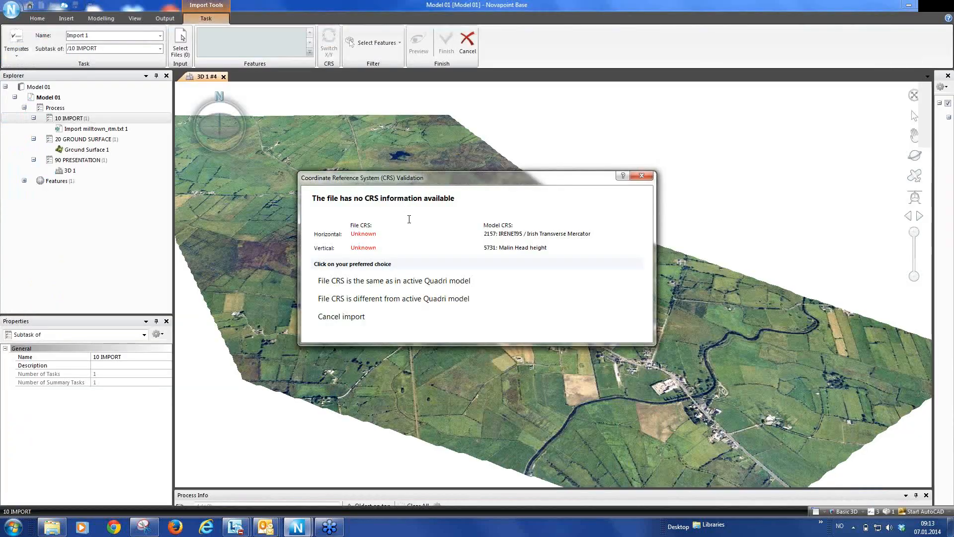
mouse_move(393, 280)
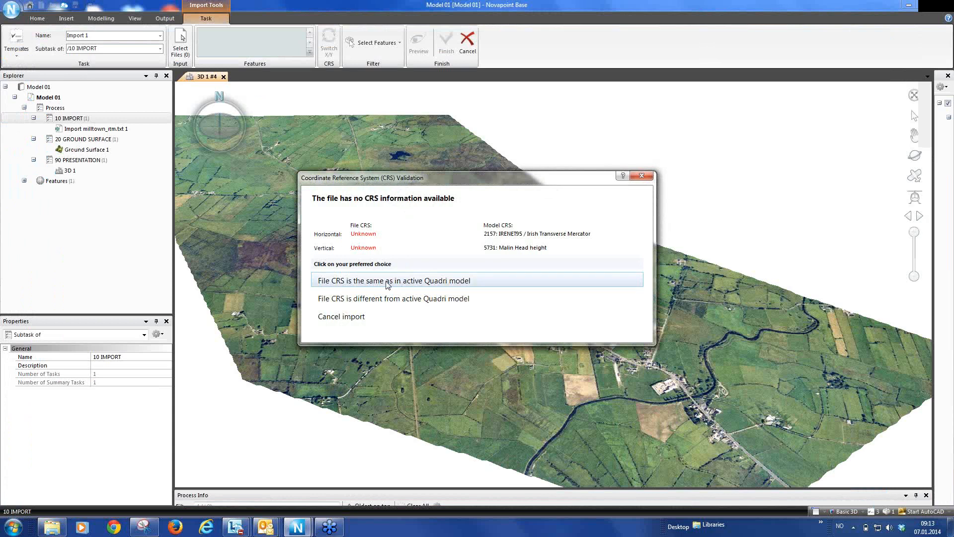
mouse_move(376, 286)
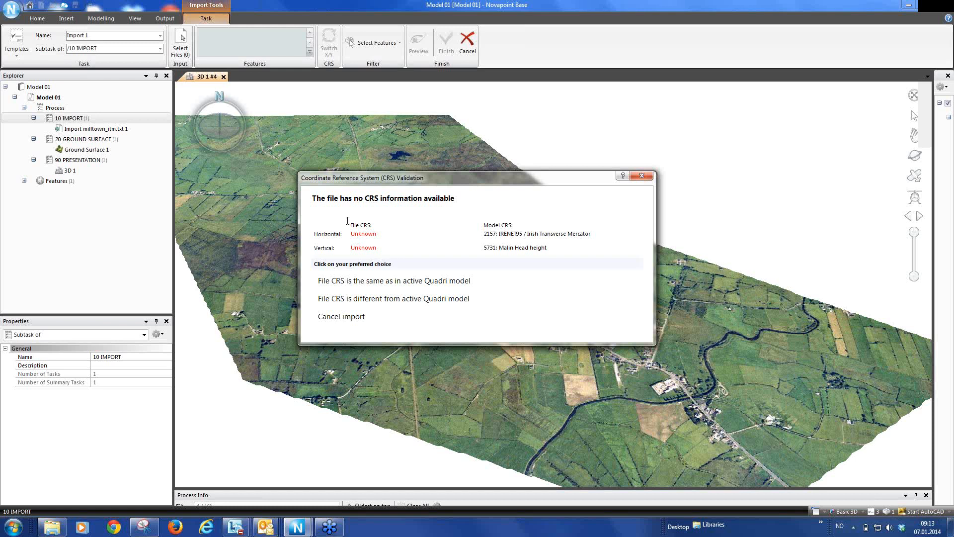
mouse_move(525, 233)
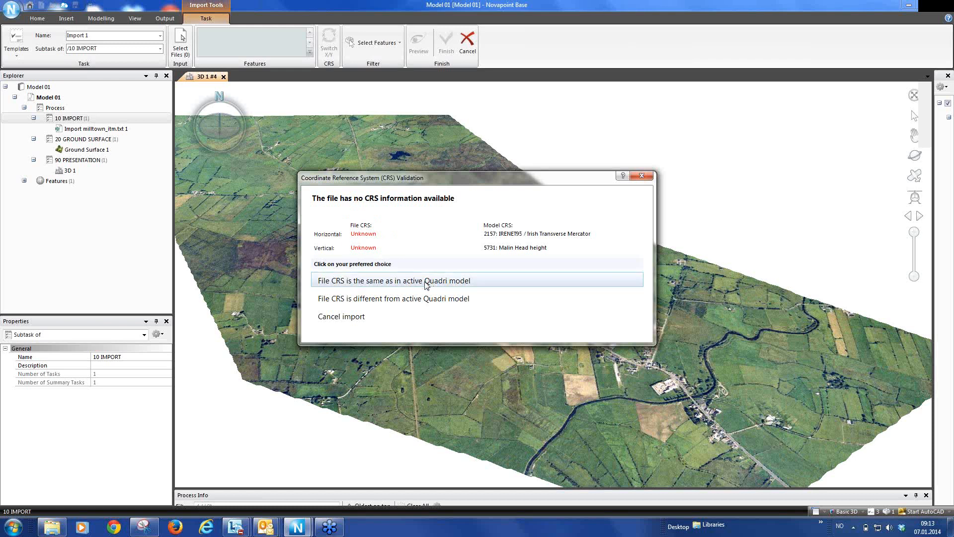
Step: Accept the model's coordinate system and confirm DWG Reader Settings with Explode blocks = Yes
left_click(393, 280)
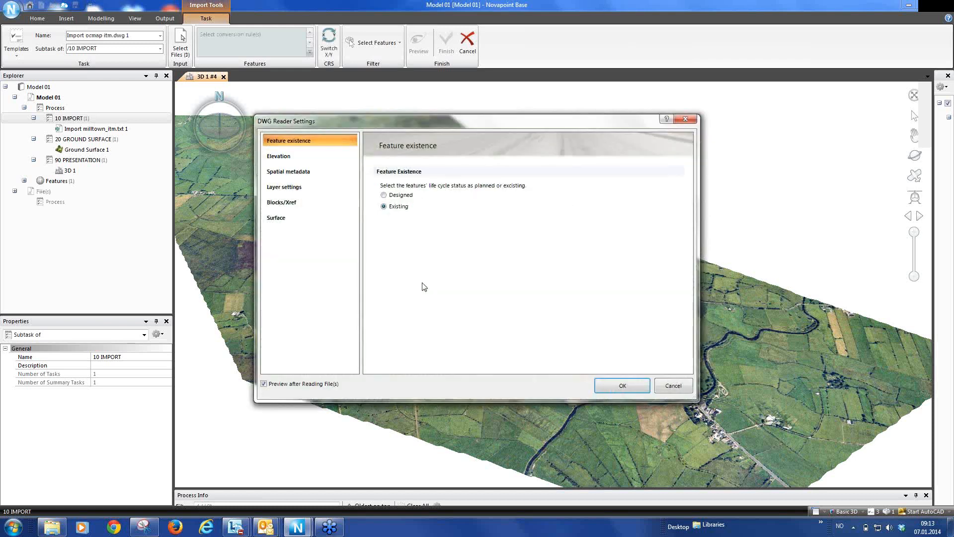
mouse_move(421, 282)
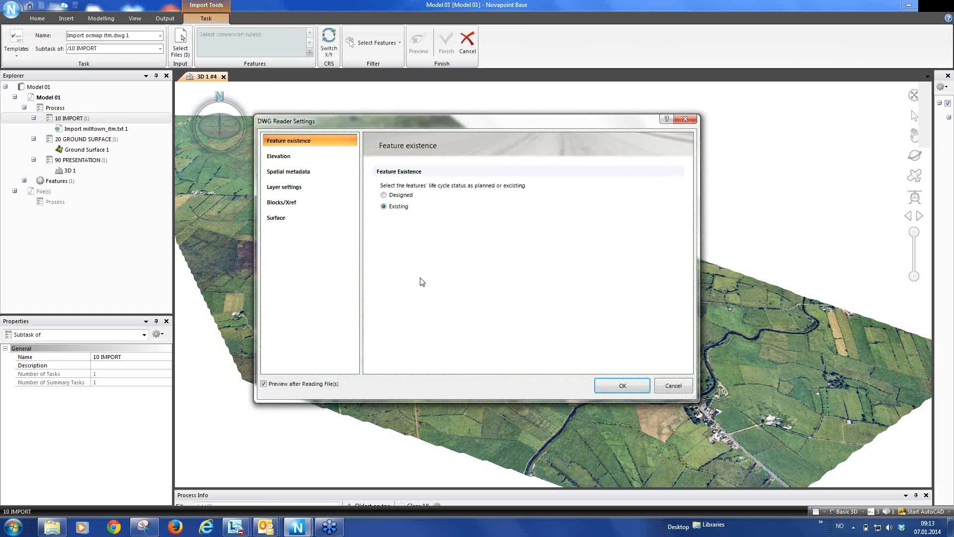
mouse_move(423, 281)
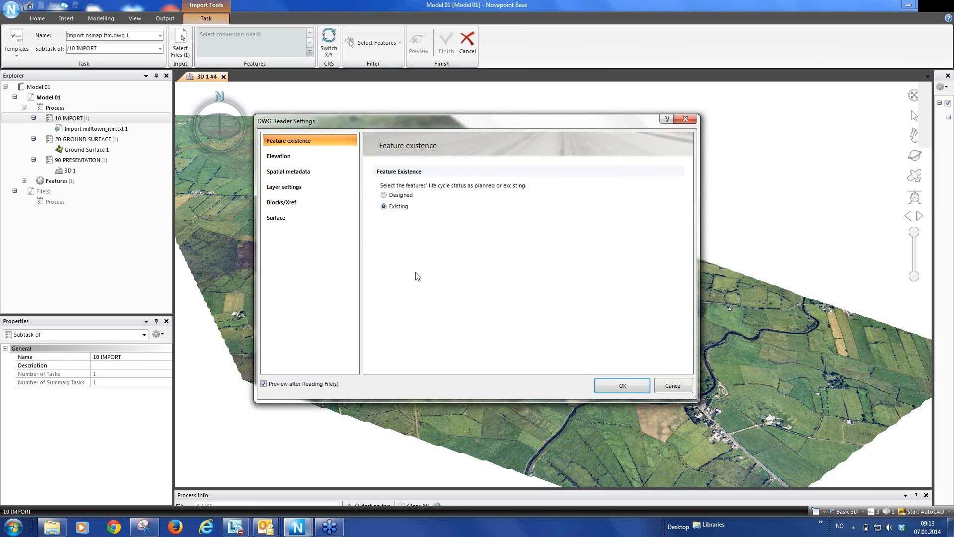
mouse_move(410, 270)
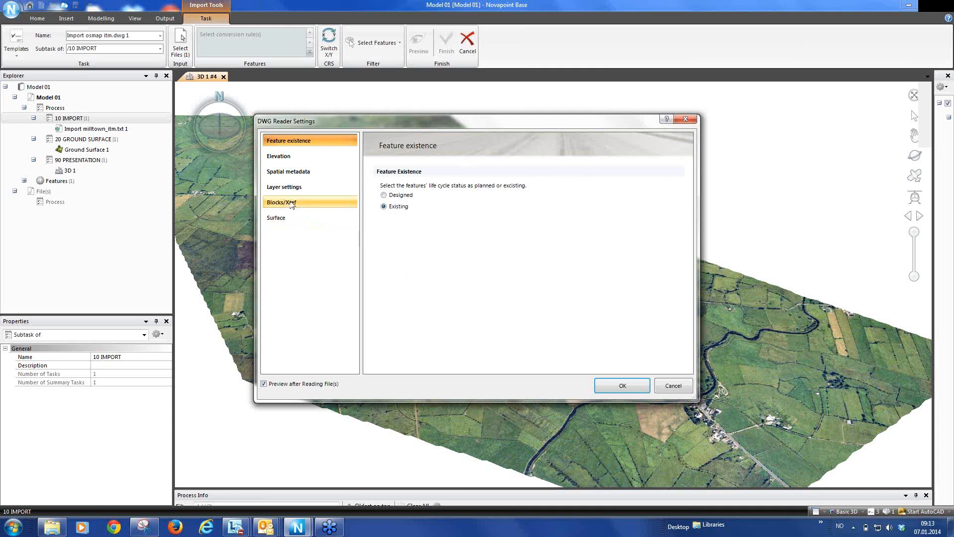
left_click(281, 202)
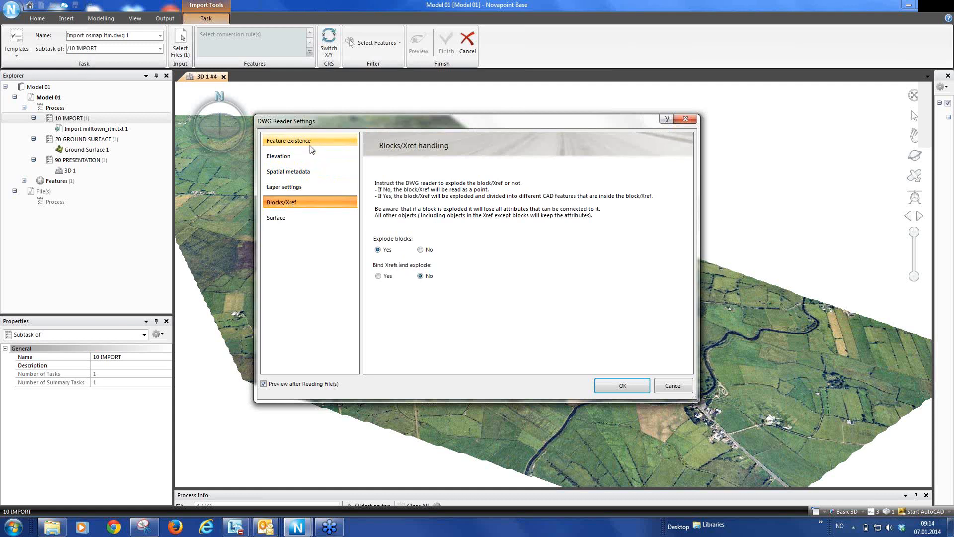
left_click(289, 140)
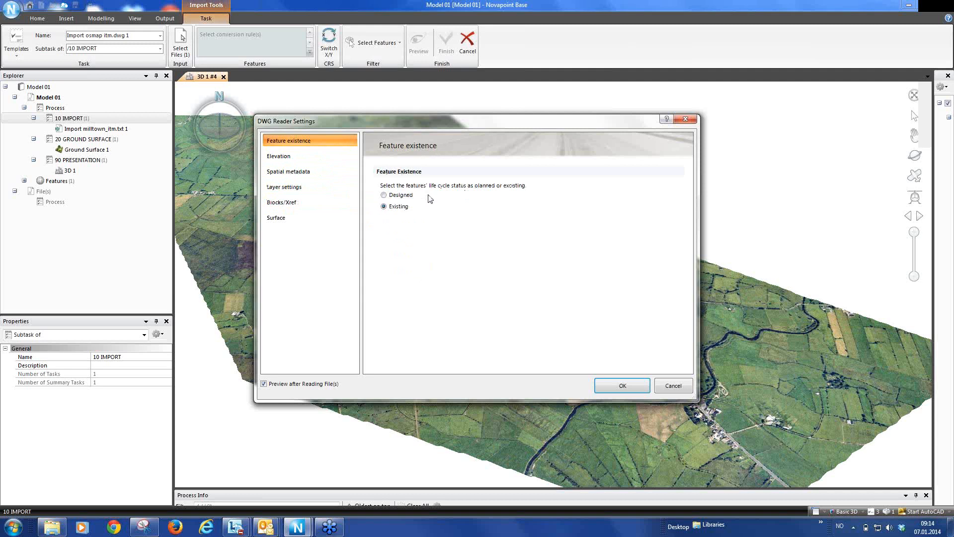
mouse_move(381, 215)
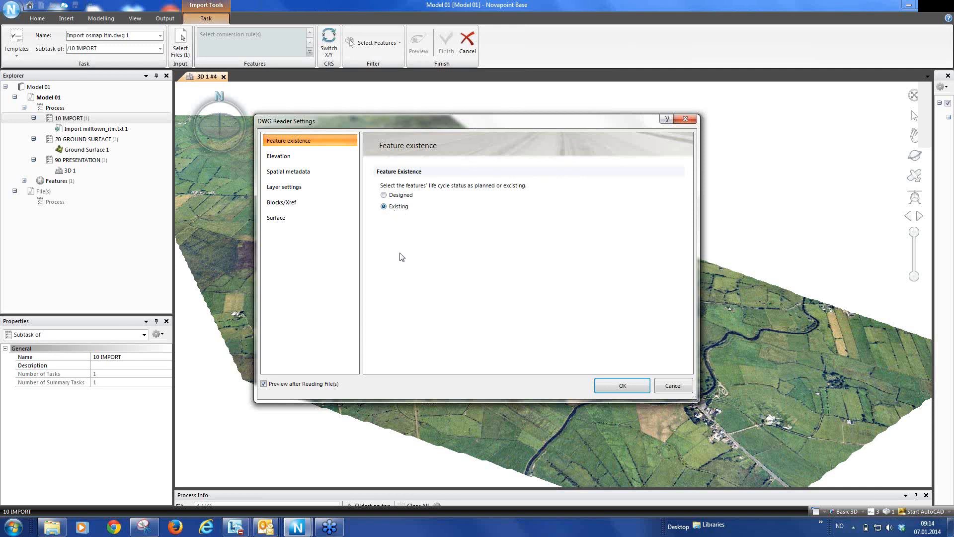
left_click(283, 202)
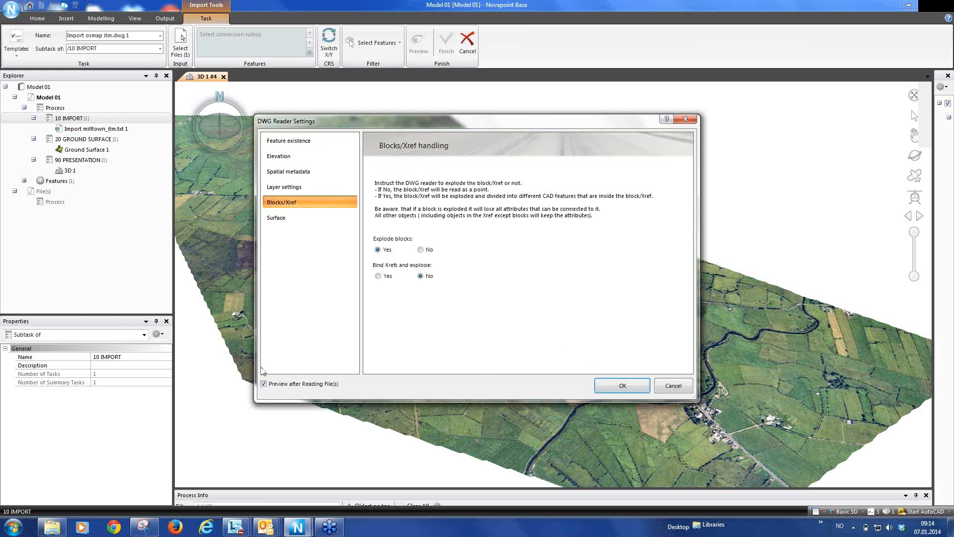
left_click(621, 385)
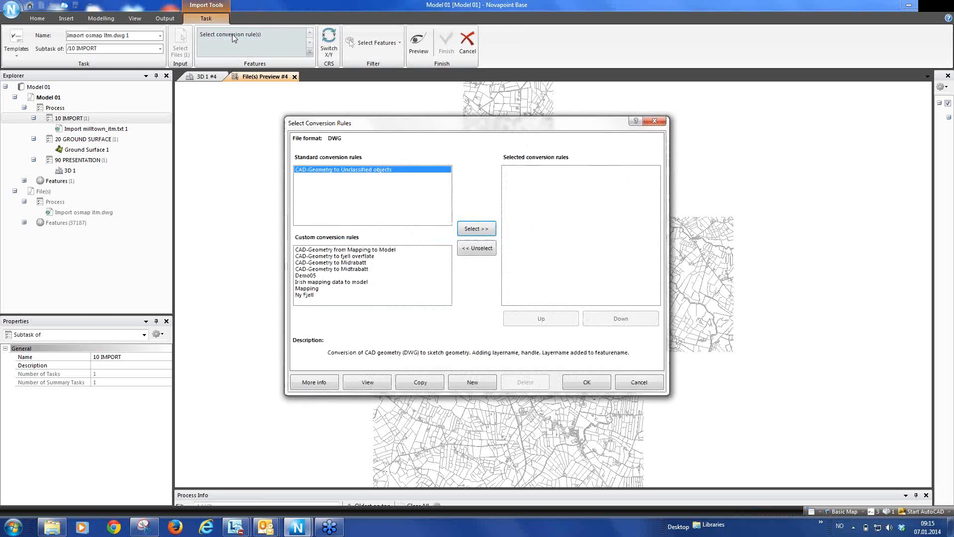
mouse_move(306, 178)
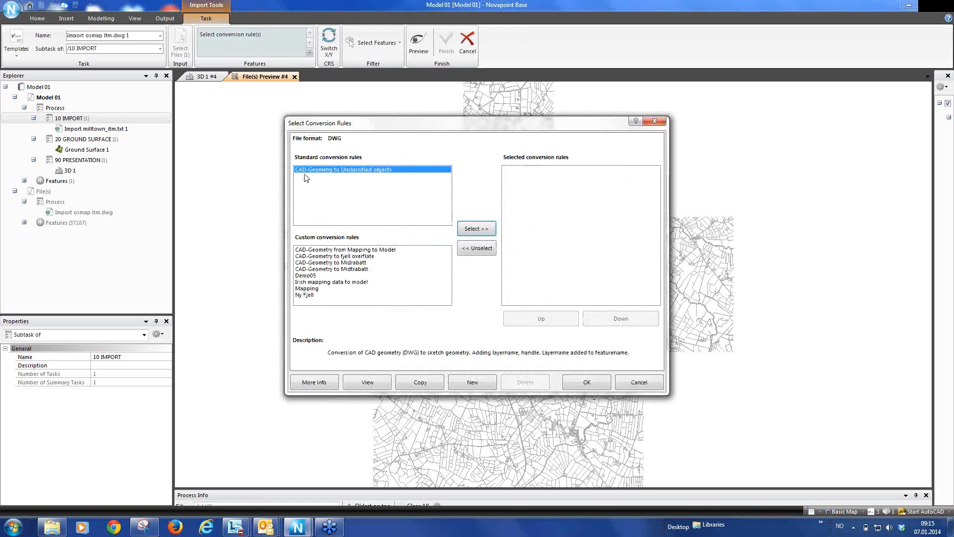
mouse_move(377, 178)
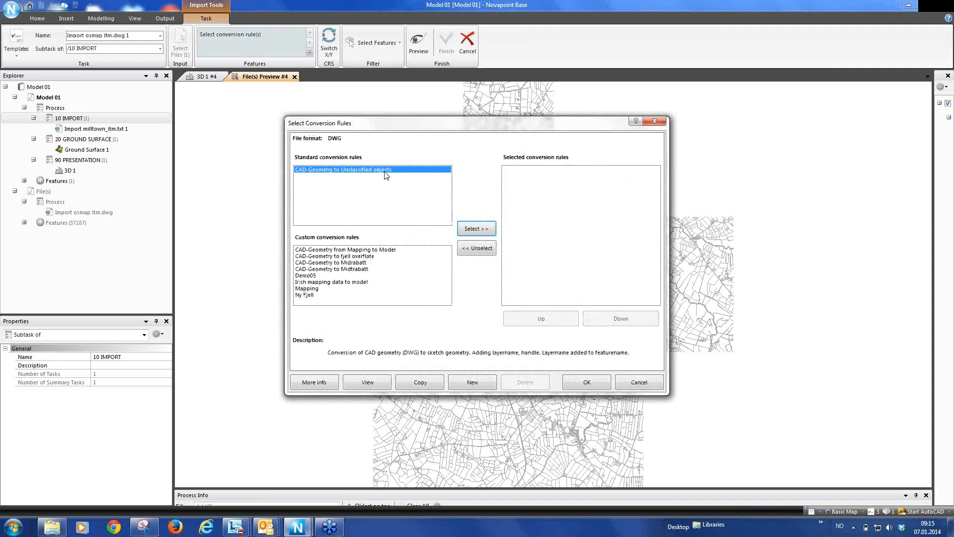
mouse_move(440, 303)
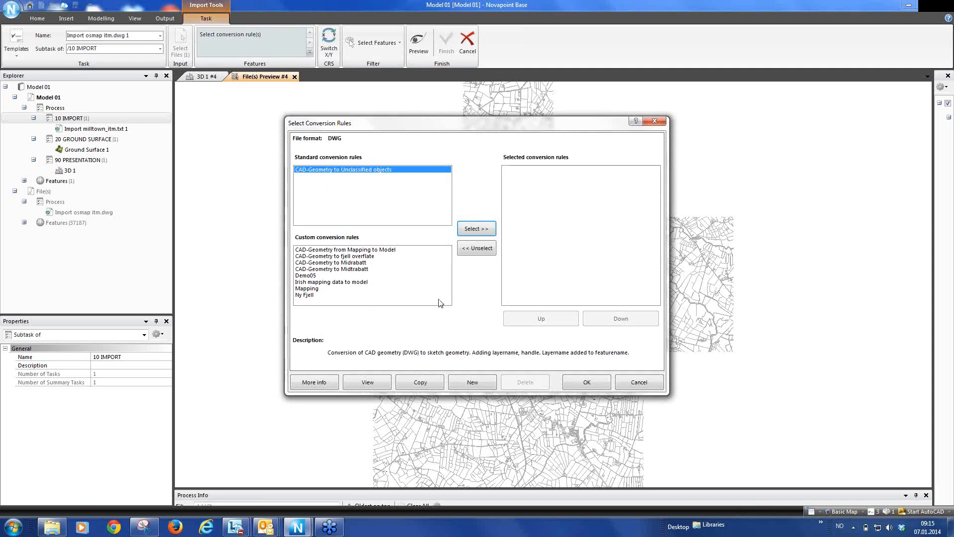
mouse_move(396, 185)
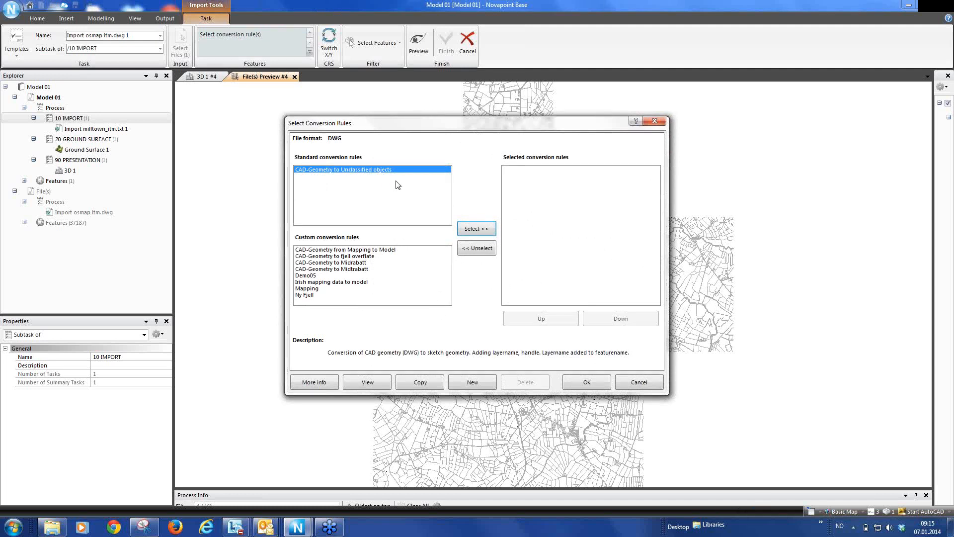
mouse_move(478, 441)
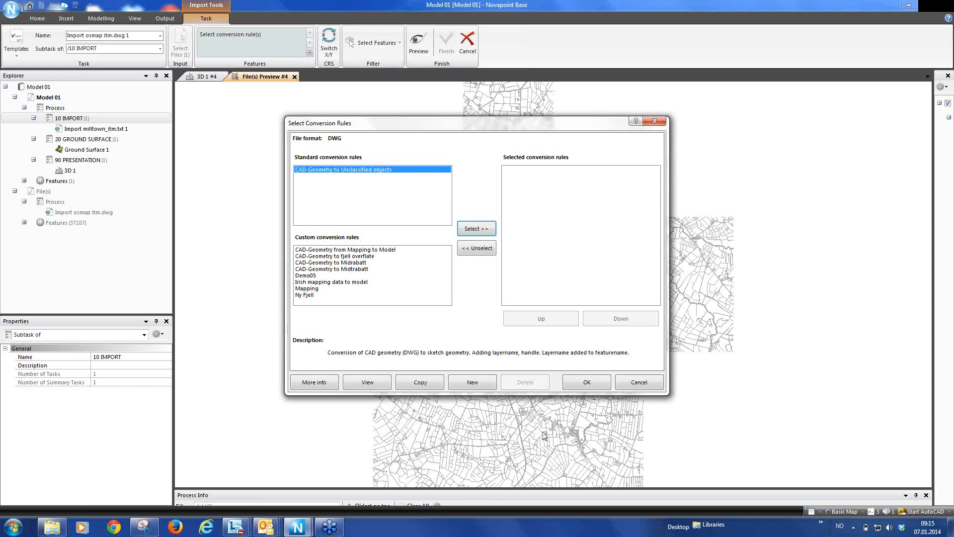
mouse_move(593, 441)
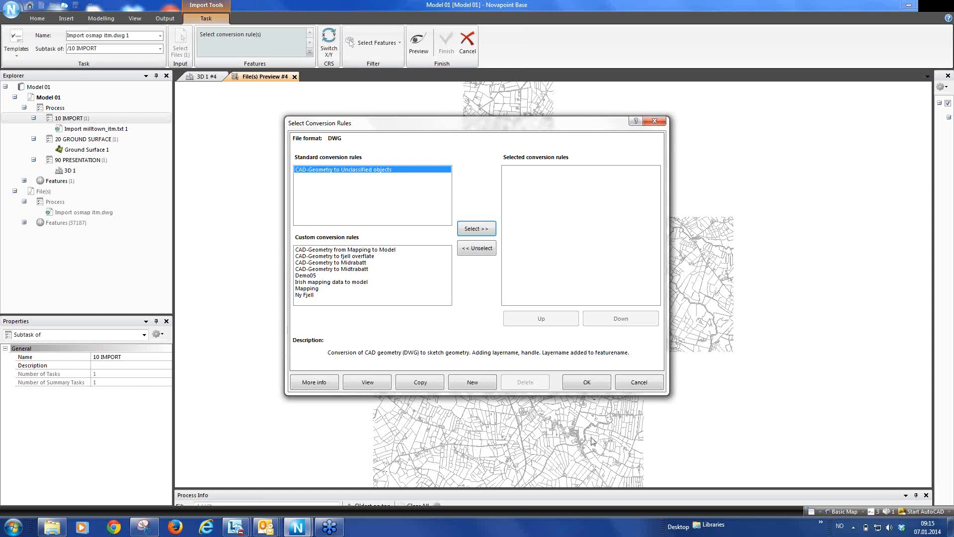
mouse_move(516, 420)
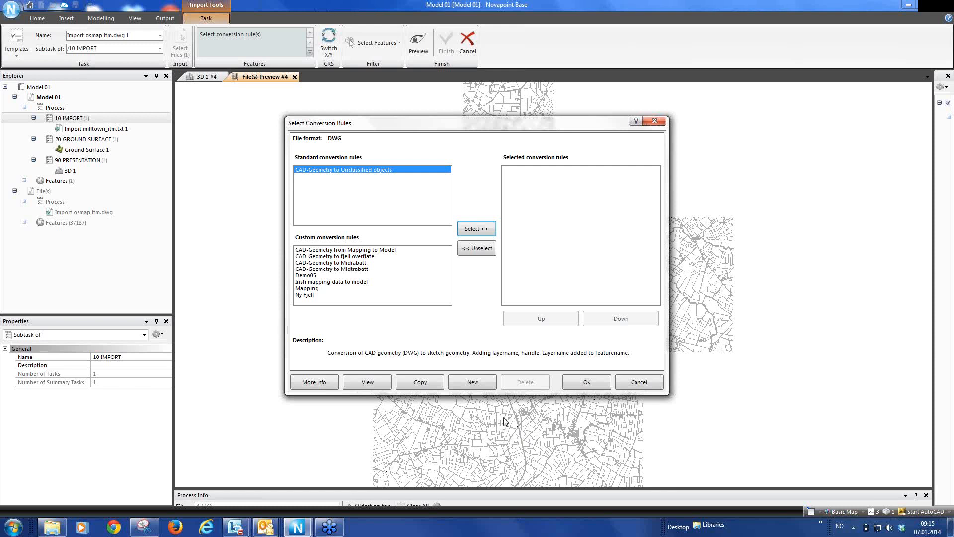
mouse_move(518, 290)
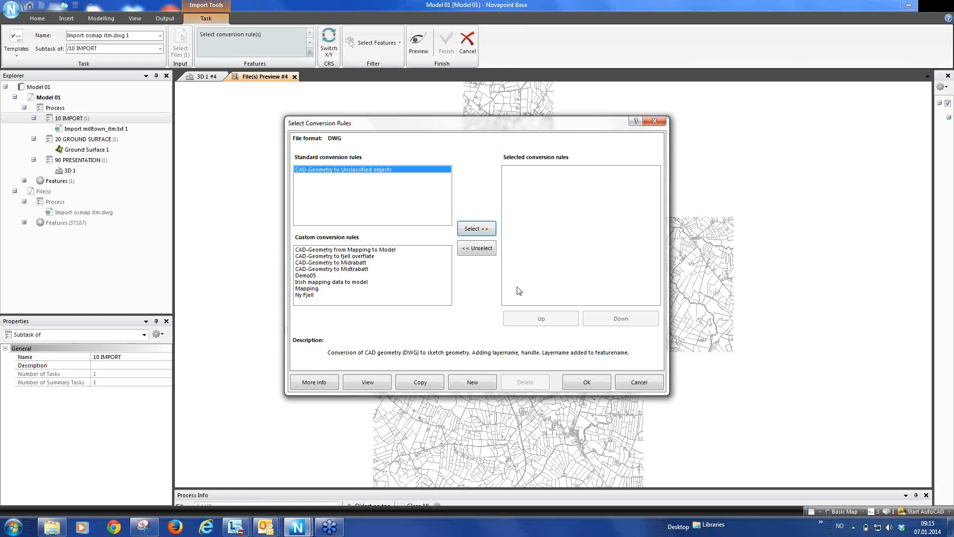
Step: Select and confirm the CAD-Geometry to Unclassified objects conversion rule
left_click(476, 228)
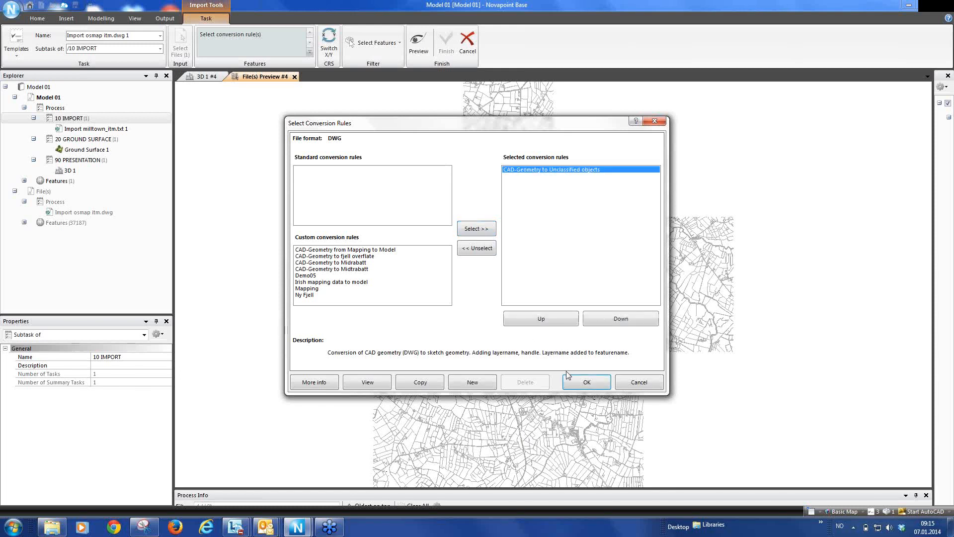
left_click(584, 382)
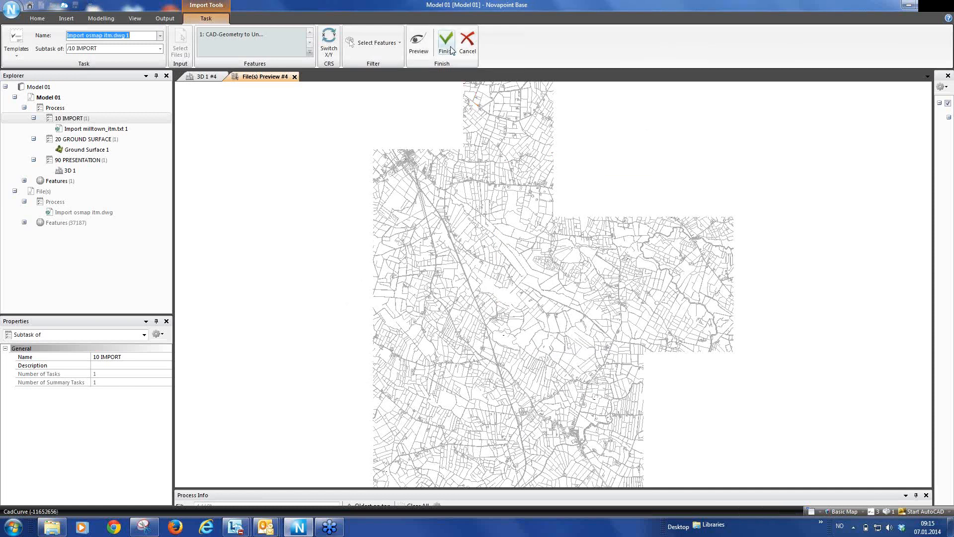
Step: Finish the DWG import so the osmap map lines appear under 10 IMPORT
left_click(445, 40)
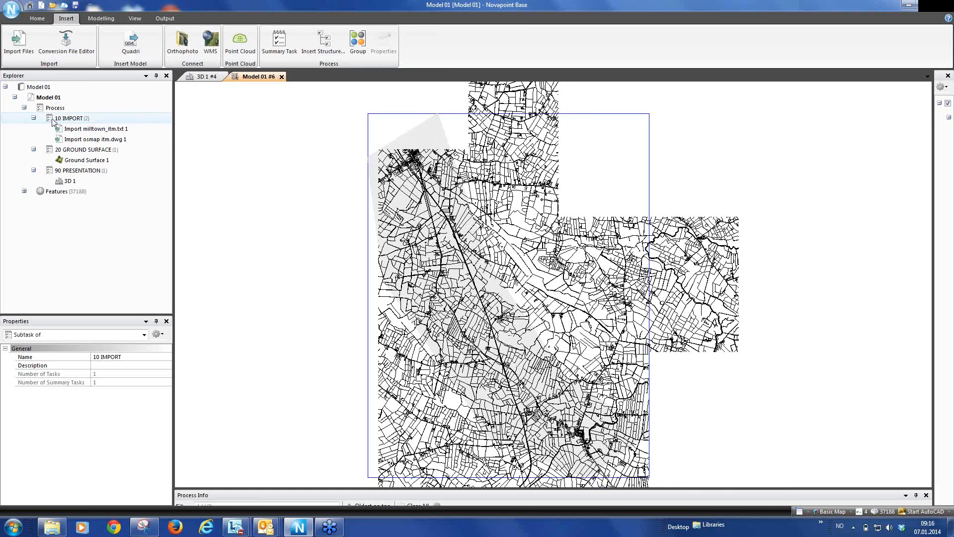
Step: Show the Import osmap itm.dwg 1 task's map linework in its own 3D view
left_click(85, 150)
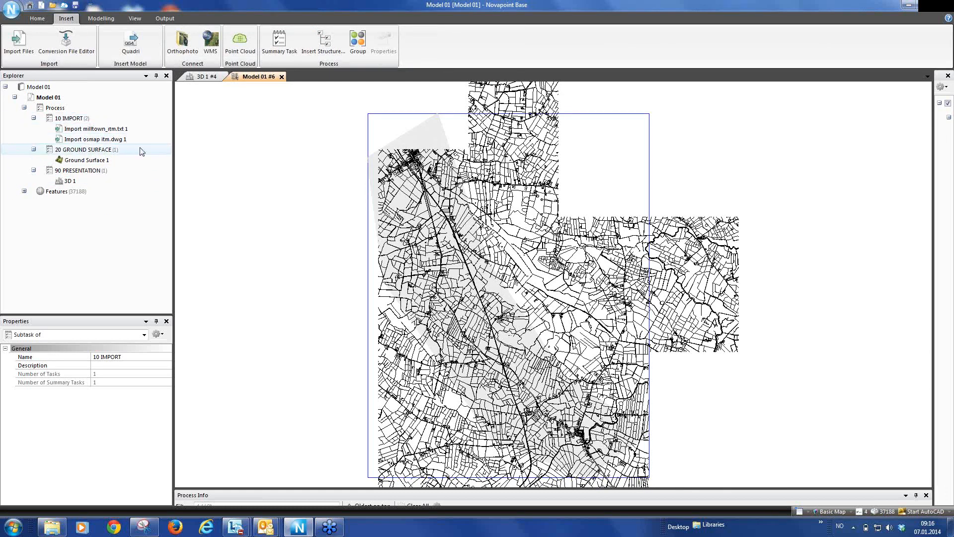
left_click(95, 139)
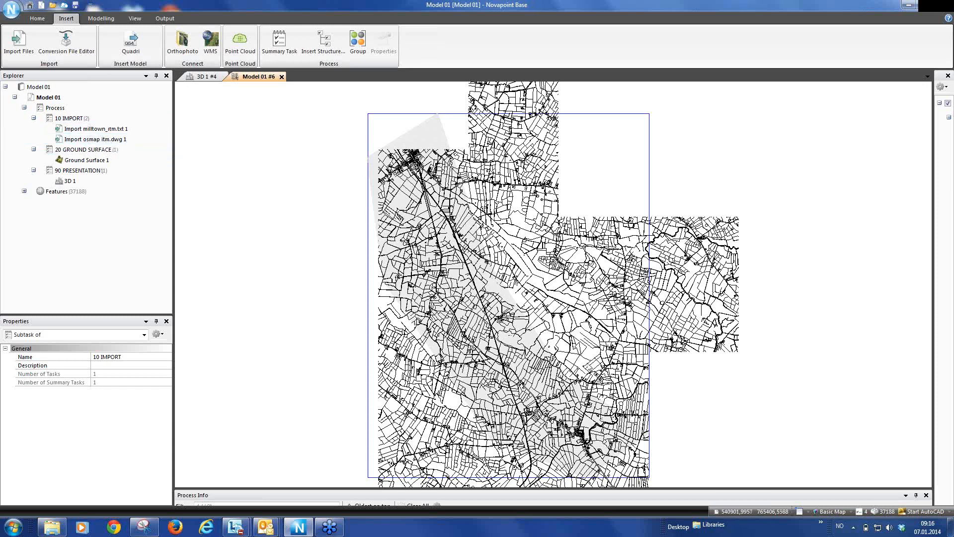
left_click(96, 139)
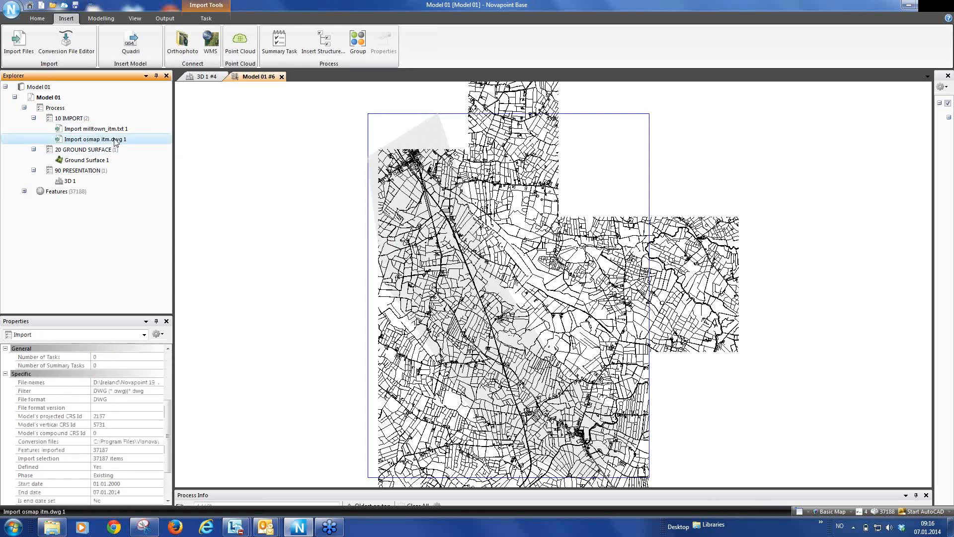
right_click(95, 139)
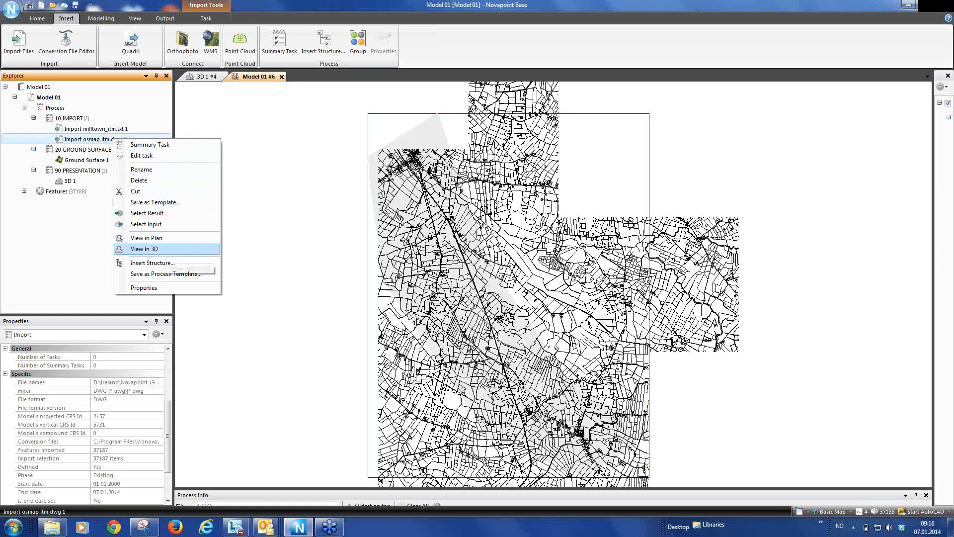
left_click(144, 248)
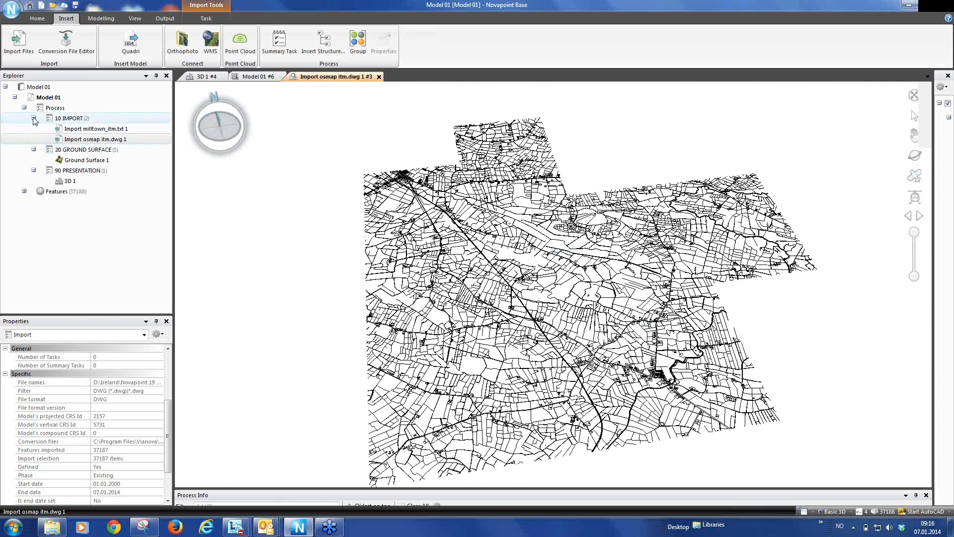
mouse_move(68, 118)
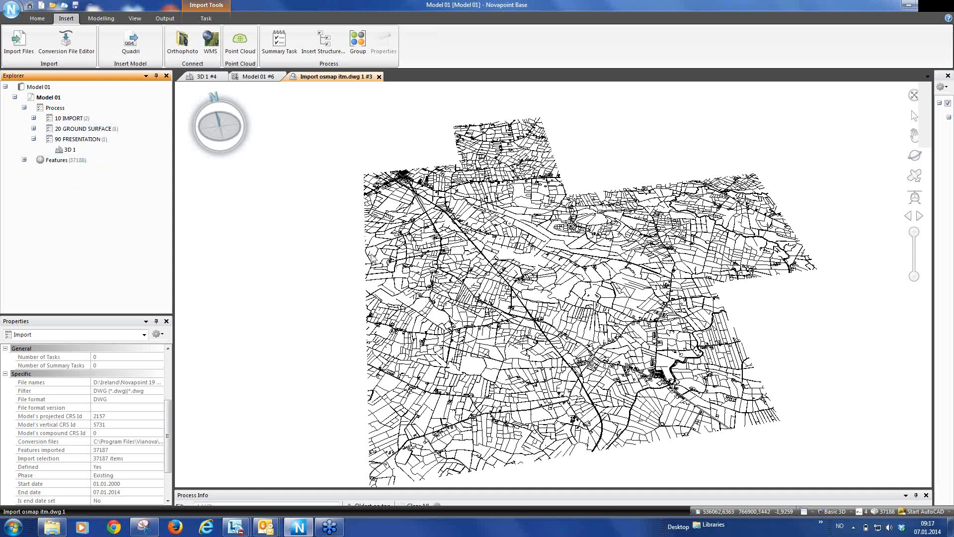
Step: Start a new Plan presentation under 90 PRESENTATION and begin choosing its source features
left_click(83, 139)
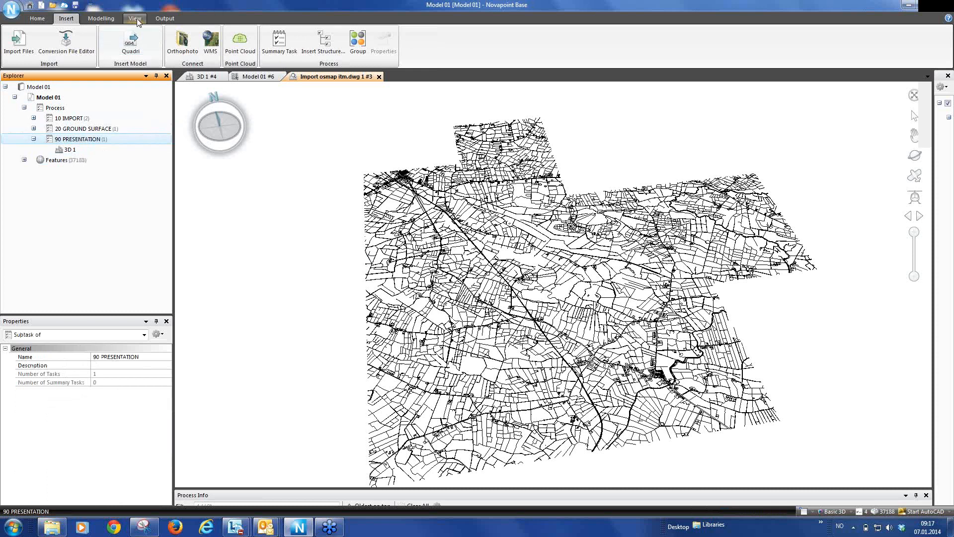
left_click(135, 18)
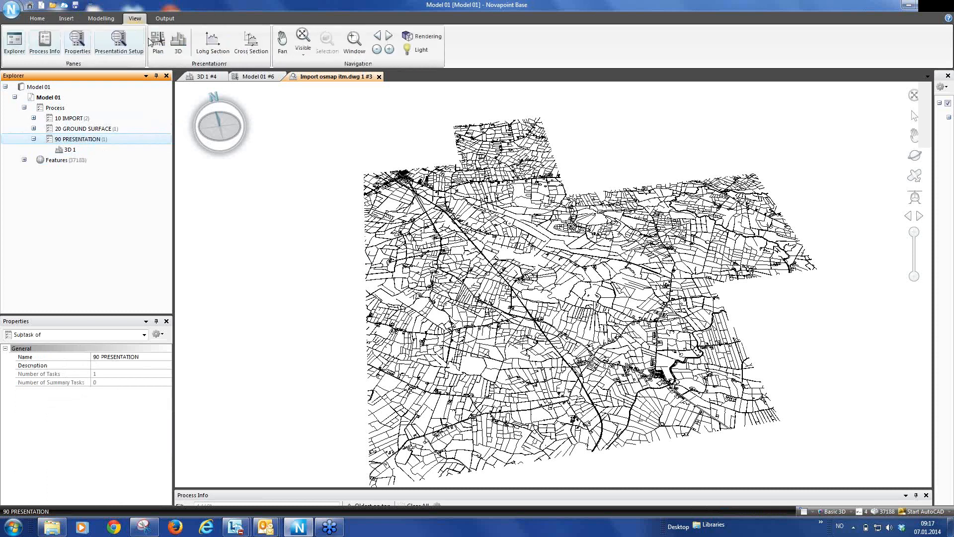
left_click(157, 38)
type("Plan fra OS")
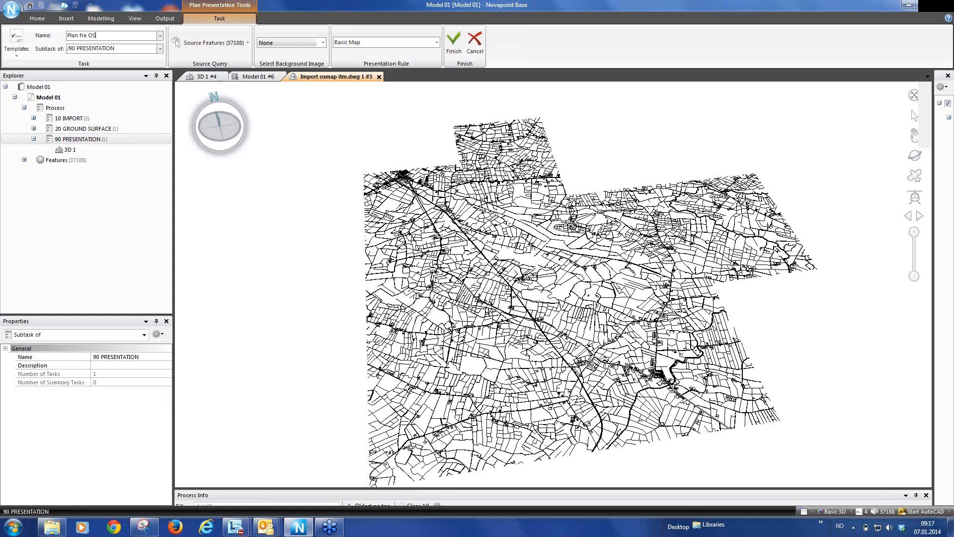
left_click(216, 43)
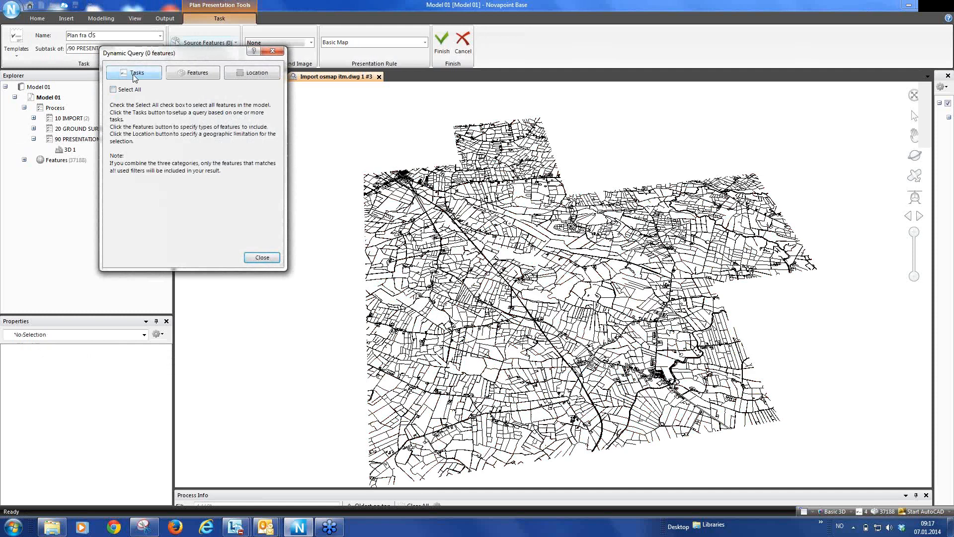
Step: Include features from Import osmap itm.dwg 1 and finish the Plan fra OS presentation
left_click(133, 72)
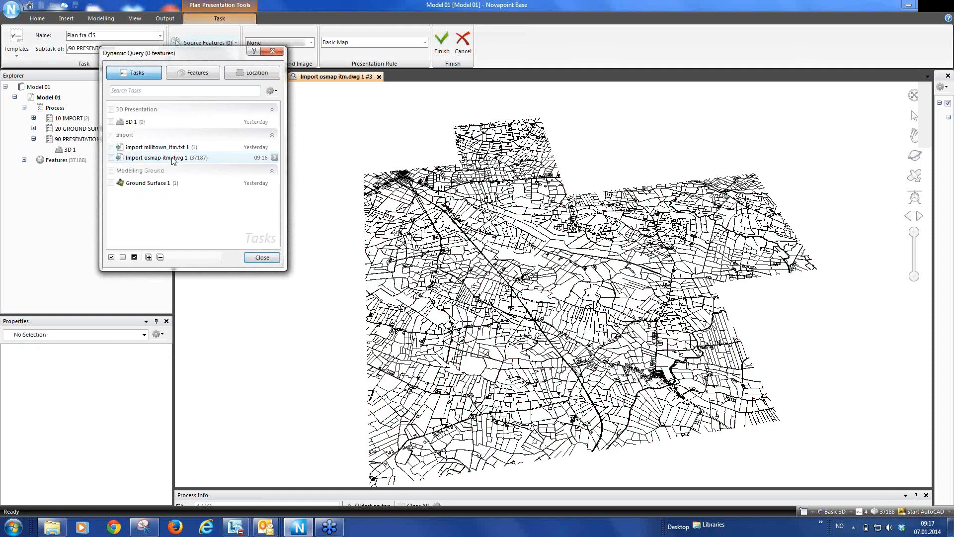
left_click(111, 157)
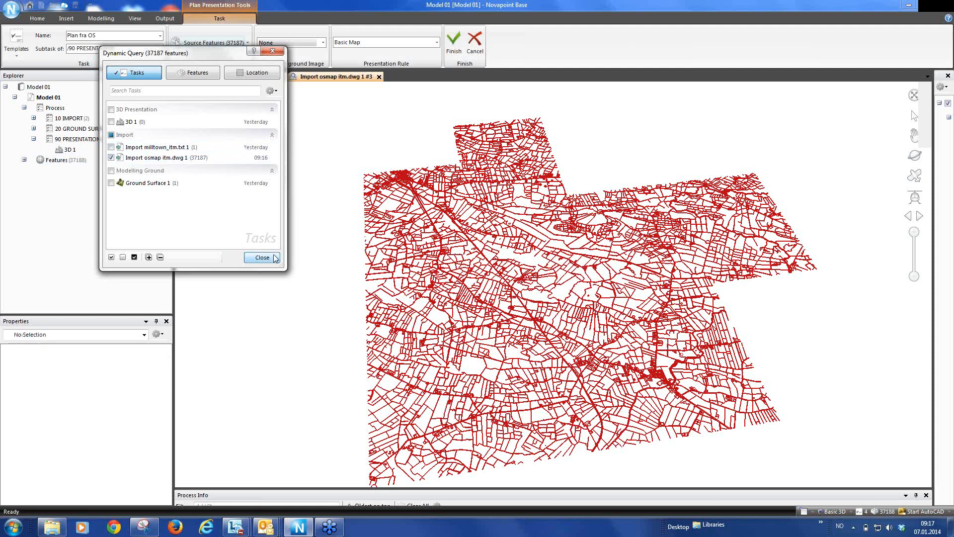
left_click(262, 257)
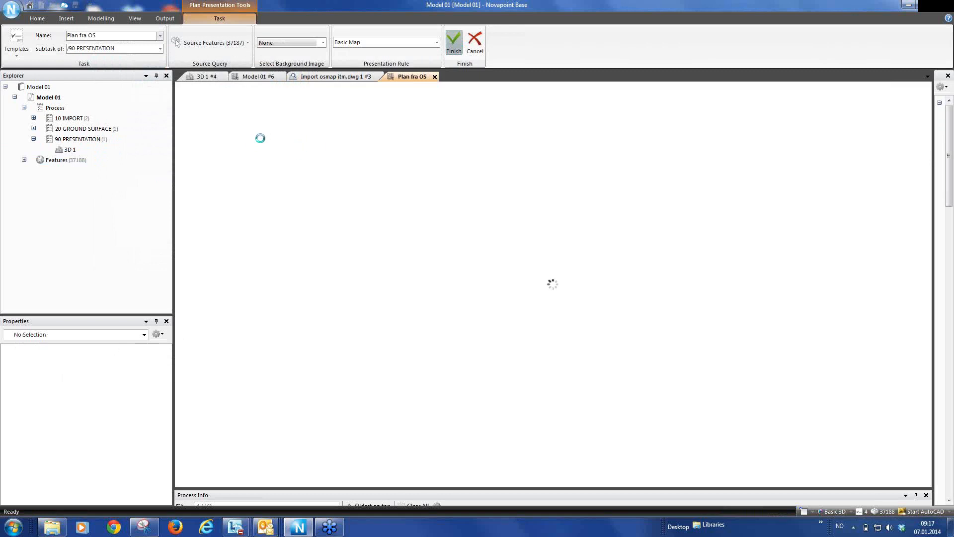
left_click(453, 46)
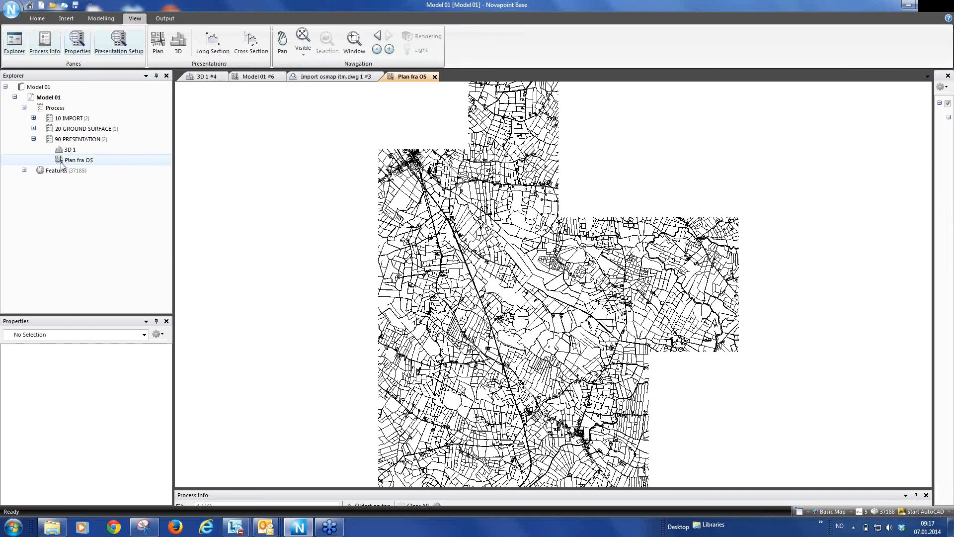
mouse_move(90, 169)
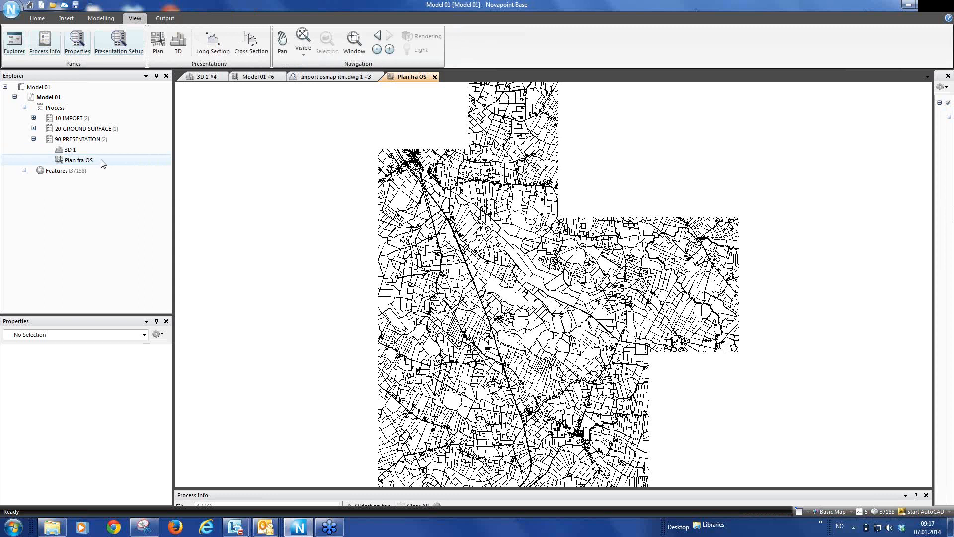
Step: Add a summary task named 30 ROAD DESIGN under the process root and select it
left_click(69, 150)
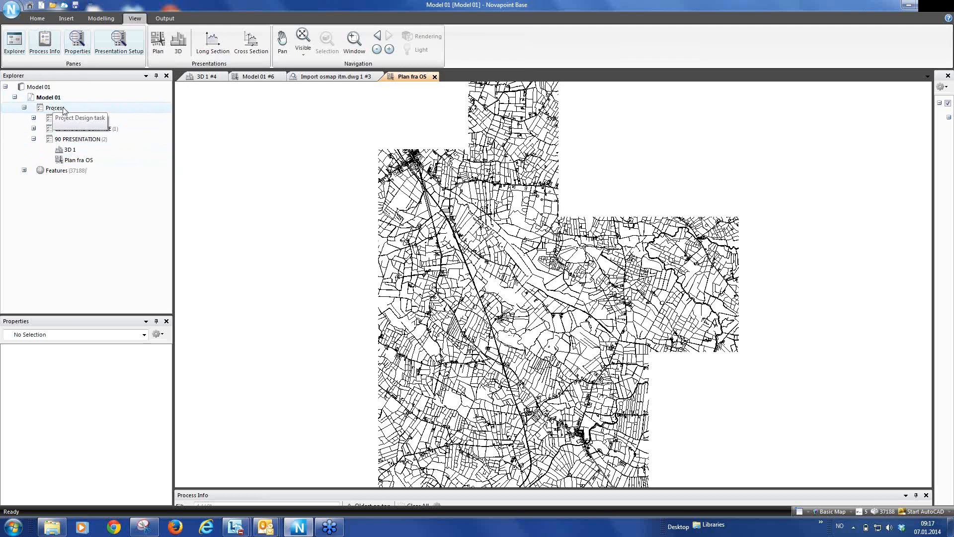
left_click(54, 107)
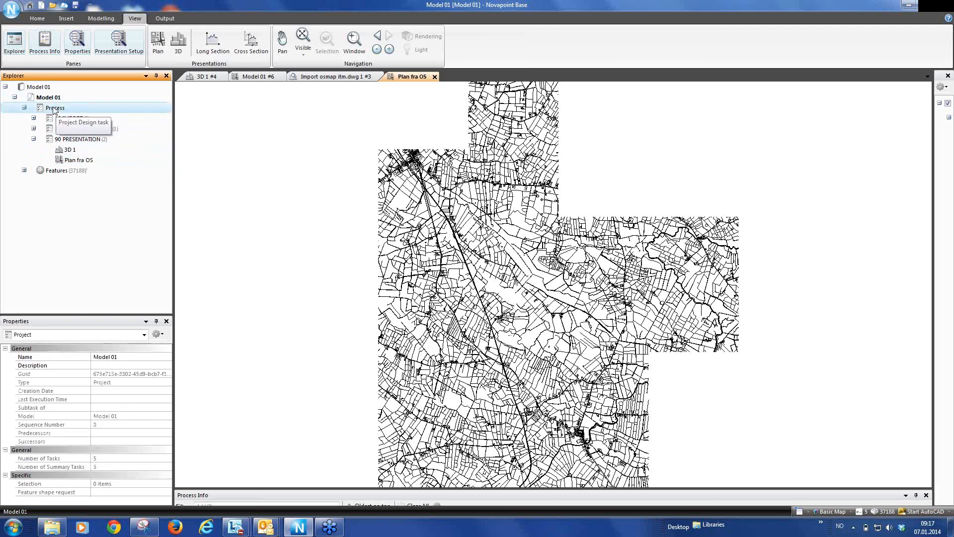
right_click(54, 108)
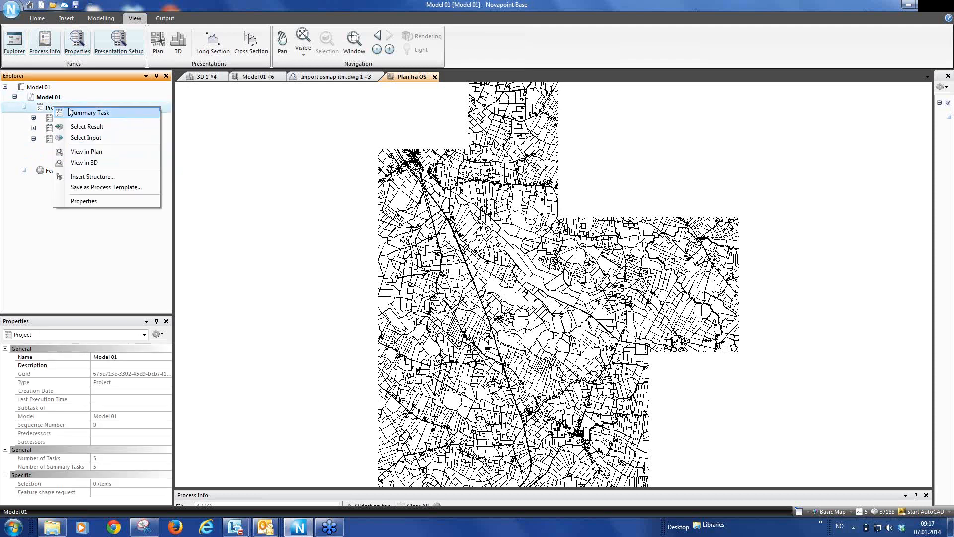
left_click(91, 113)
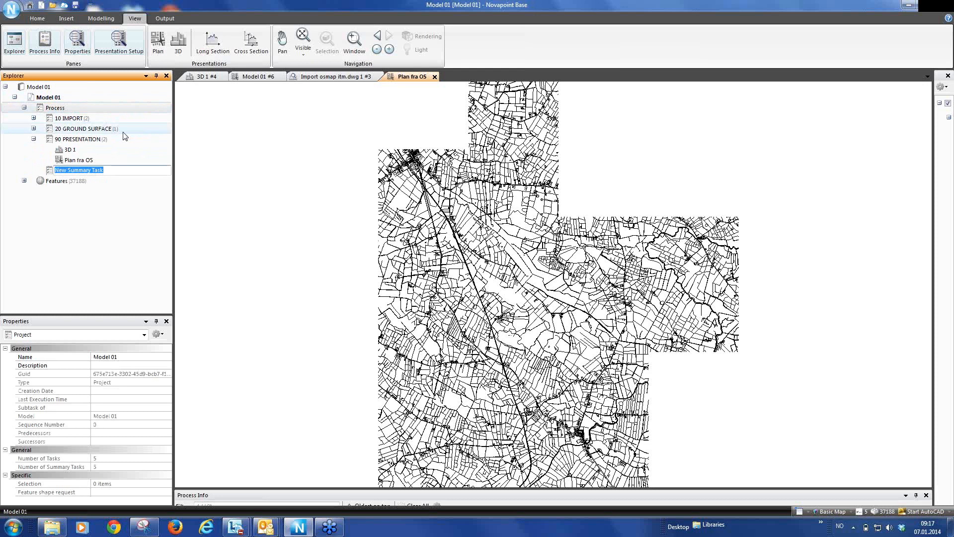
type("30")
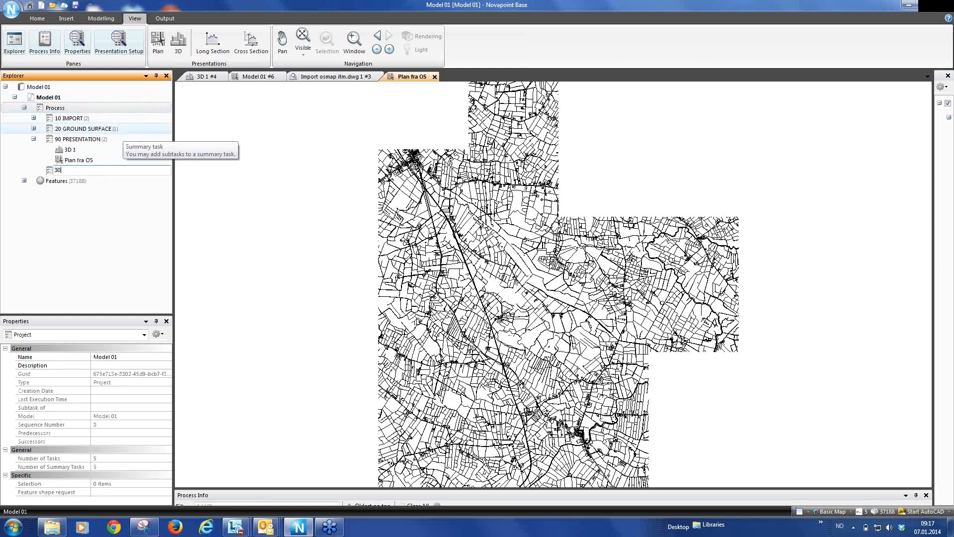
type("ROAD DESIGN")
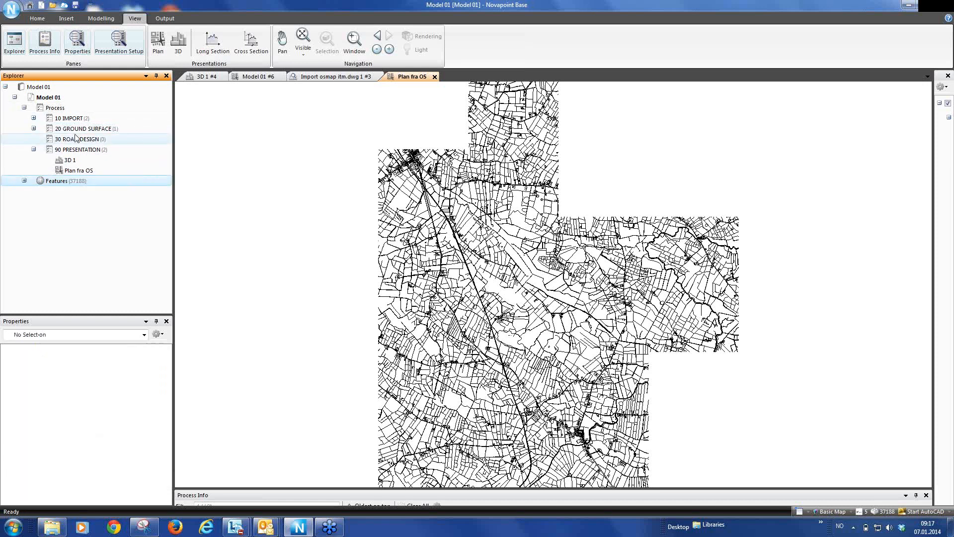
left_click(79, 139)
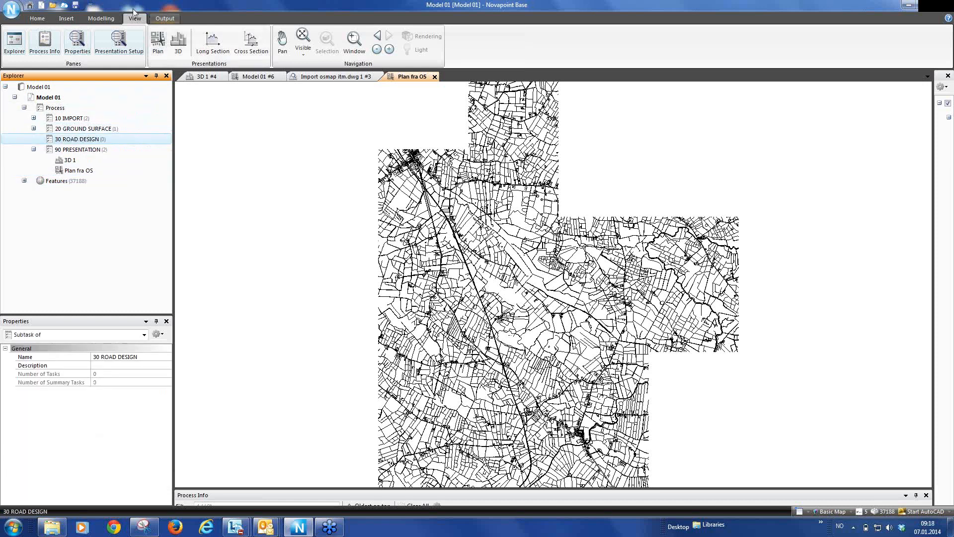
Step: Start a new Alignment task from Modelling and name it A100
left_click(100, 18)
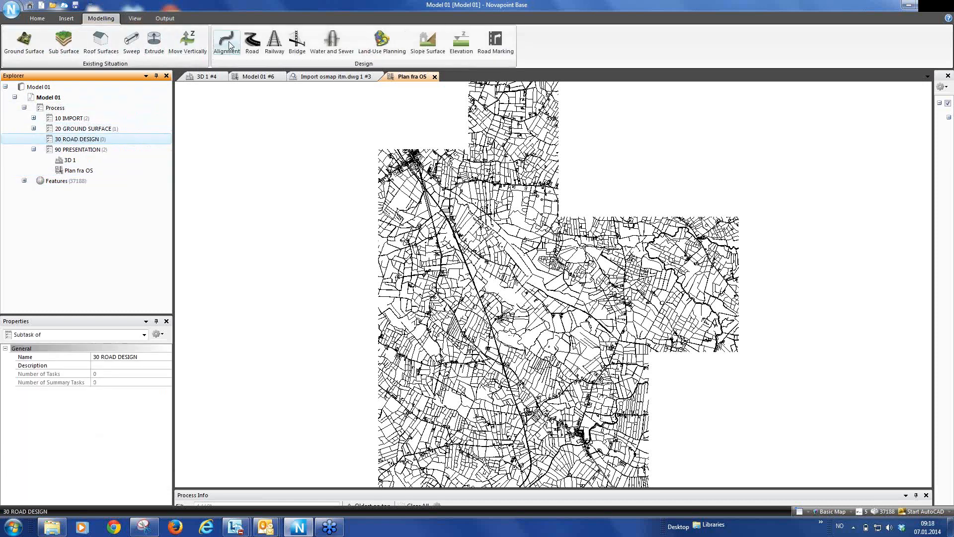
left_click(226, 41)
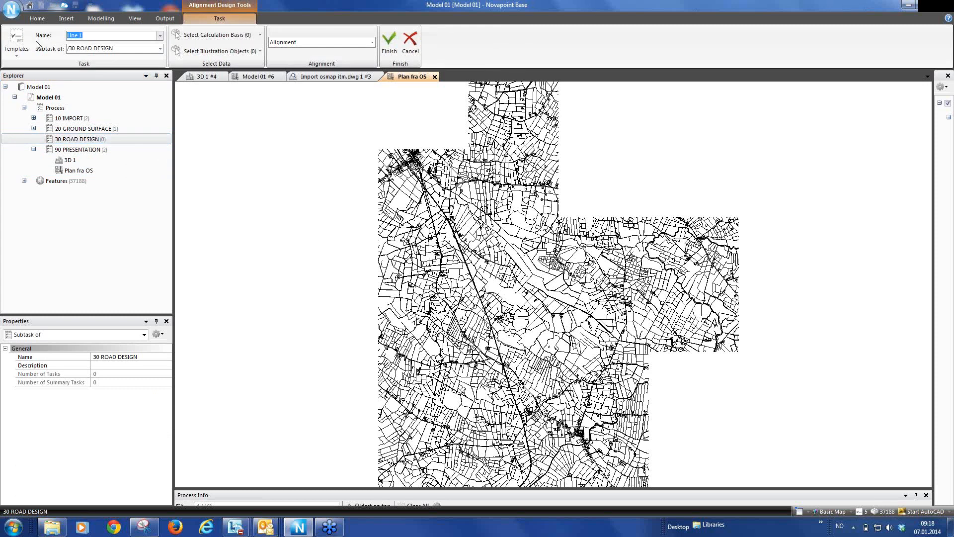
type("A100")
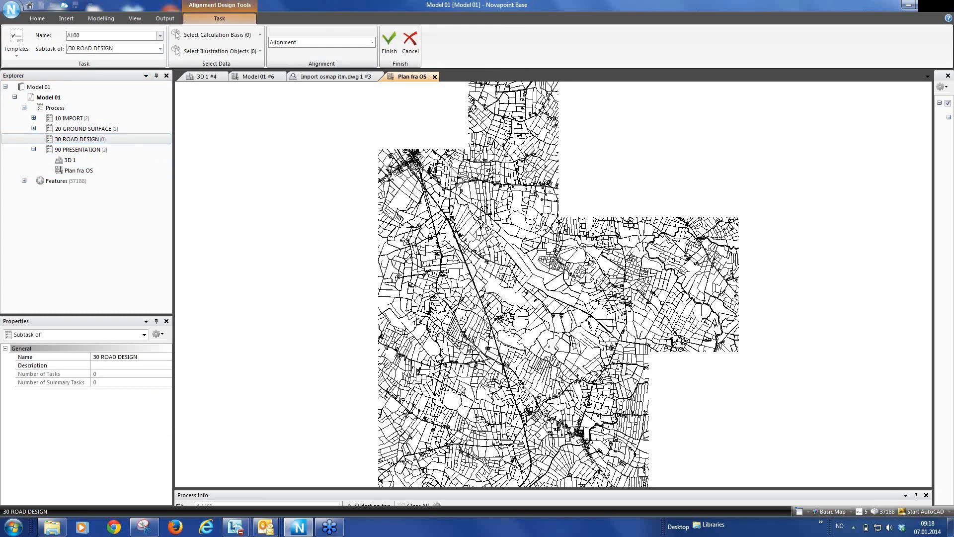
left_click(113, 35)
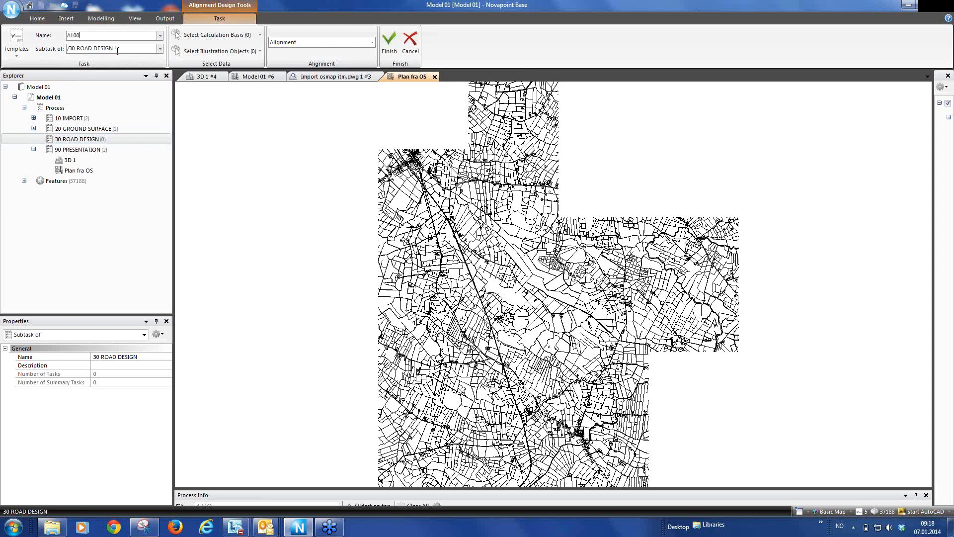
Step: Set Ground Surface 1 as A100's calculation basis and finish creating the task
left_click(212, 35)
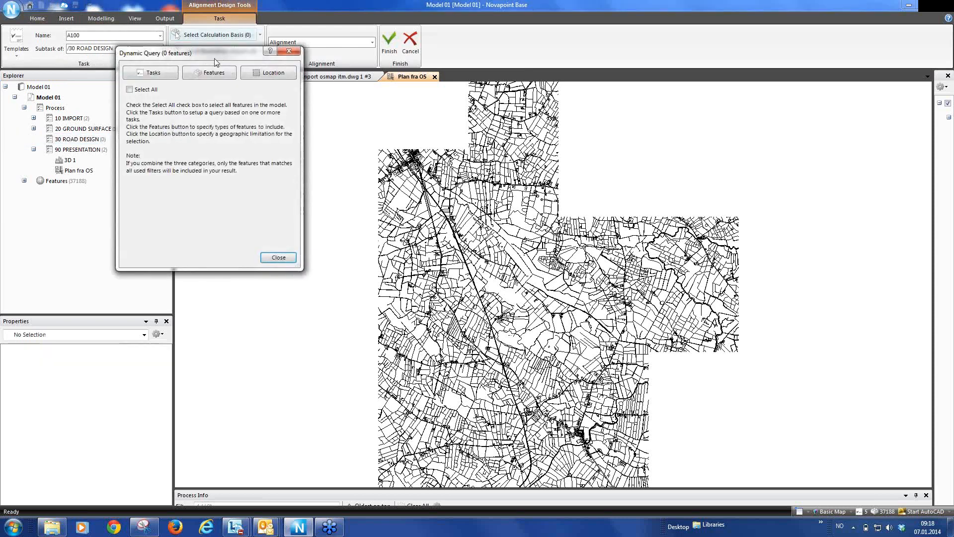
left_click(153, 72)
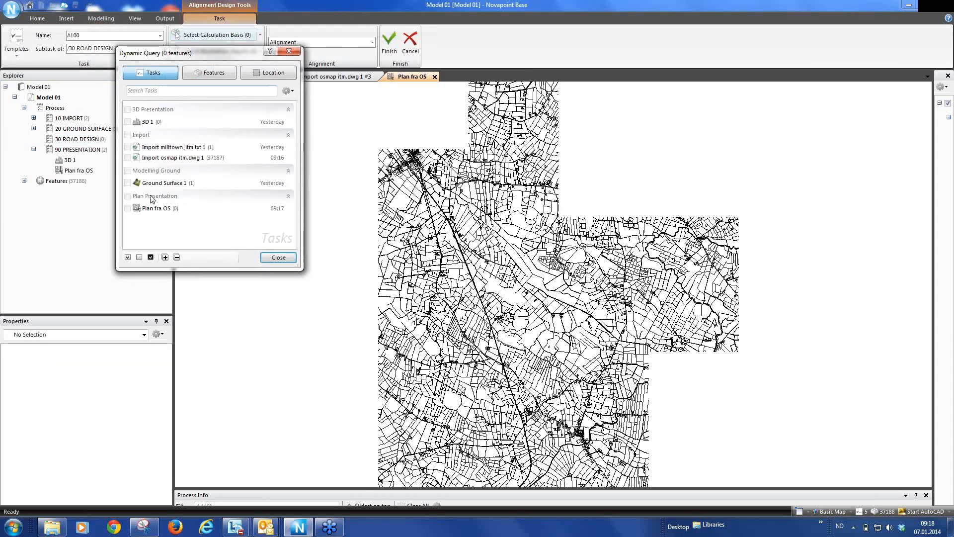
left_click(127, 183)
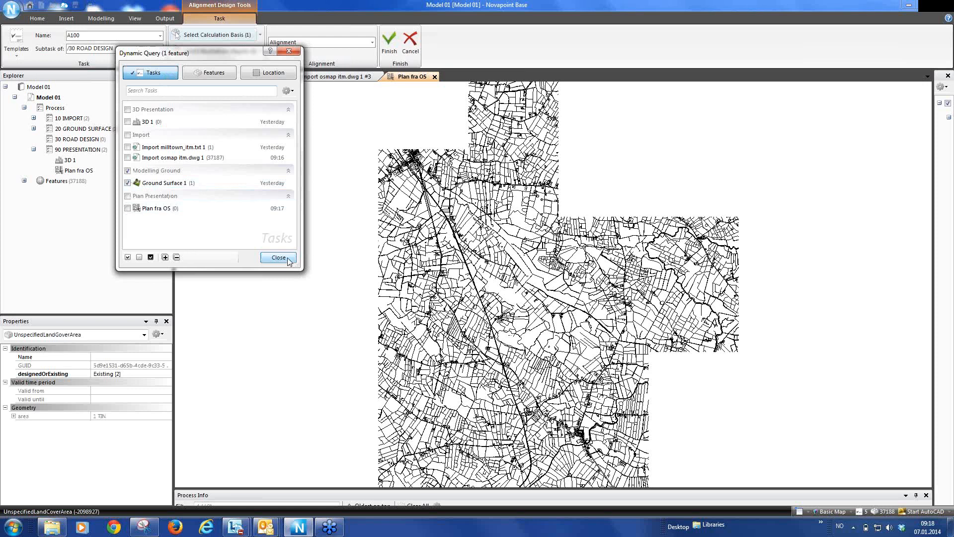
left_click(277, 256)
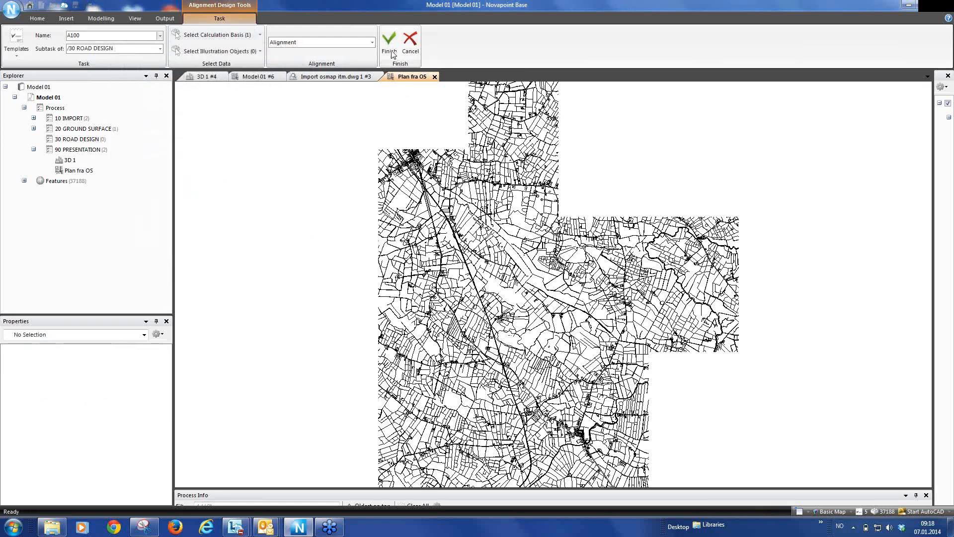
left_click(388, 42)
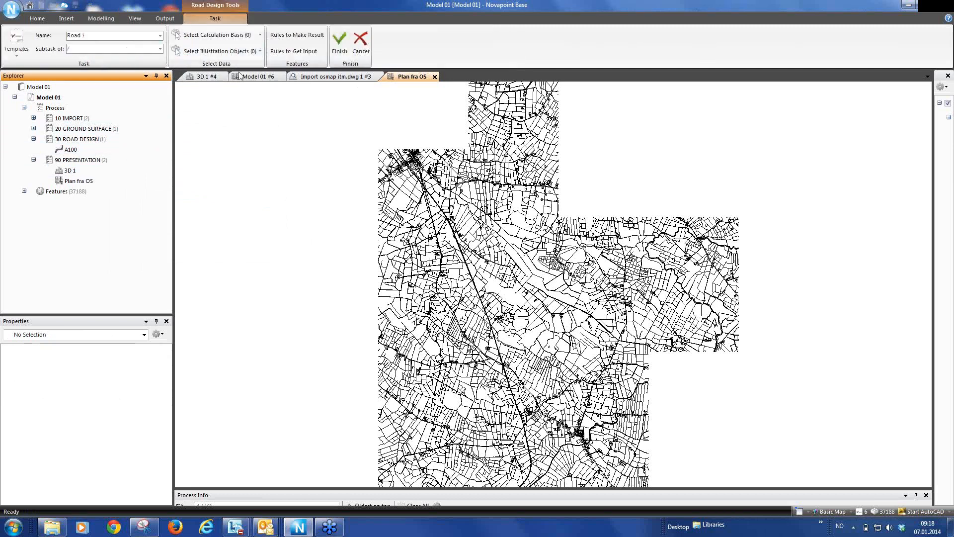
Step: Place the new road task under 30 ROAD DESIGN and name it R100
left_click(80, 159)
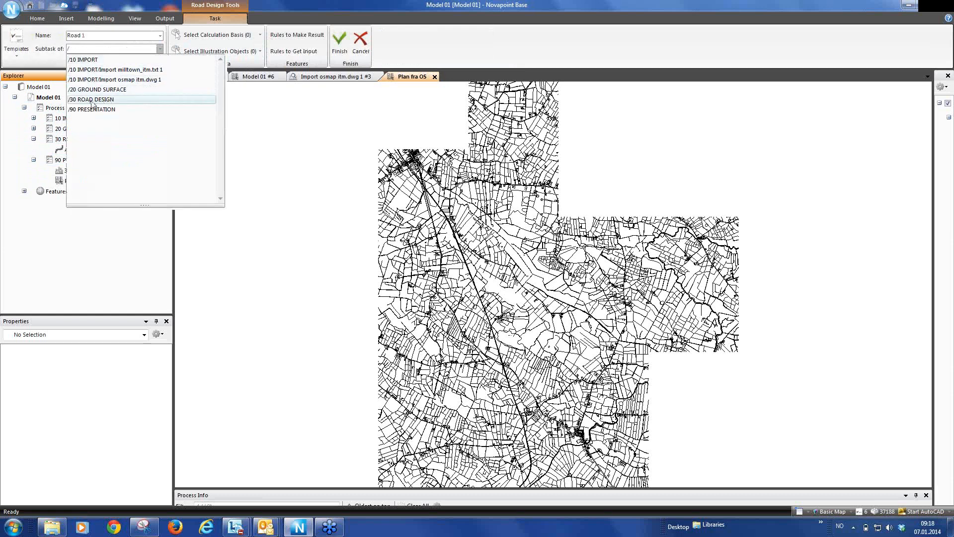
left_click(92, 99)
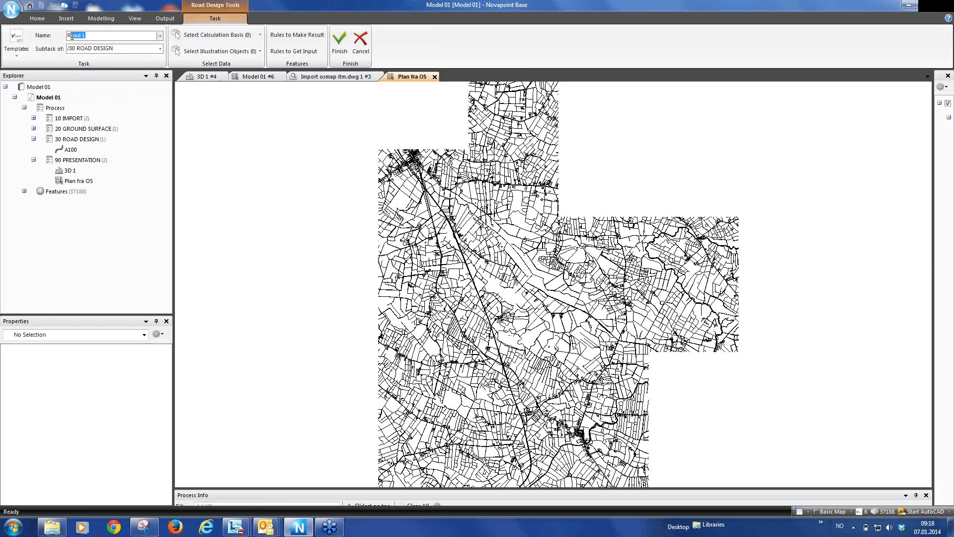
type("R100")
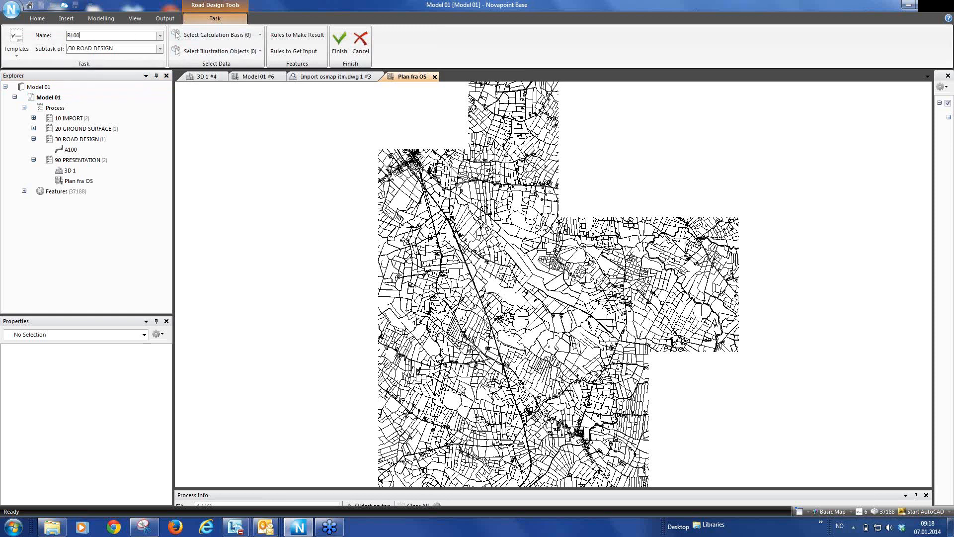
Step: Choose Ground Surface 1 as the calculation basis and finish creating the task
left_click(215, 35)
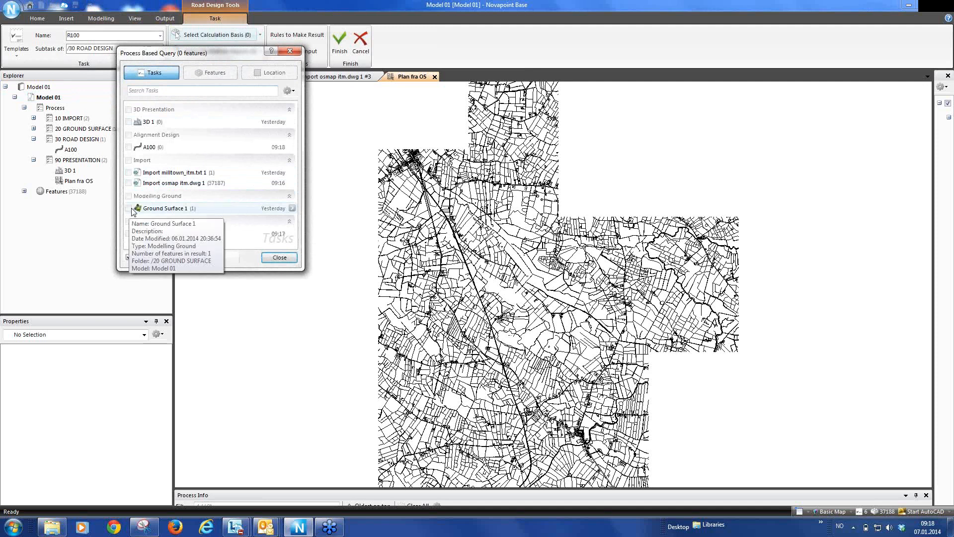
left_click(128, 207)
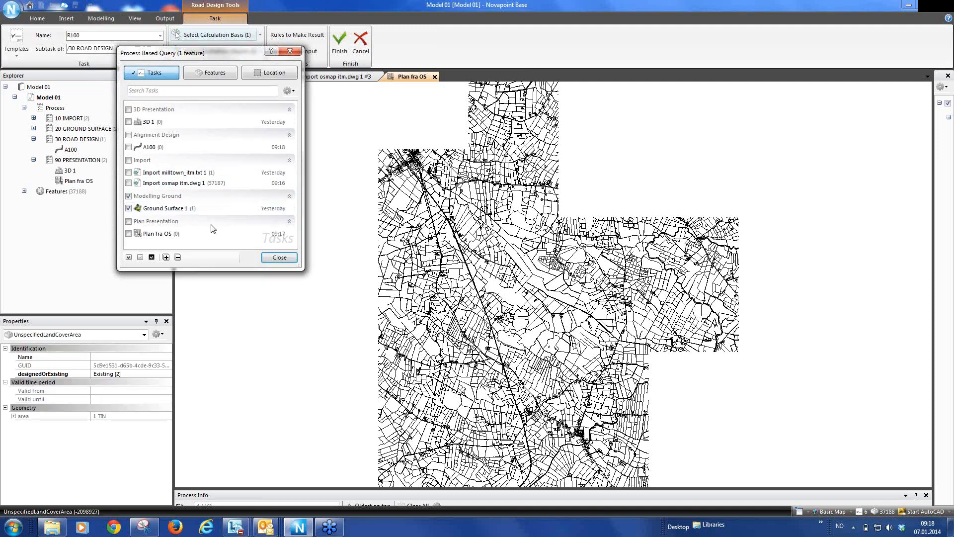
left_click(278, 256)
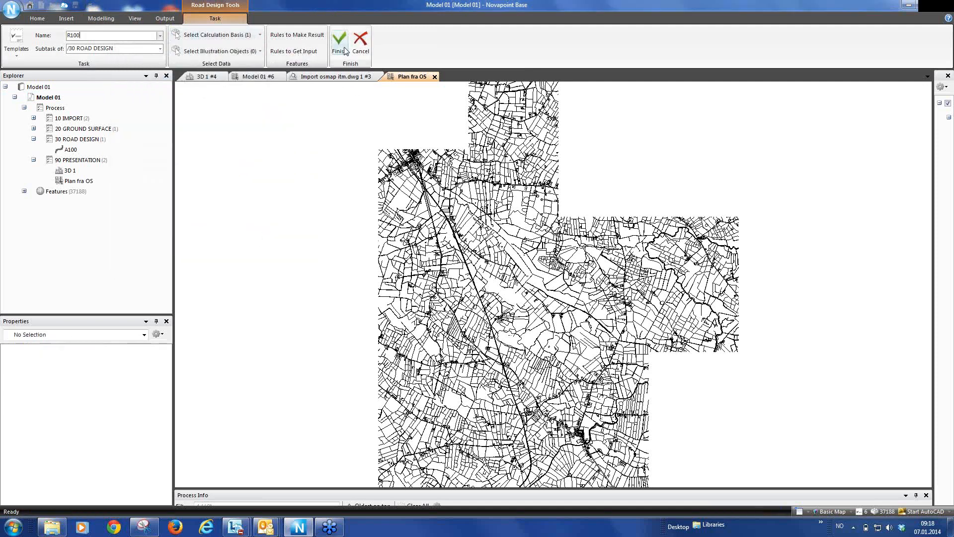
left_click(339, 40)
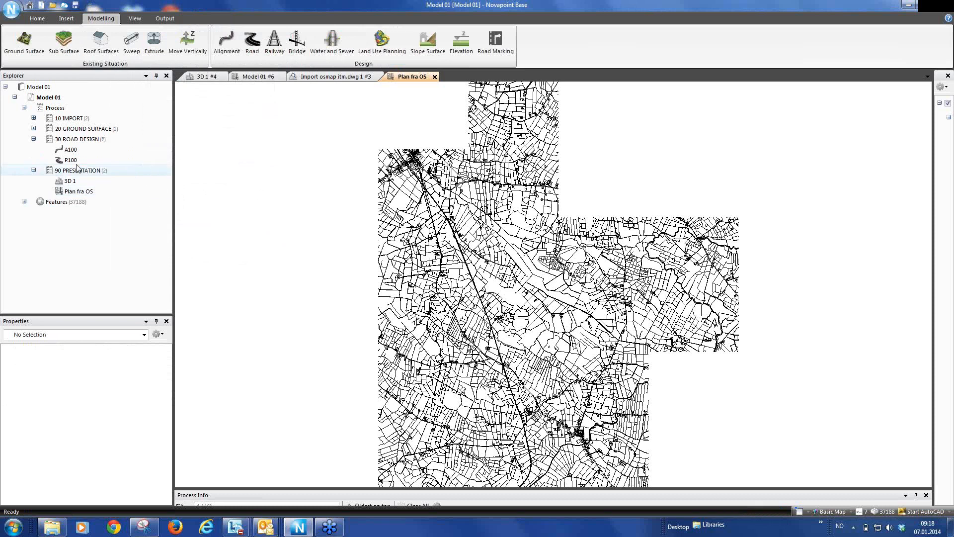
left_click(70, 159)
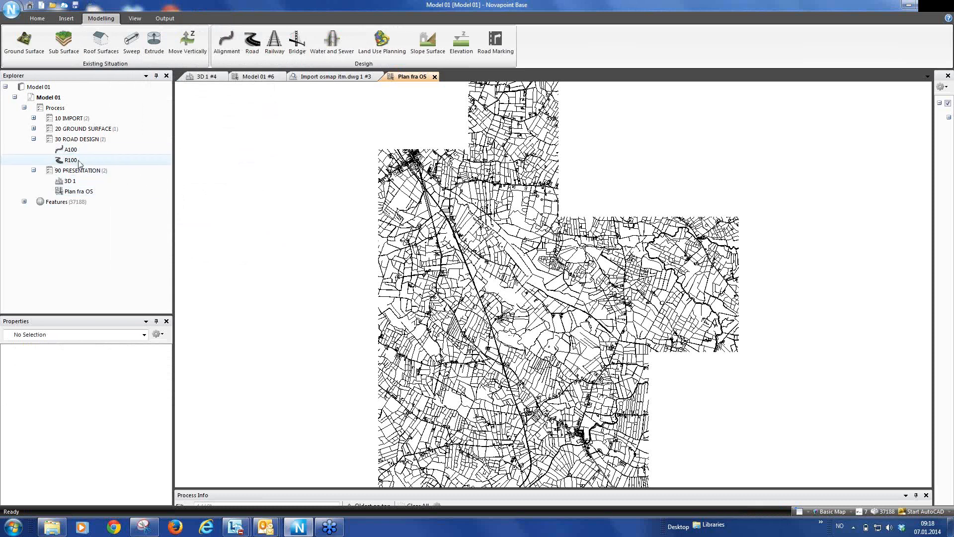
mouse_move(78, 190)
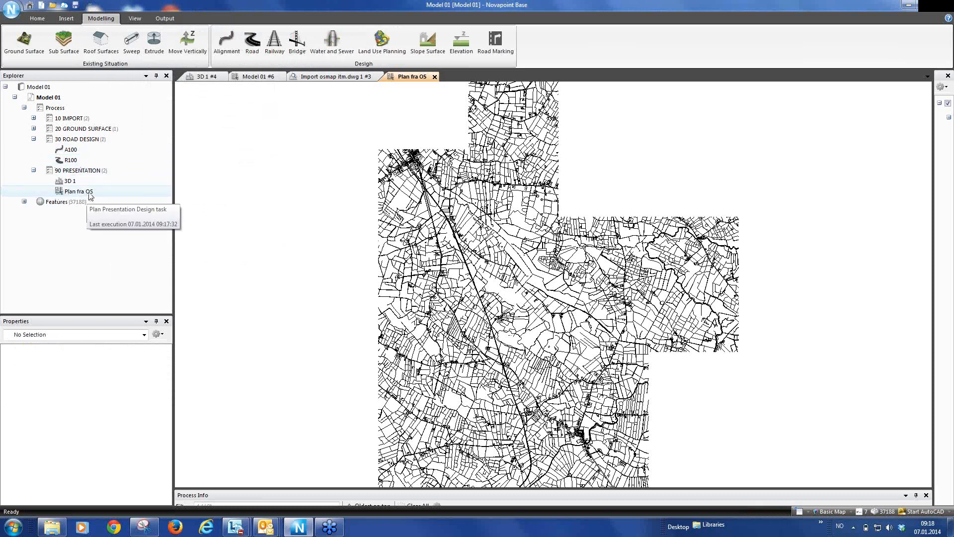
mouse_move(849, 446)
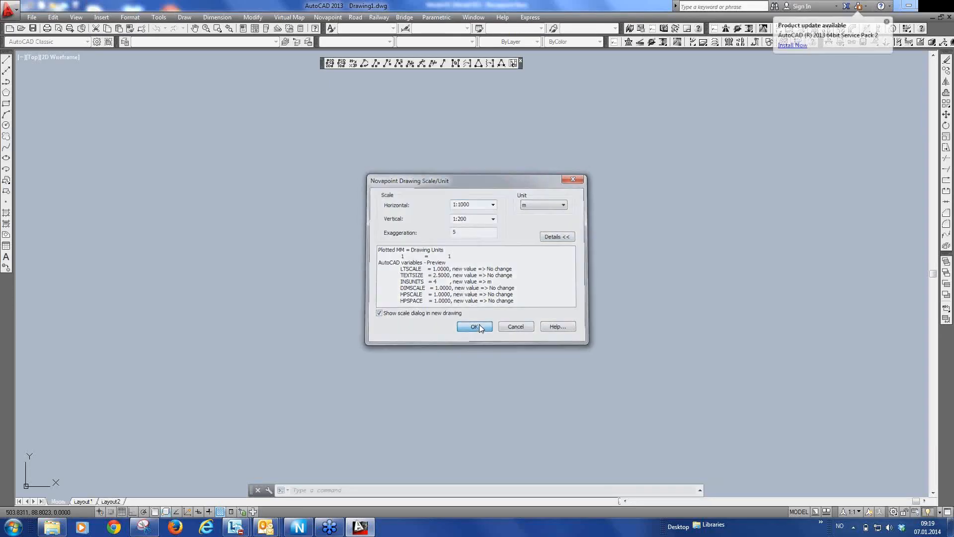
Step: Keep the 1:1000 horizontal / 1:200 vertical scale in metres for the new drawing
left_click(474, 327)
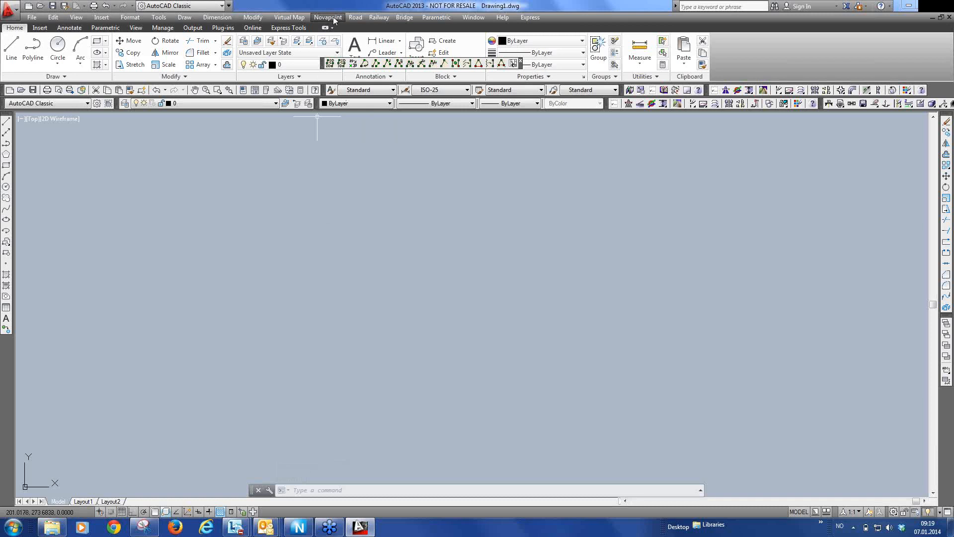
left_click(328, 17)
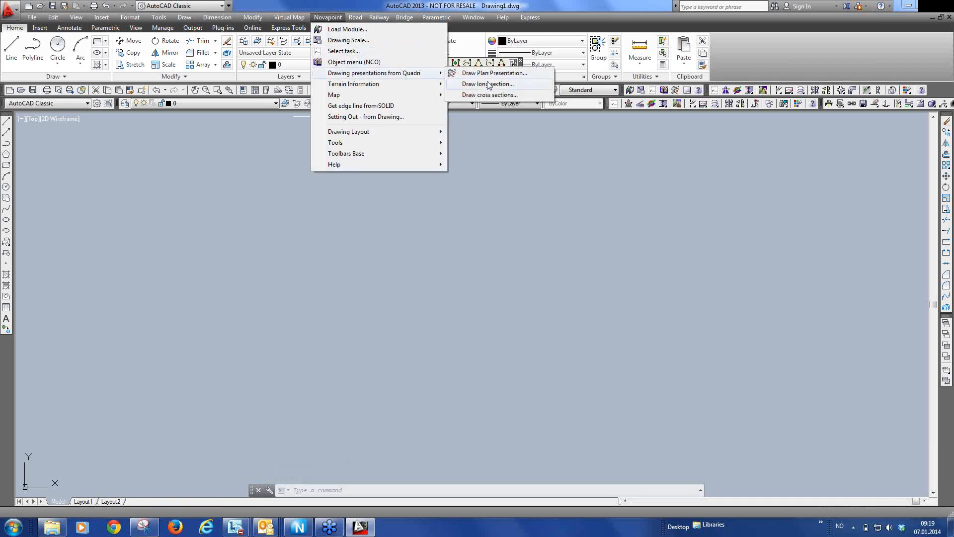
Step: Draw the 90 PRESENTATION/Plan fra OS plan presentation's map linework into the drawing
left_click(495, 73)
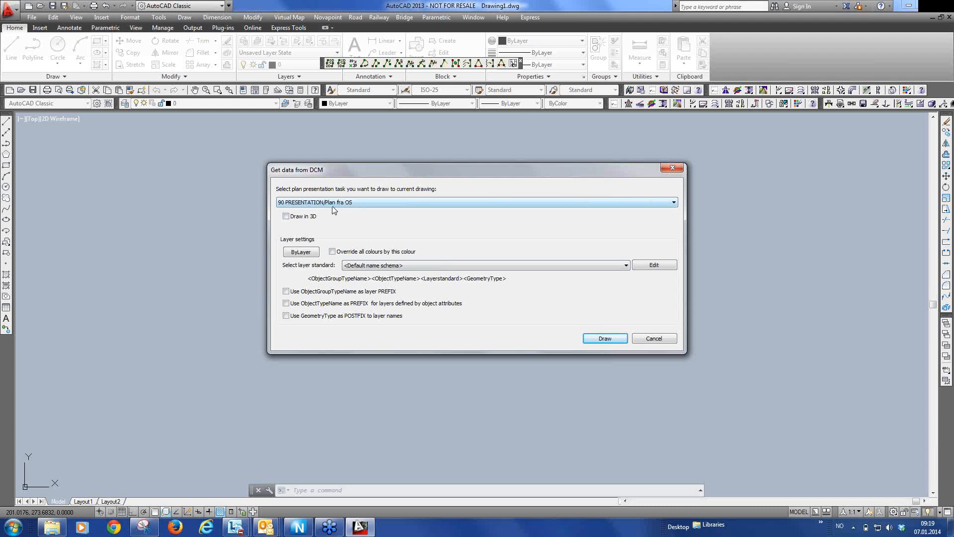
mouse_move(329, 206)
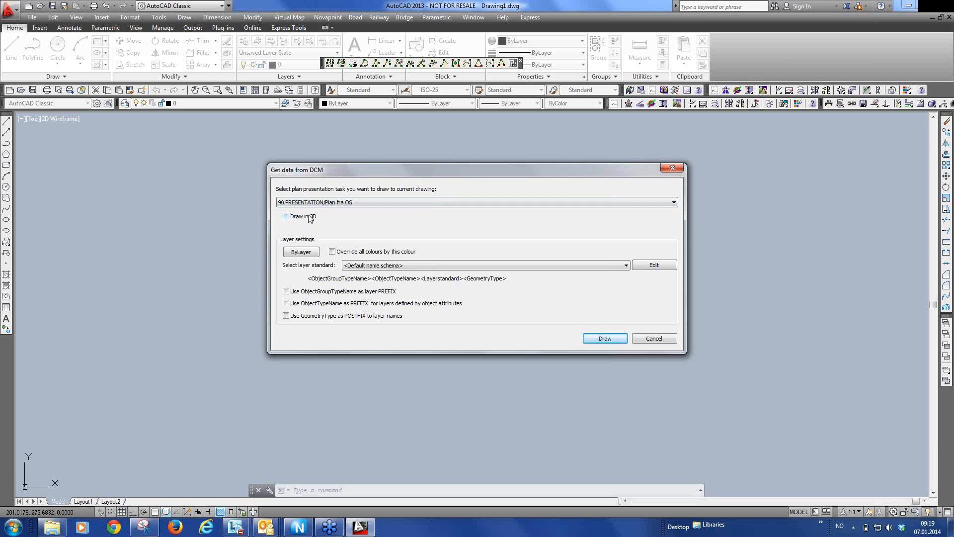
left_click(604, 338)
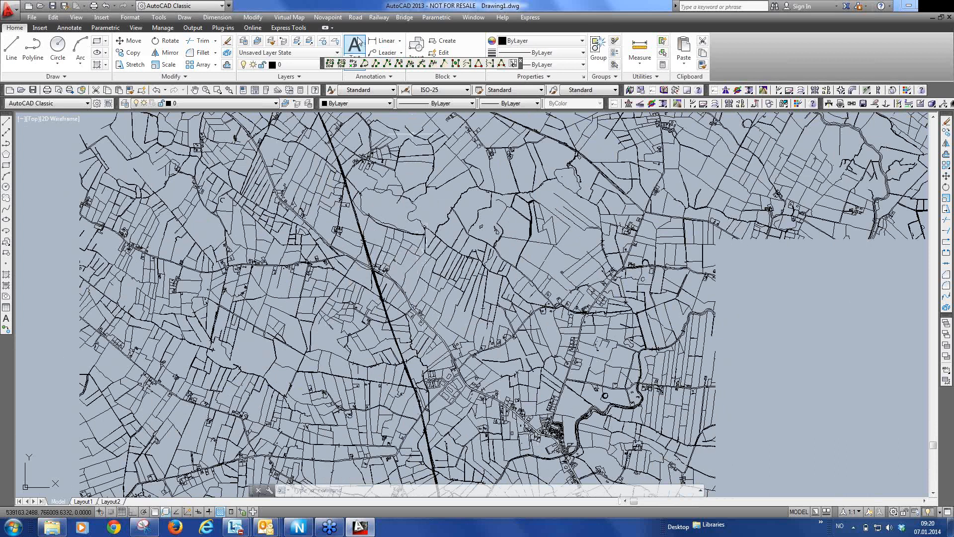
Step: Start a new alignment and pick its points south-east across the map from the centre
left_click(355, 17)
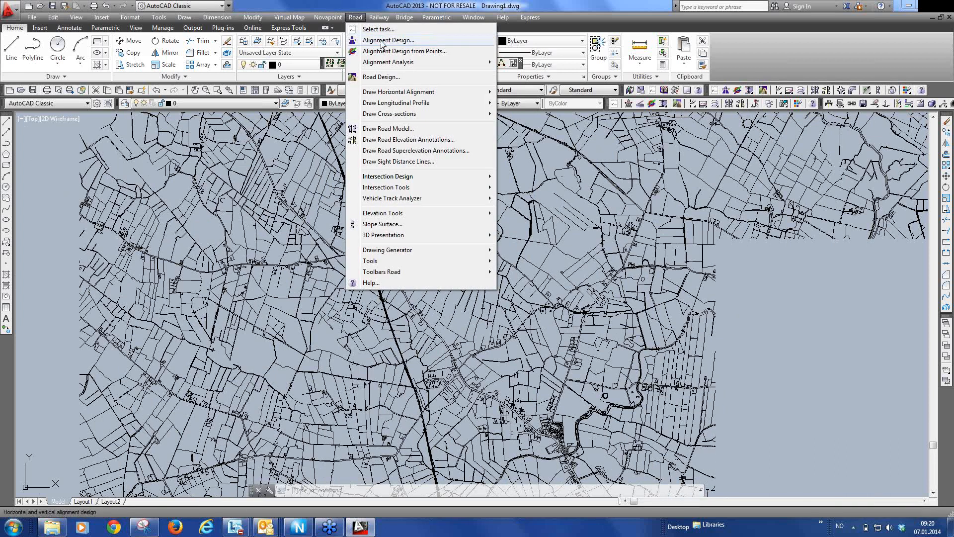
left_click(387, 40)
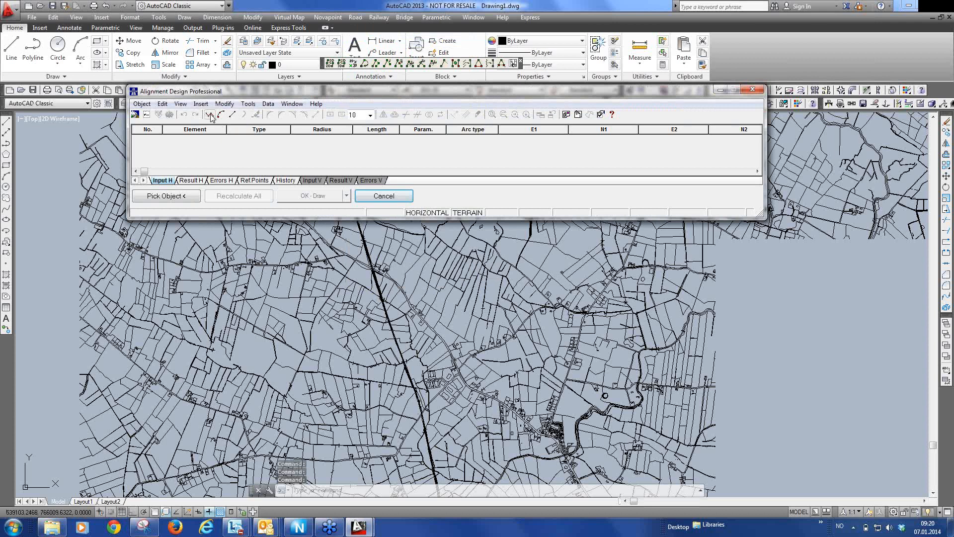
left_click(383, 196)
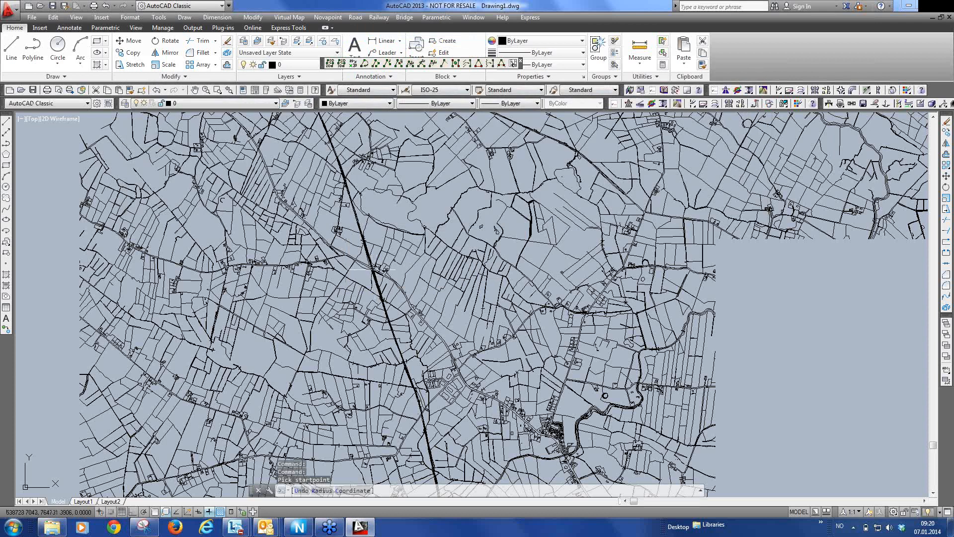
left_click(375, 267)
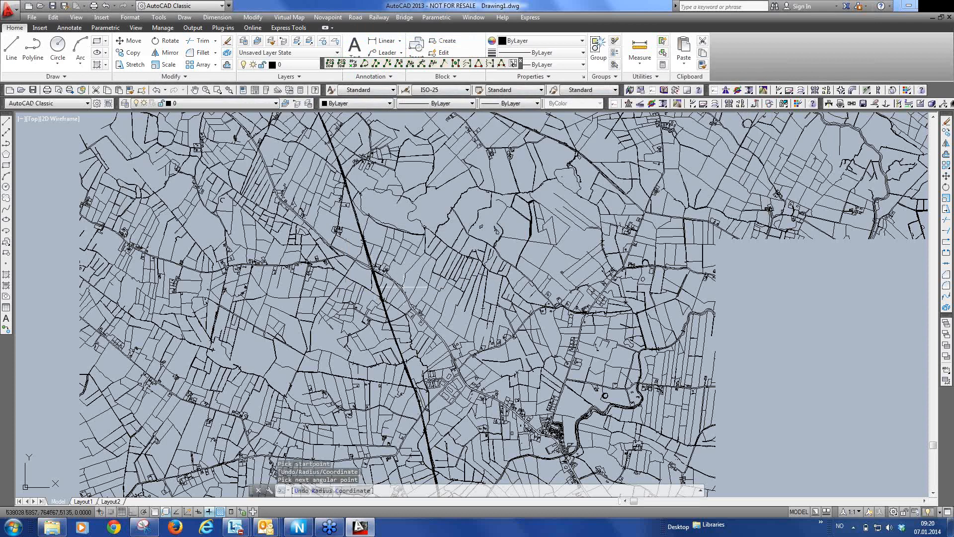
left_click(418, 318)
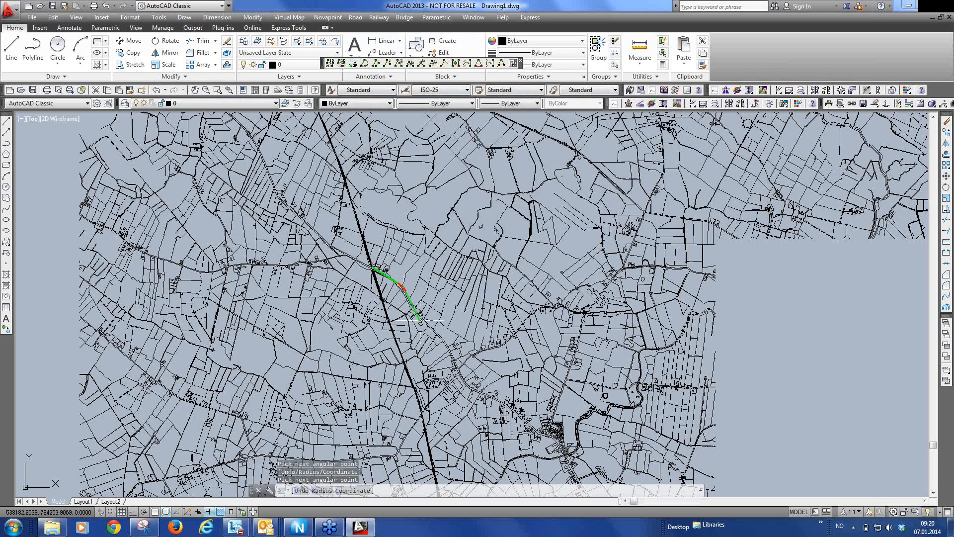
mouse_move(447, 338)
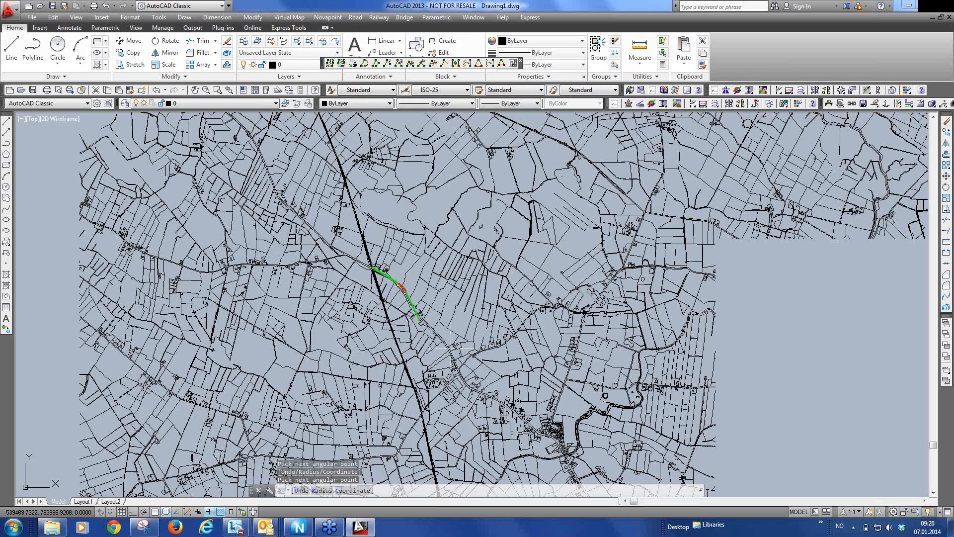
left_click(465, 392)
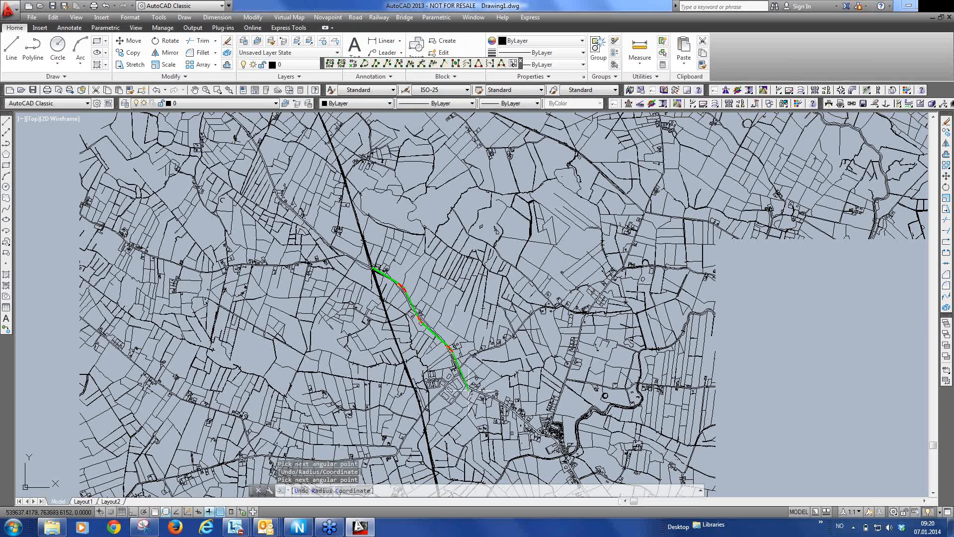
mouse_move(553, 438)
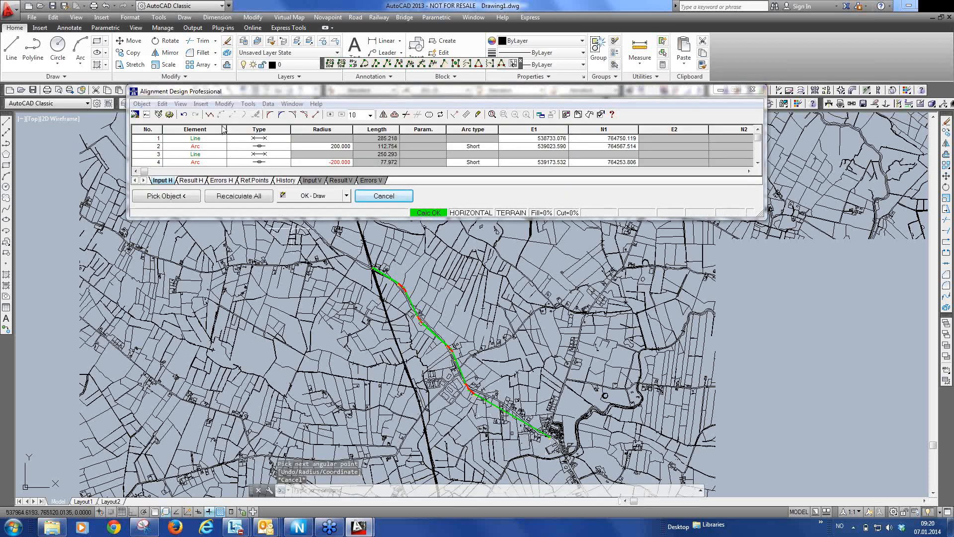
Step: Name and store the drawn alignment as task /30 ROAD DESIGN/A100
left_click(140, 103)
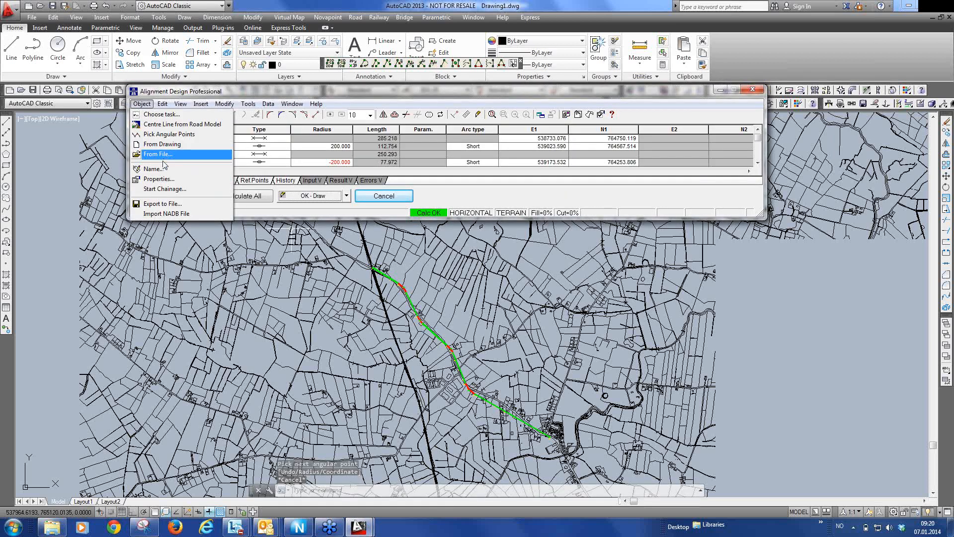
mouse_move(164, 169)
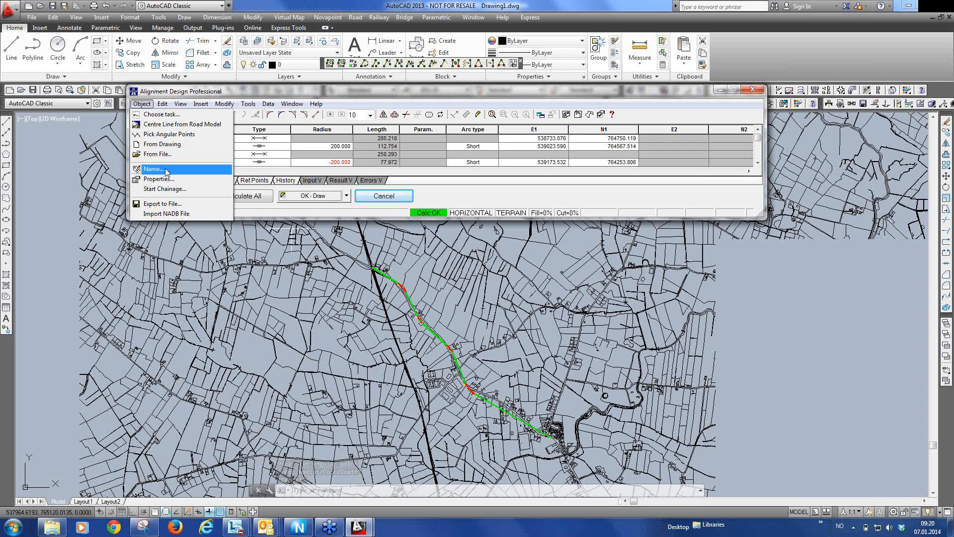
left_click(153, 169)
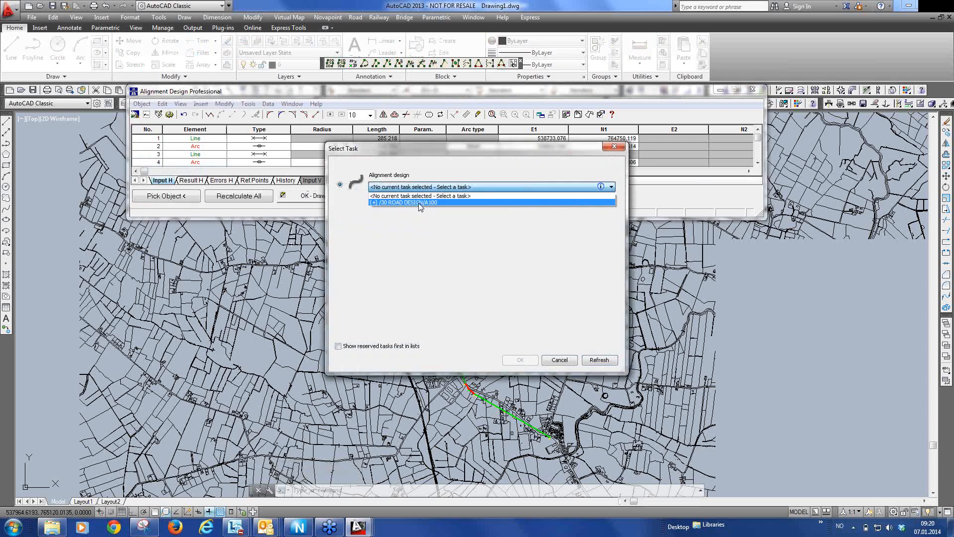
left_click(407, 202)
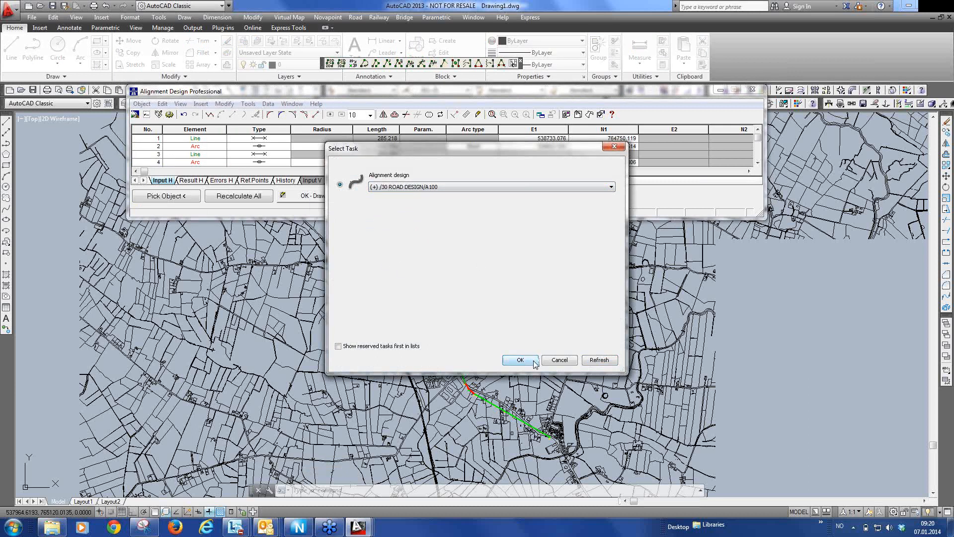
left_click(520, 360)
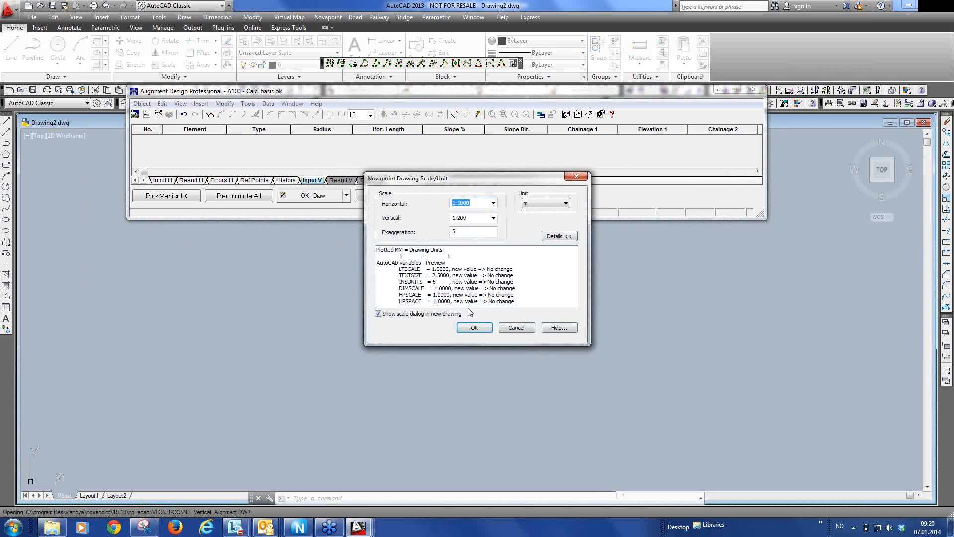
Step: Accept the 1:1000/1:200 profile drawing scale and return to Drawing1.dwg along the route
left_click(474, 326)
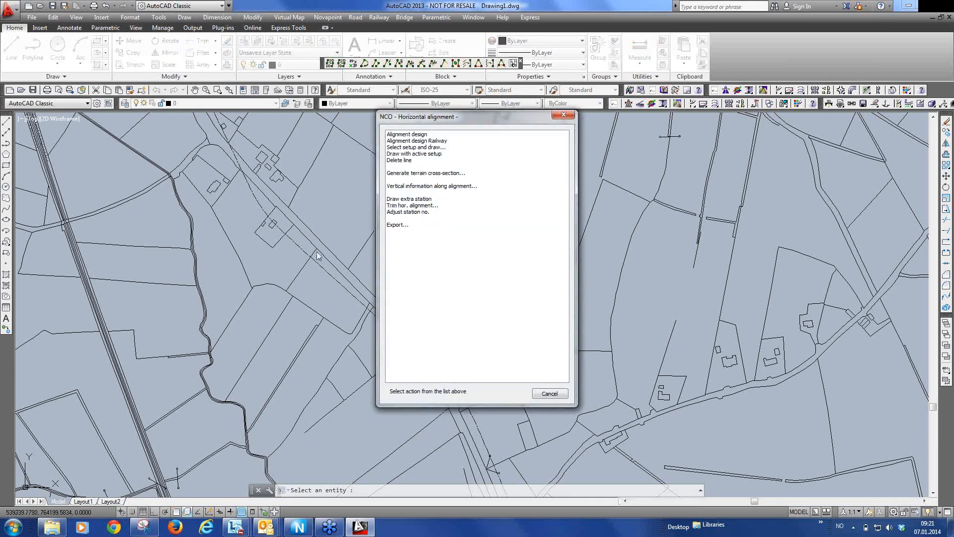
mouse_move(422, 154)
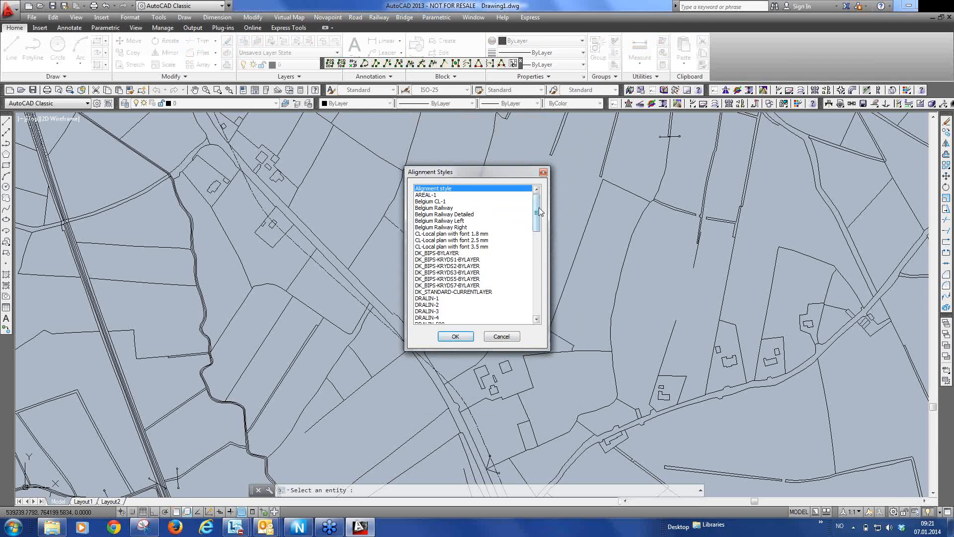
Step: Draw the horizontal alignment on the map with station labels using a chosen alignment style
left_click_drag(535, 212, 536, 280)
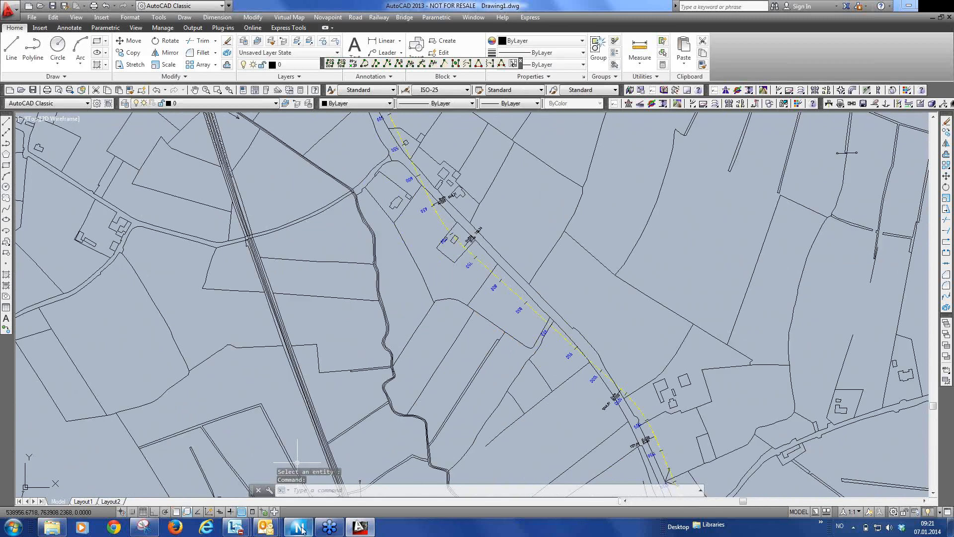
Step: Switch to the Novapoint model and view the A100 alignment task in 3D
left_click(297, 527)
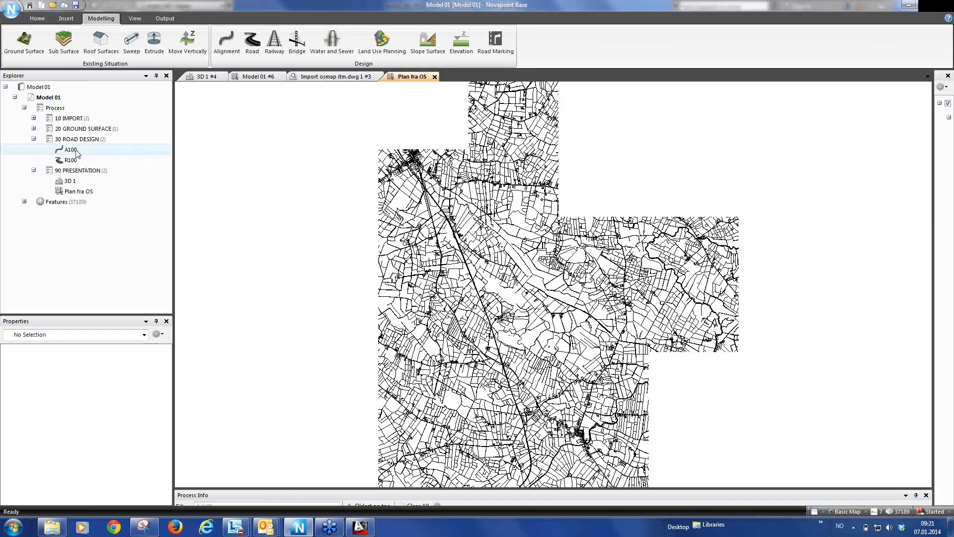
left_click(71, 150)
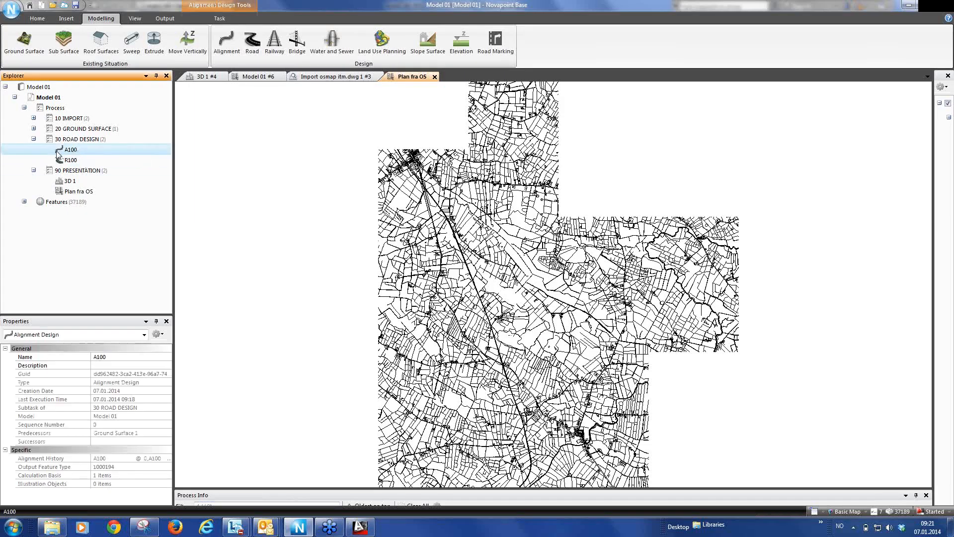
right_click(70, 149)
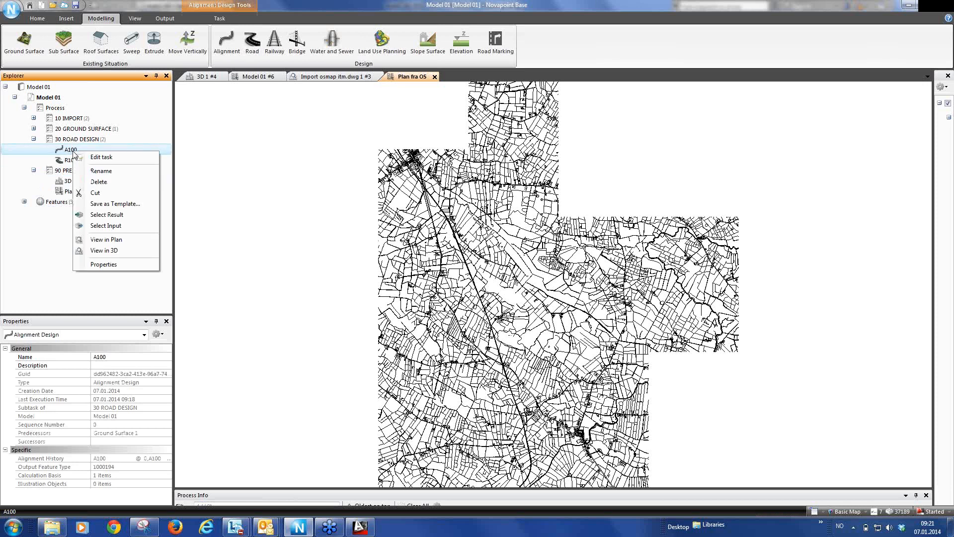
left_click(106, 238)
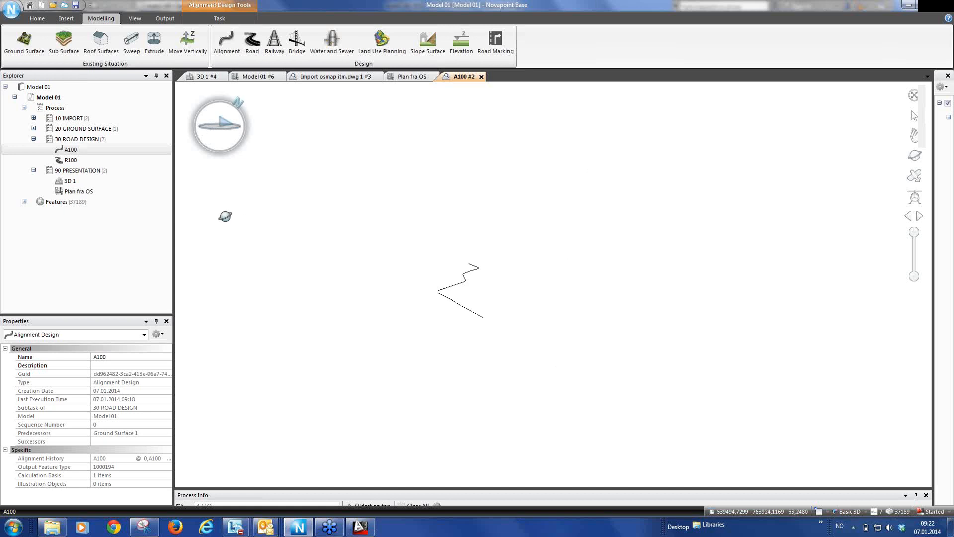
Step: Edit the 3D 1 presentation to add A100 to its source features alongside Ground Surface 1
left_click(72, 181)
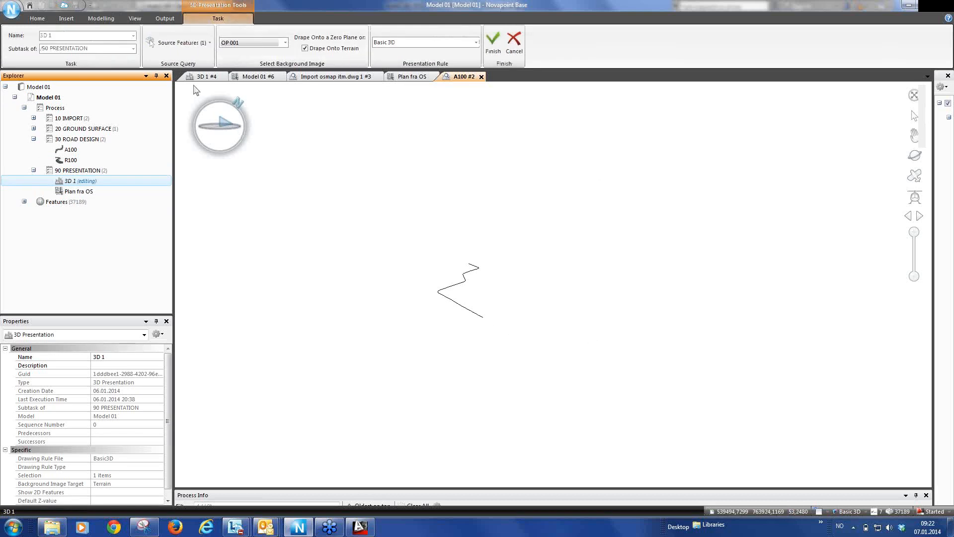
mouse_move(179, 43)
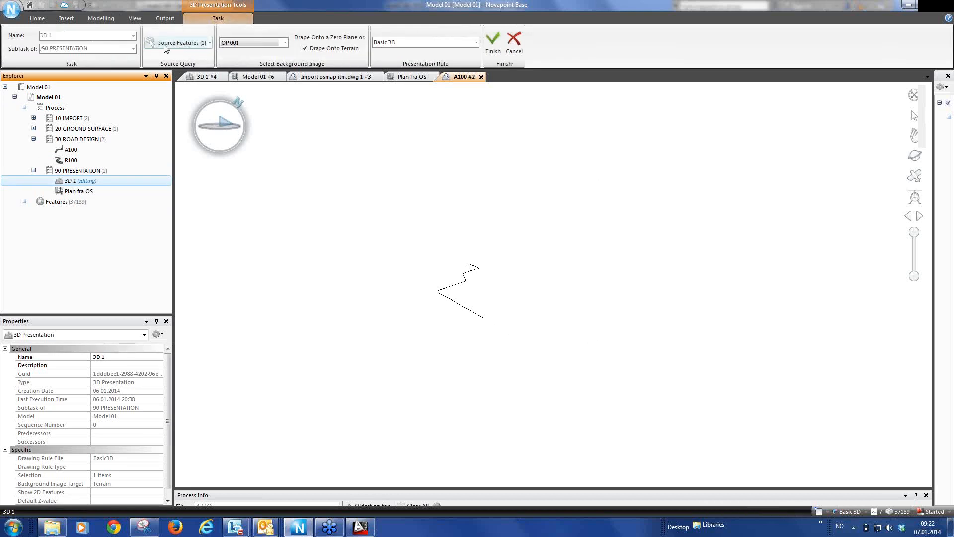
left_click(178, 42)
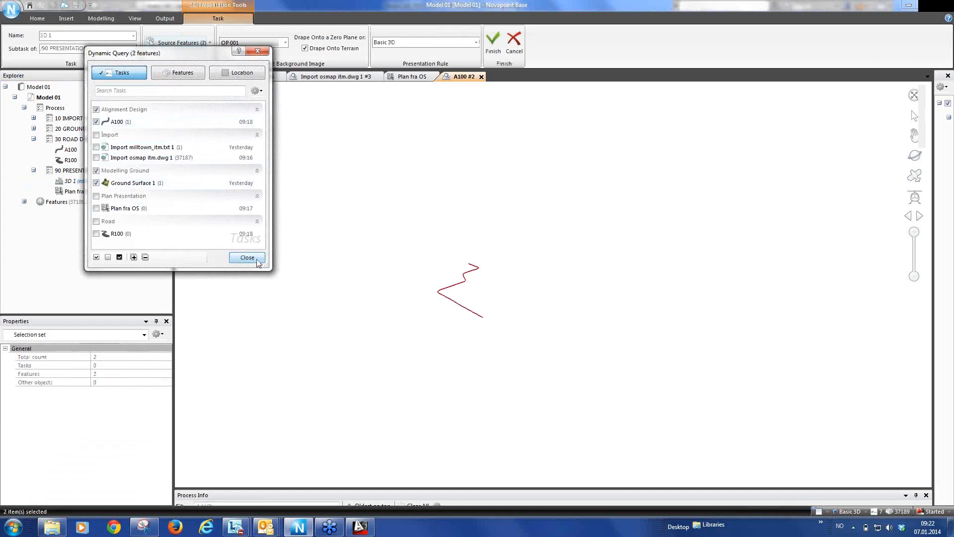
left_click(246, 256)
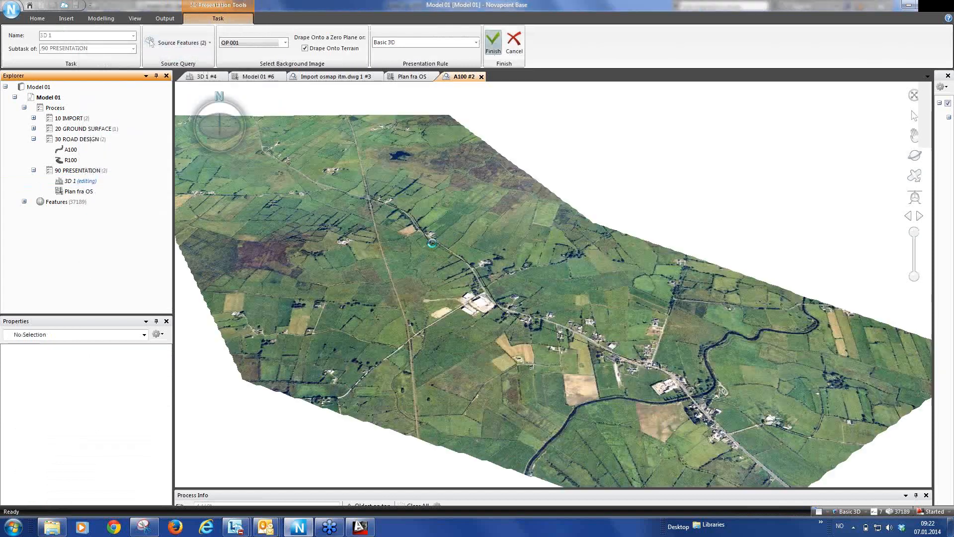
left_click(492, 43)
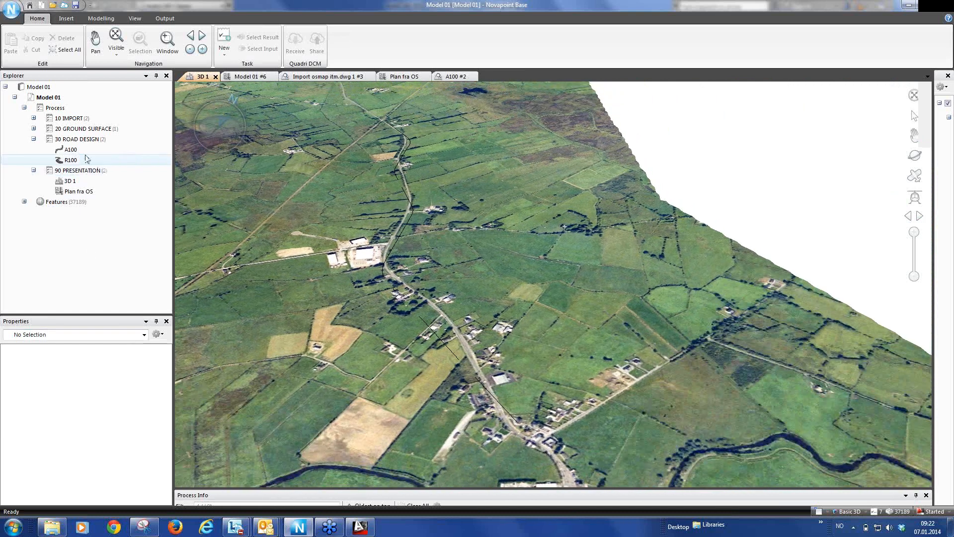
mouse_move(70, 160)
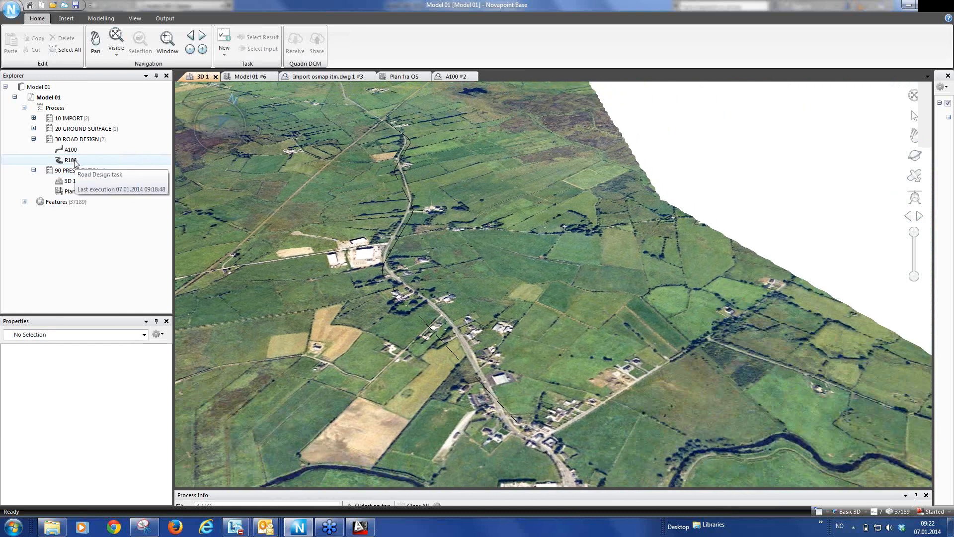
Step: Open the R100 road model and bring up its Road Properties
left_click(71, 160)
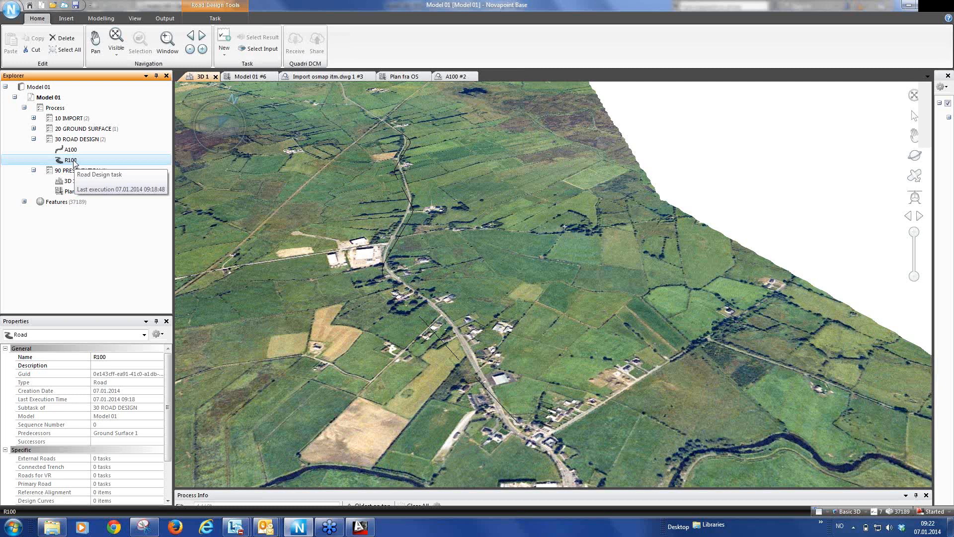
right_click(70, 160)
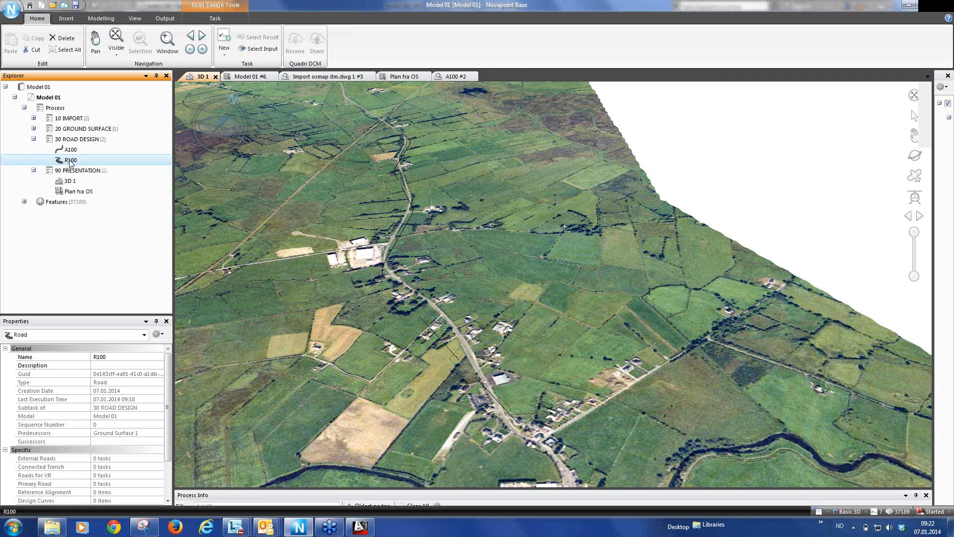
double_click(70, 160)
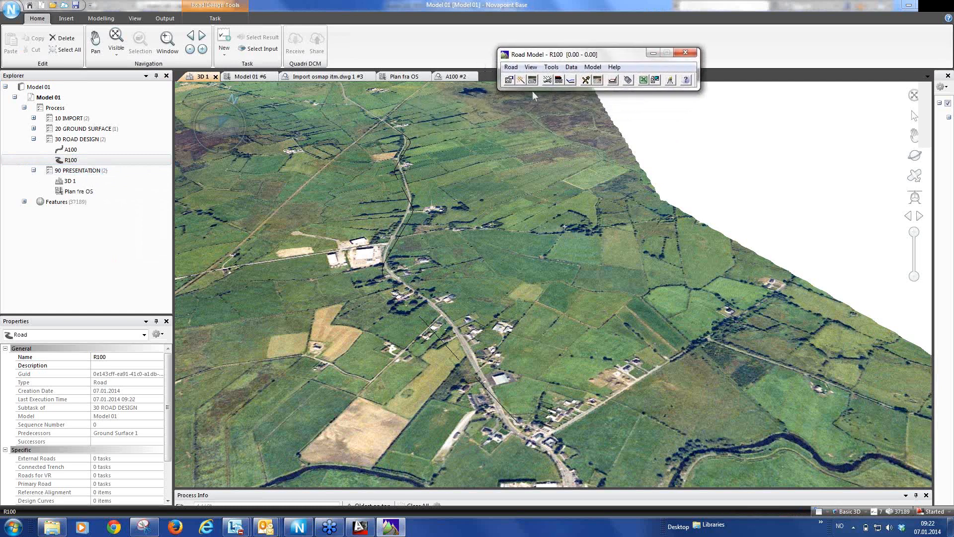
left_click(510, 67)
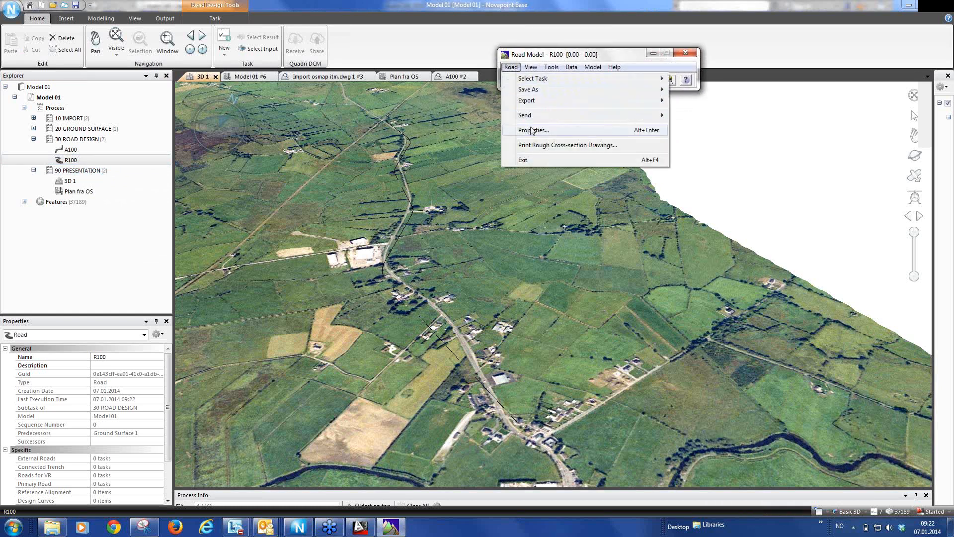
left_click(532, 129)
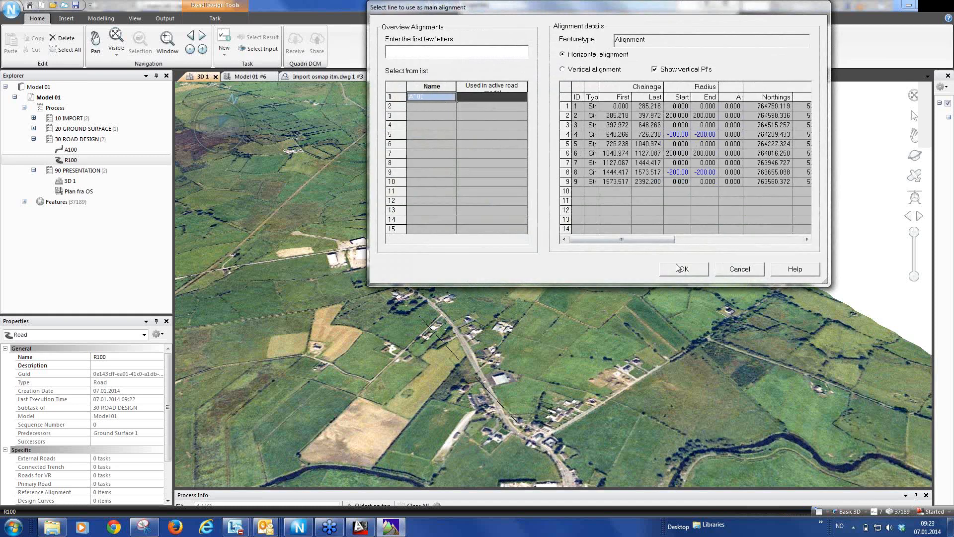
Step: Set A100 as main alignment with last chainage 2400, accepting the 2392.19 limit
left_click(682, 269)
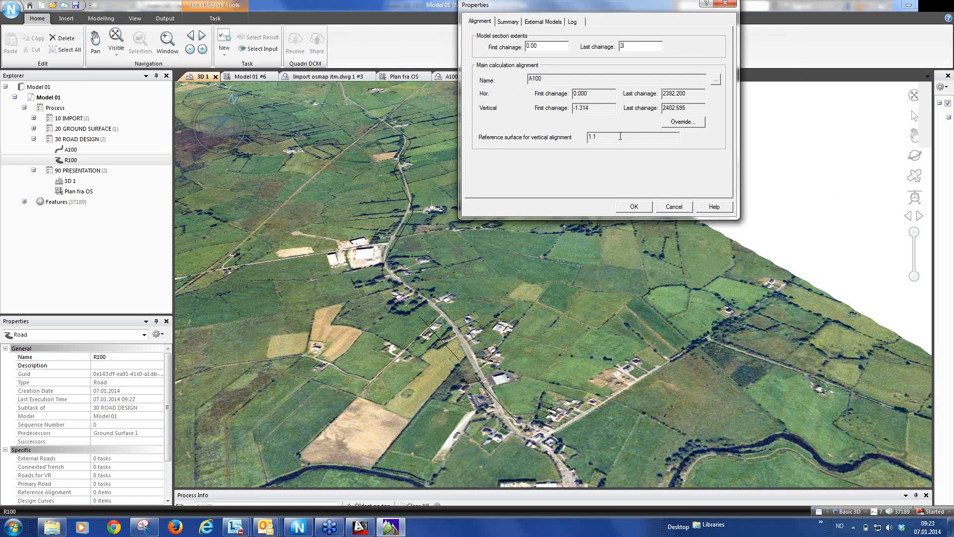
type("2400")
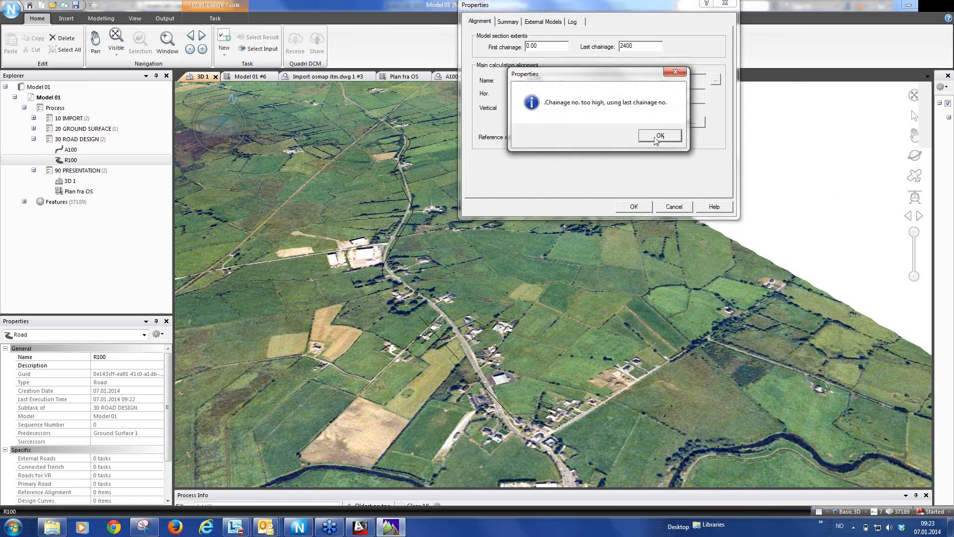
left_click(660, 135)
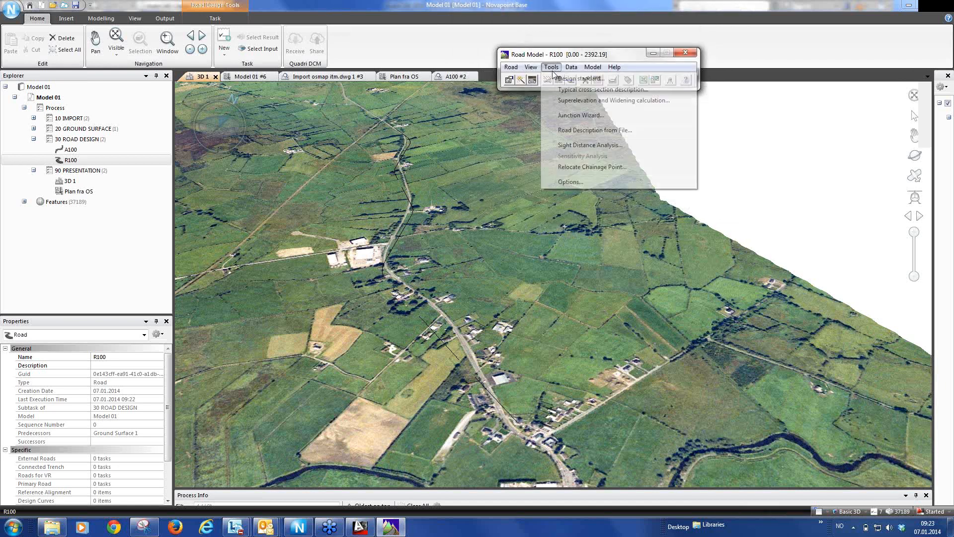
Step: Choose Ireland Rural S2 (6.00 m width, speed 50) as R100's design standard and confirm it
left_click(578, 77)
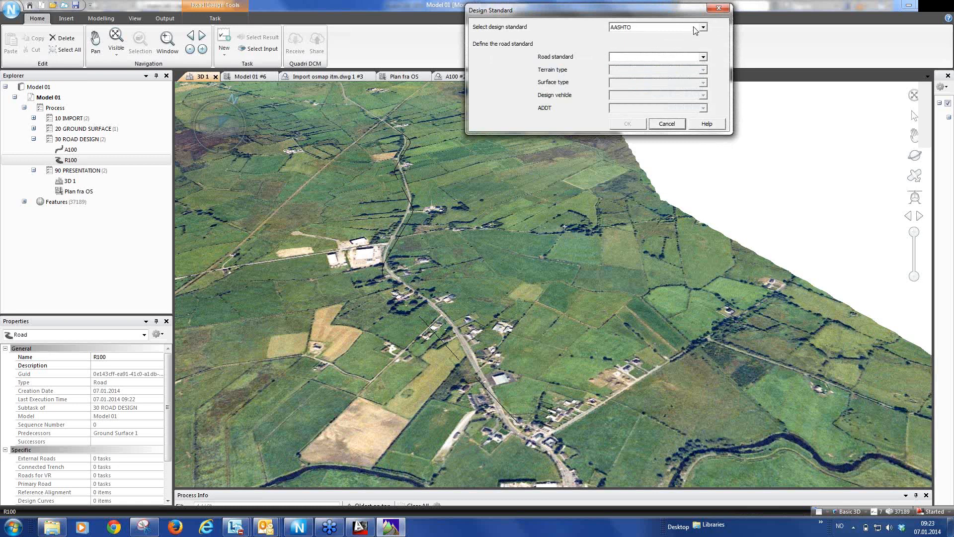
left_click(703, 26)
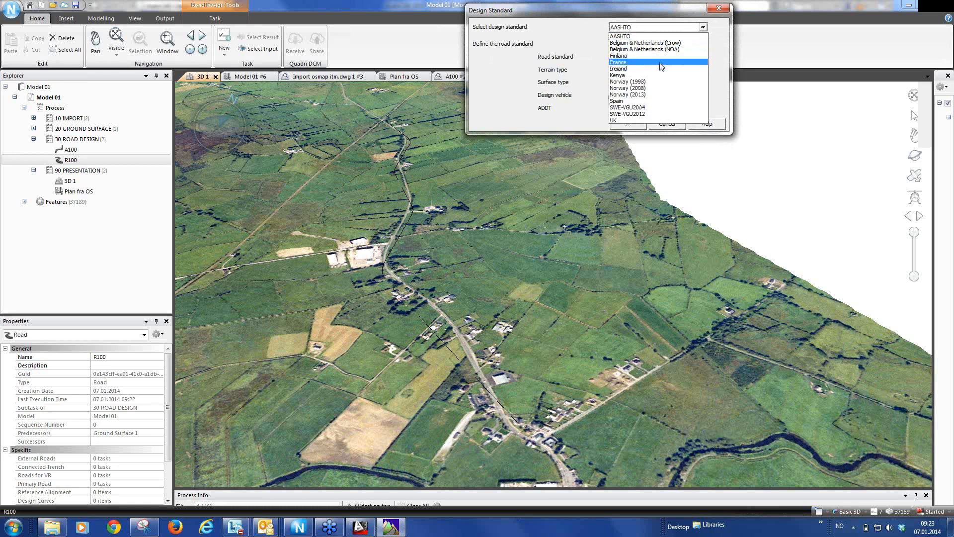
left_click(618, 69)
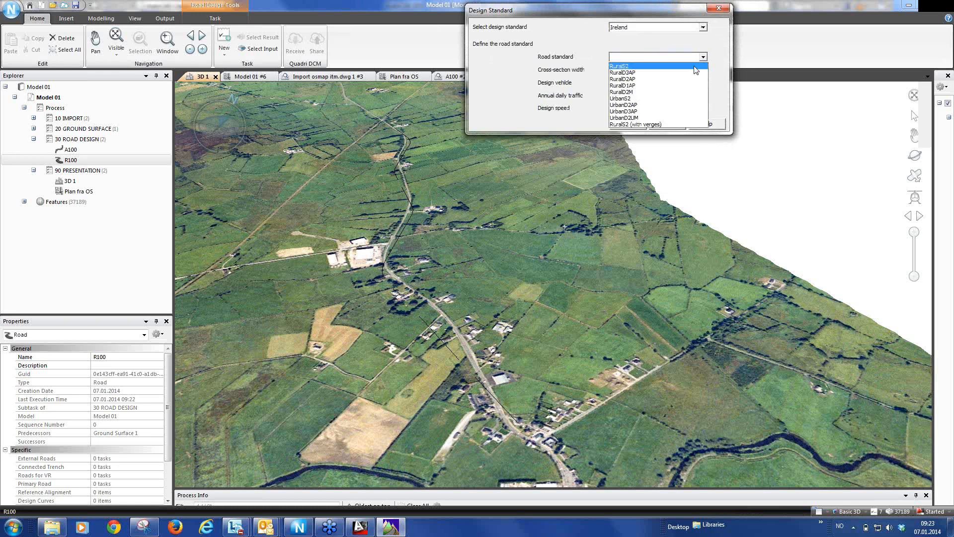
left_click(619, 66)
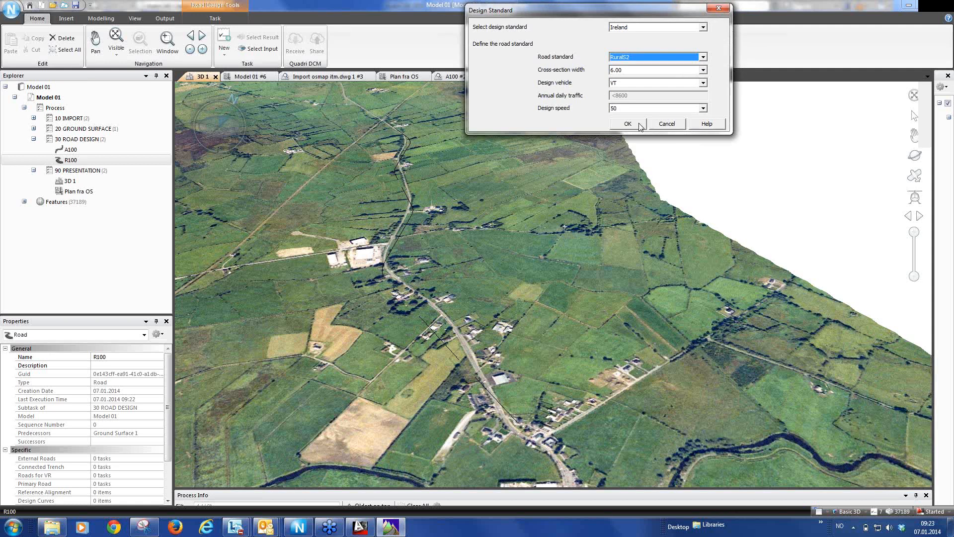
left_click(627, 124)
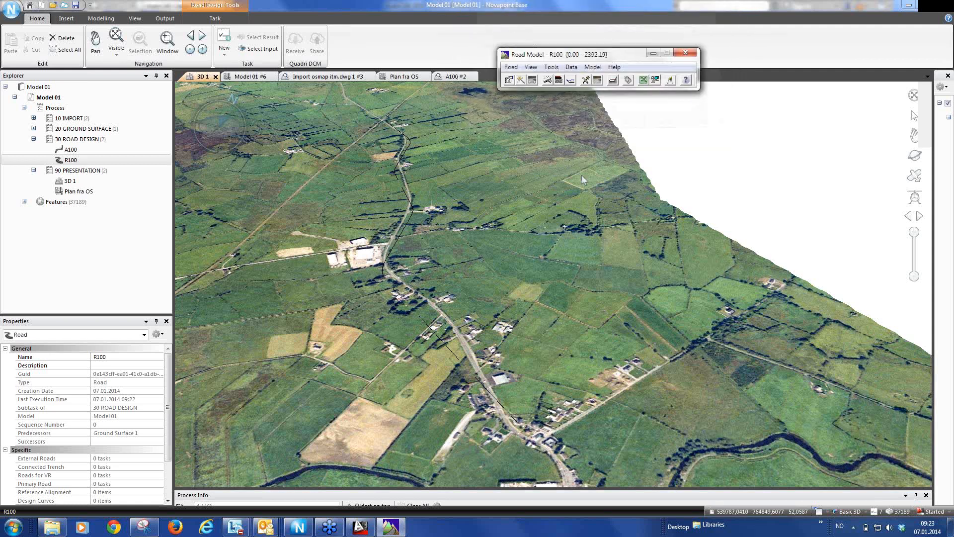
mouse_move(570, 79)
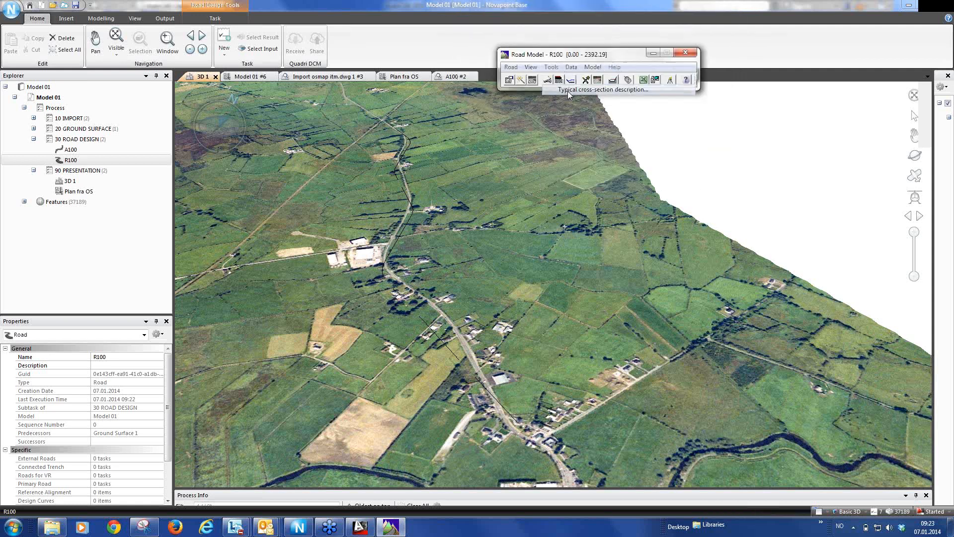
Step: Define R100's pavement templates as Soil and Rock and create the typical cross-section
left_click(547, 80)
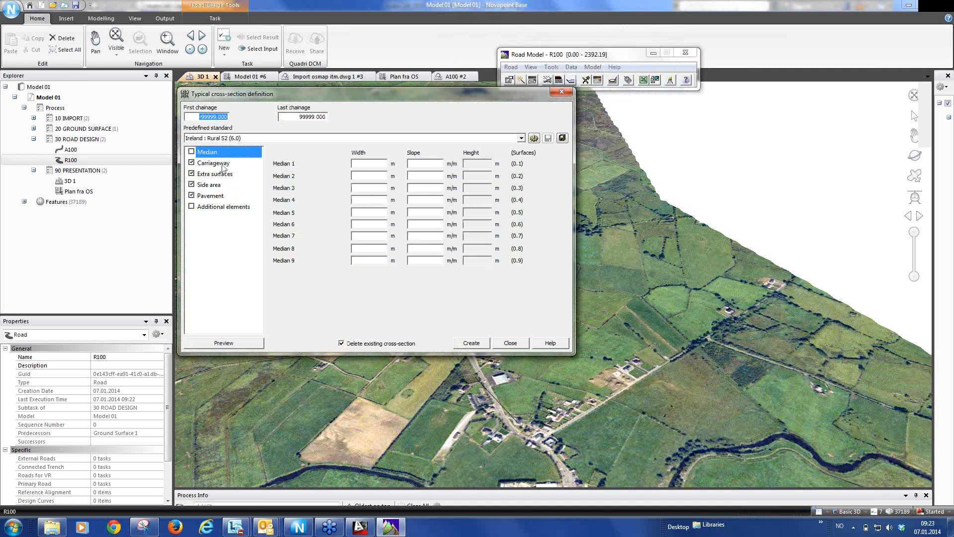
left_click(210, 185)
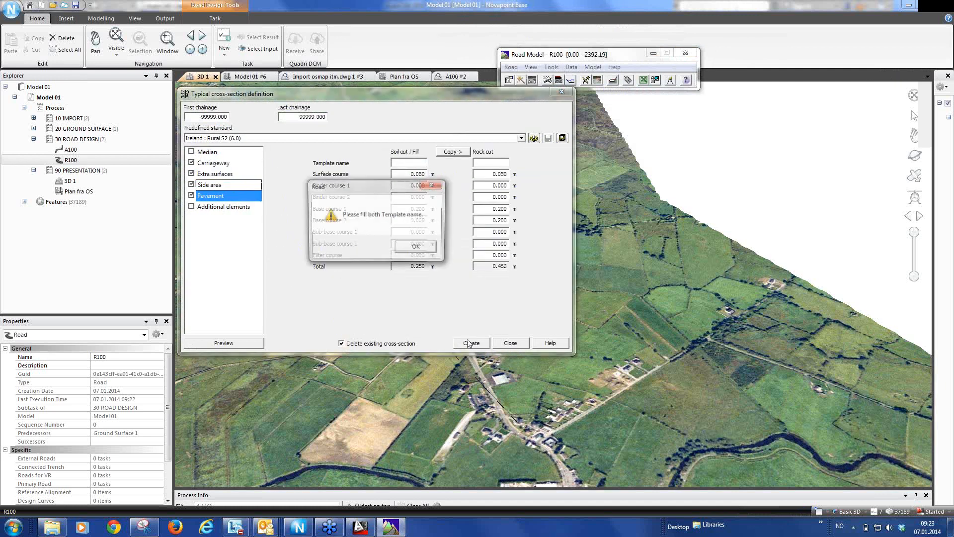
left_click(416, 245)
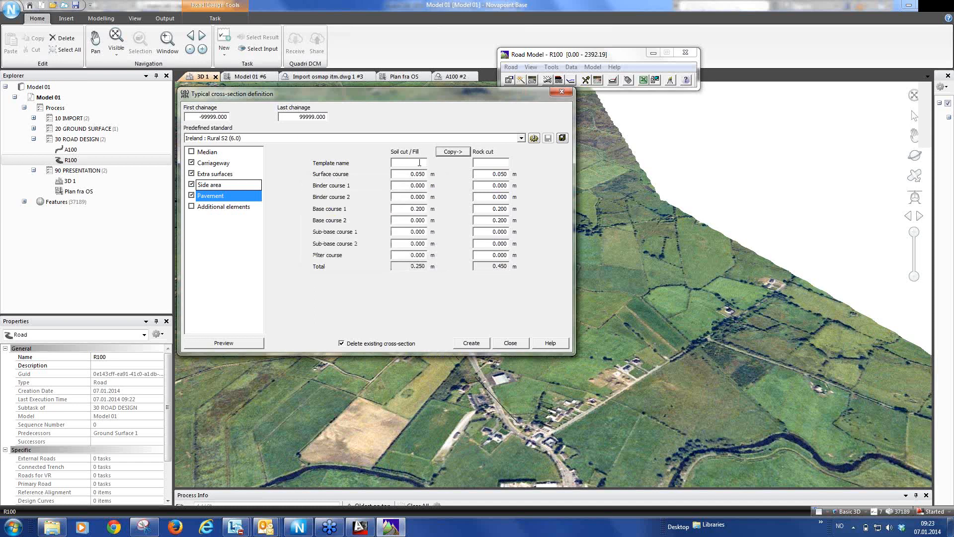
type("Sb")
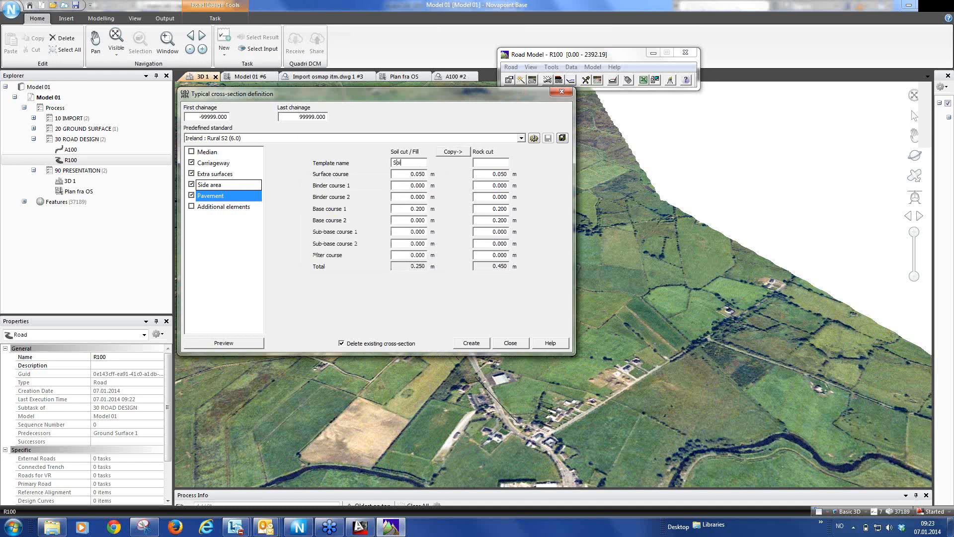
type("Spil")
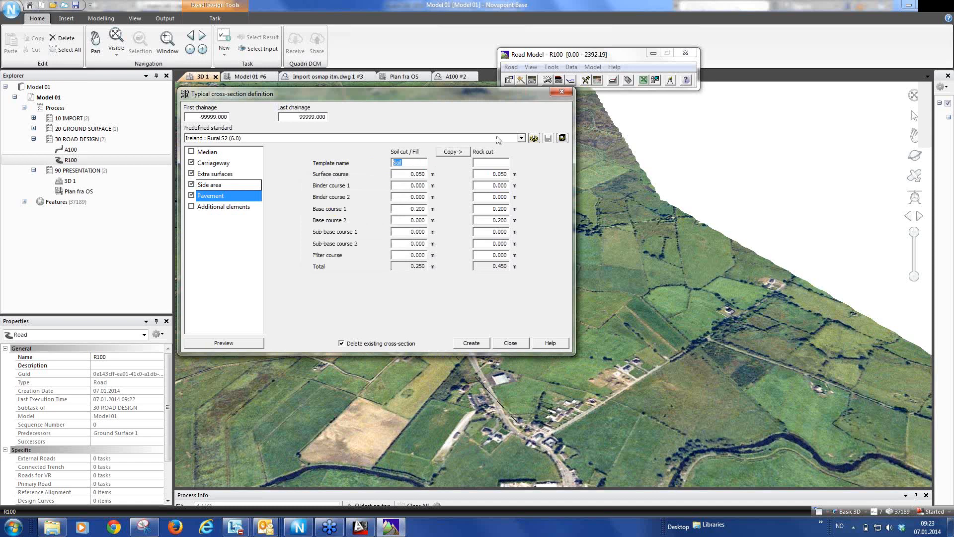
type("Rock")
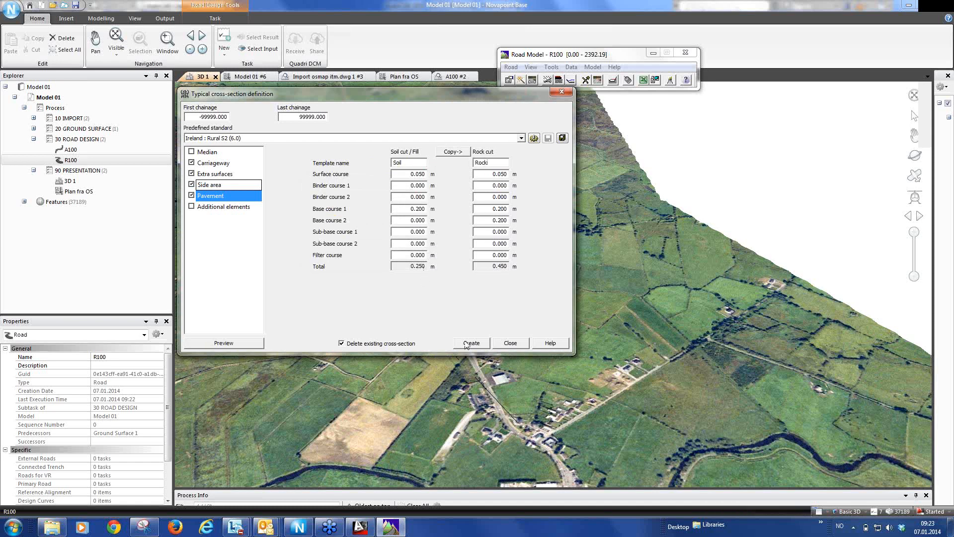
left_click(550, 66)
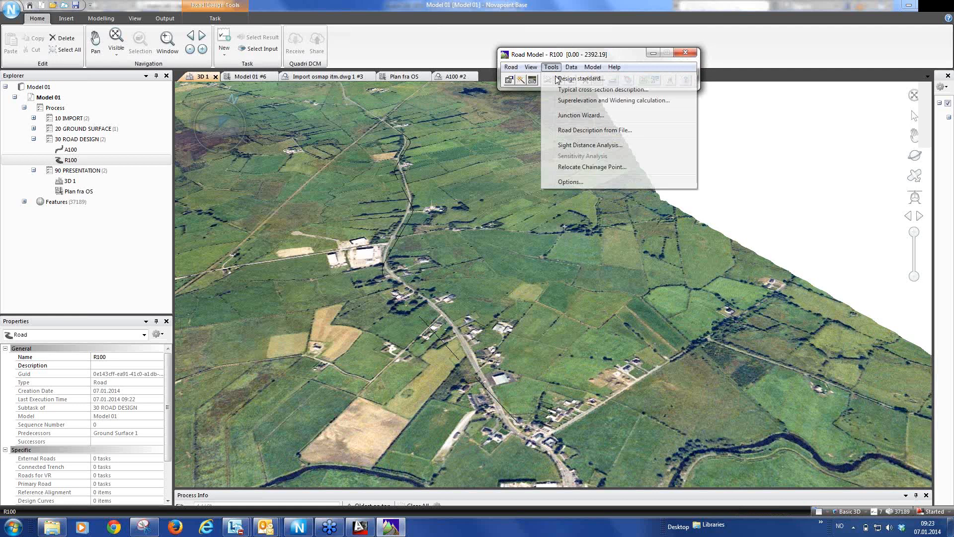
Step: Run the superelevation calculation for R100, build the road model and close the results report
left_click(612, 101)
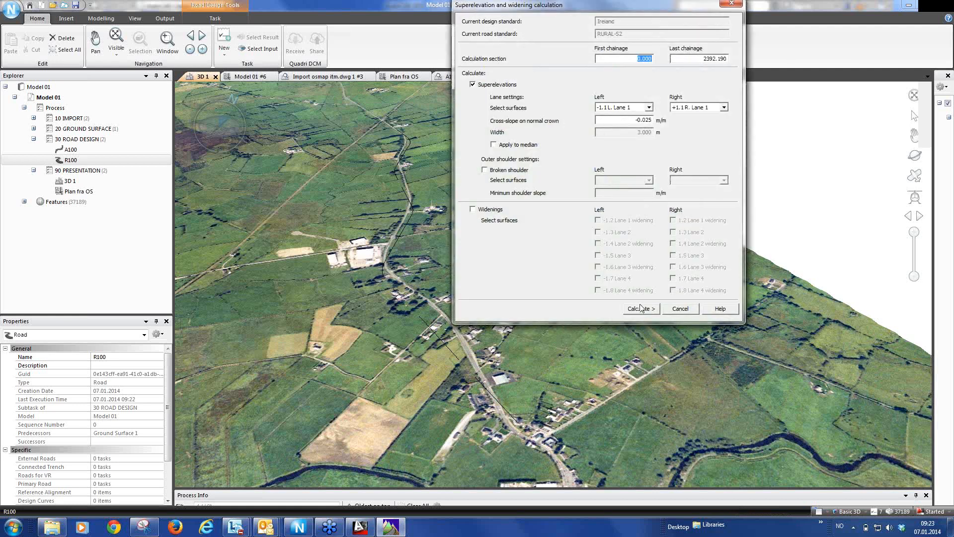
left_click(639, 308)
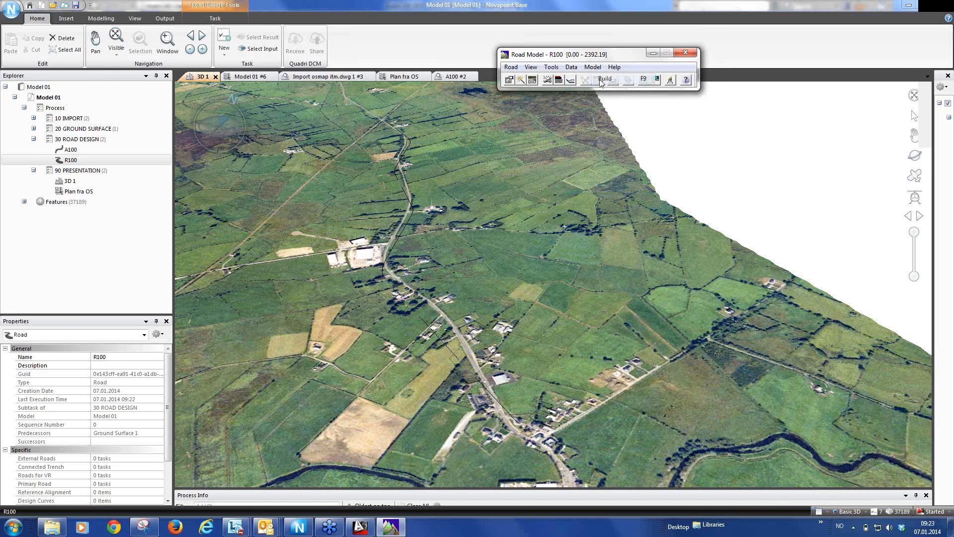
left_click(605, 80)
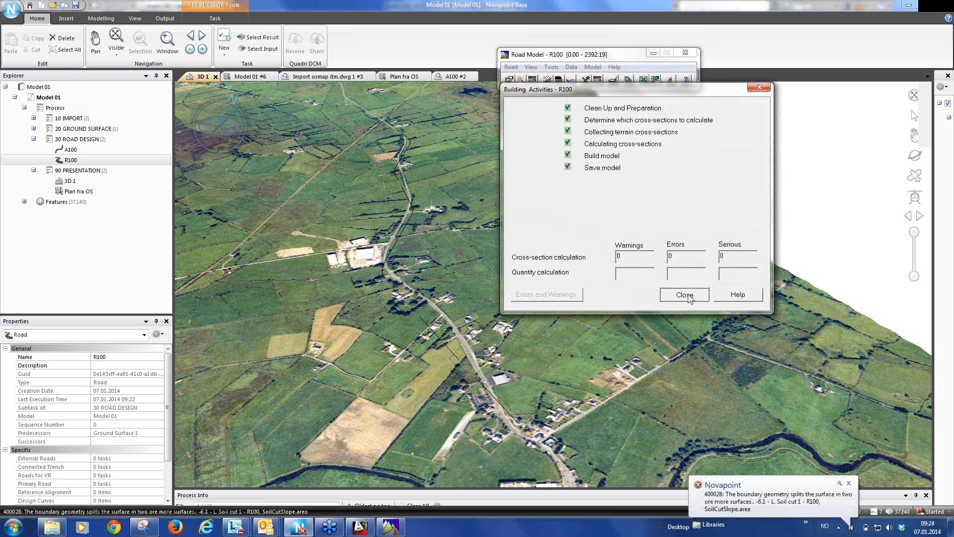
left_click(683, 294)
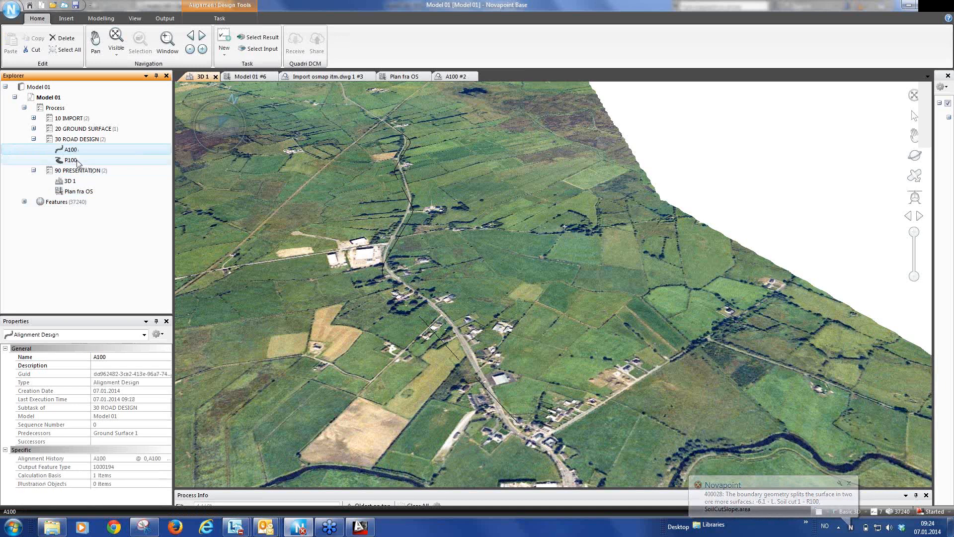
Step: Show the built R100 road on its own in a 3D view and move in along the road
right_click(70, 160)
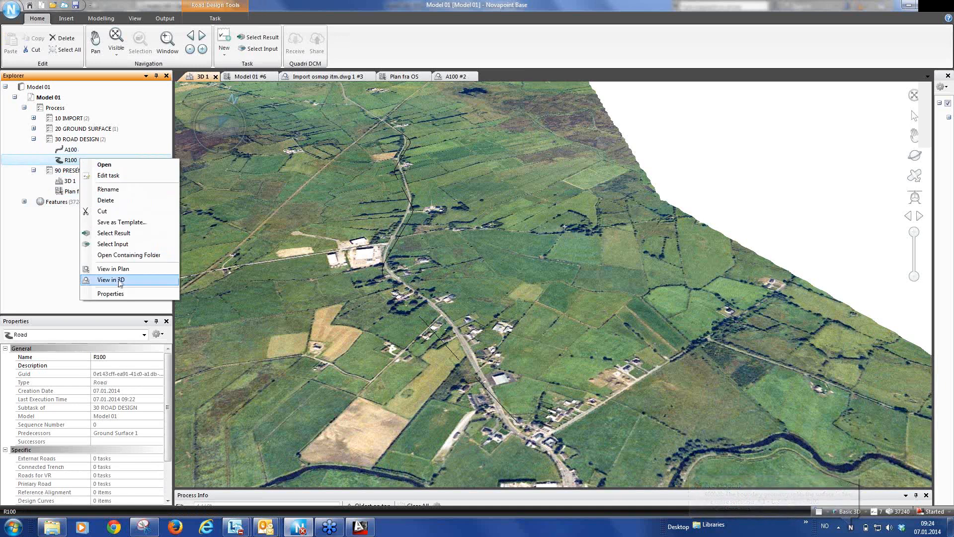
left_click(111, 279)
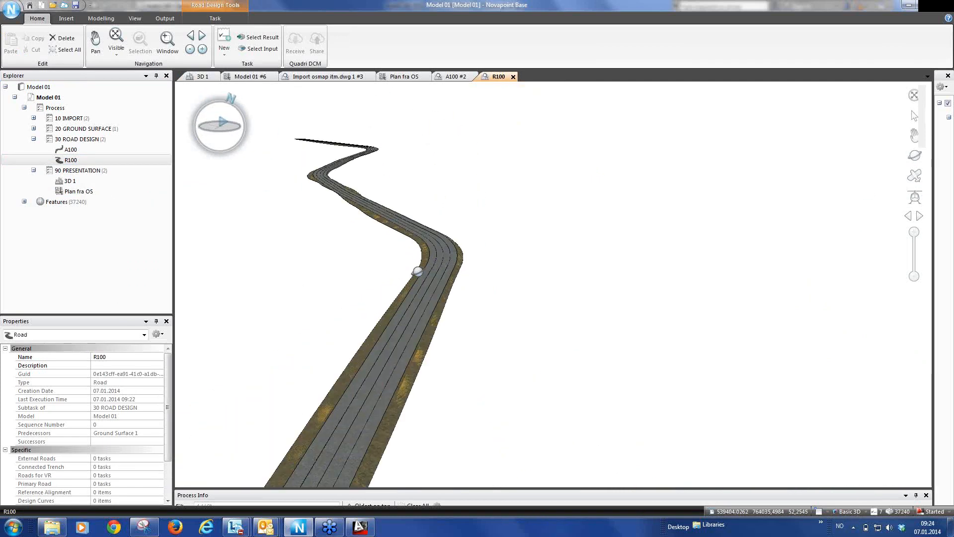
left_click_drag(417, 271, 490, 304)
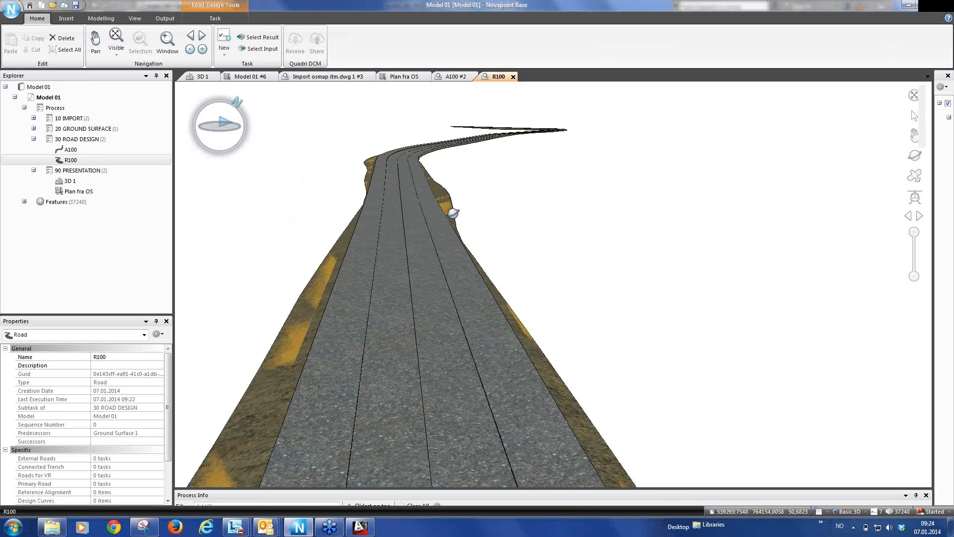
Step: Show A100 and R100 together in a new 3D view with chainage labels
left_click(70, 150)
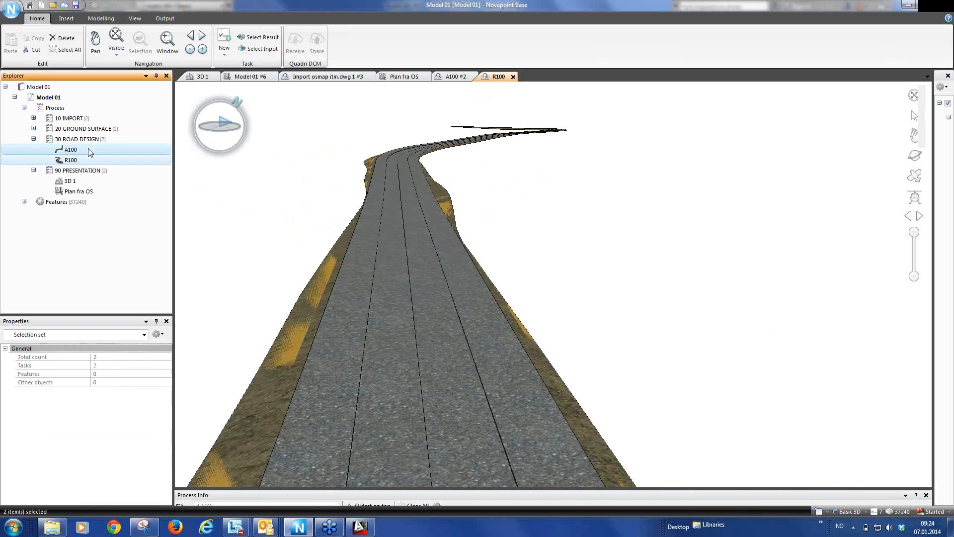
right_click(72, 149)
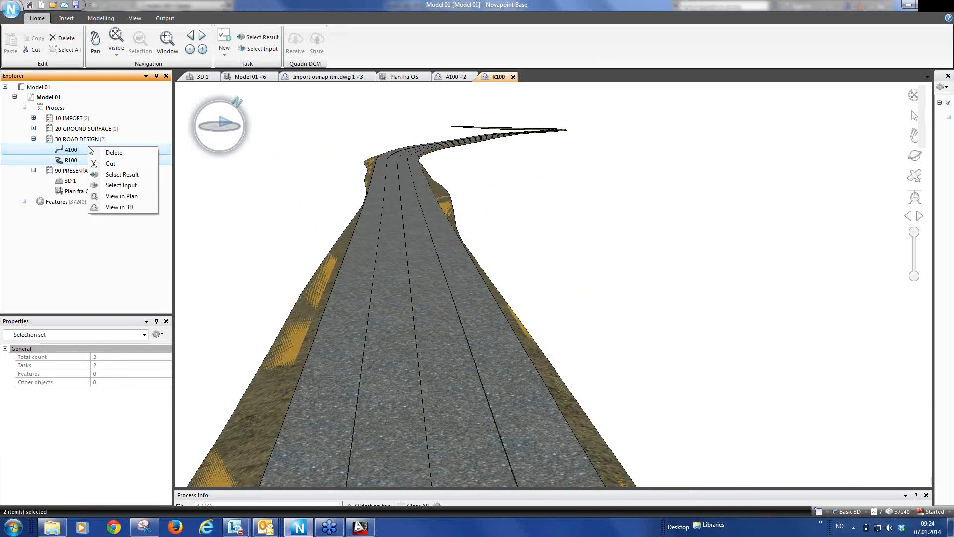
mouse_move(122, 206)
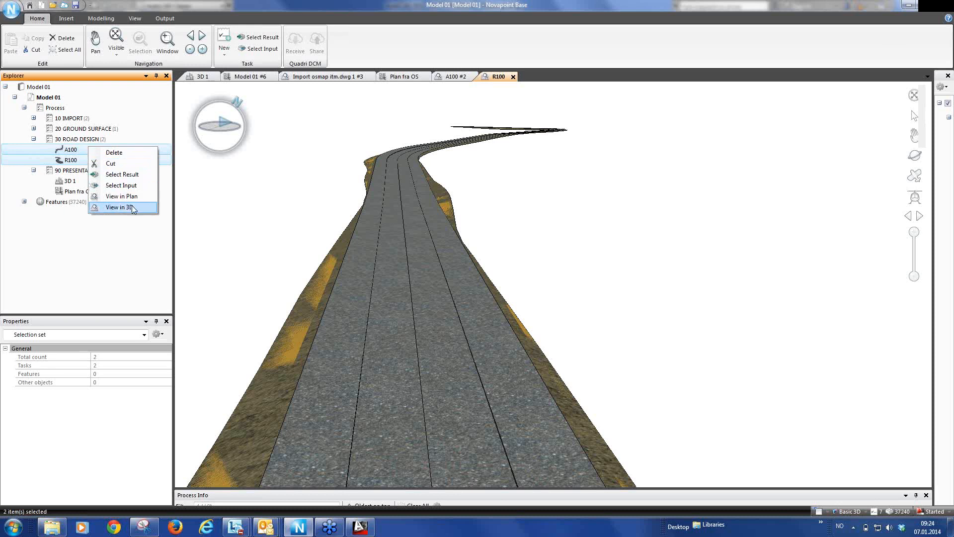
left_click(121, 207)
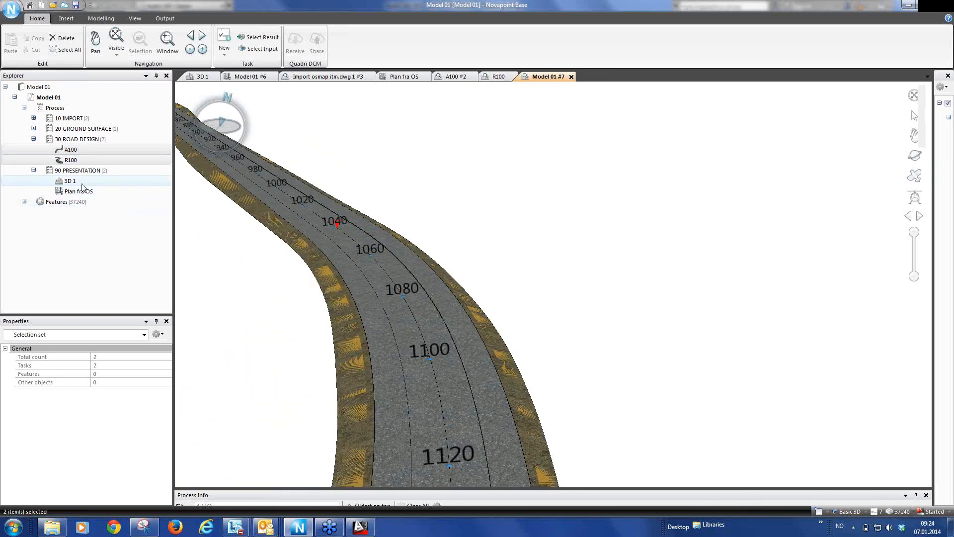
Step: Add road R100 to the 3D 1 presentation's source features and finish the update
left_click(69, 180)
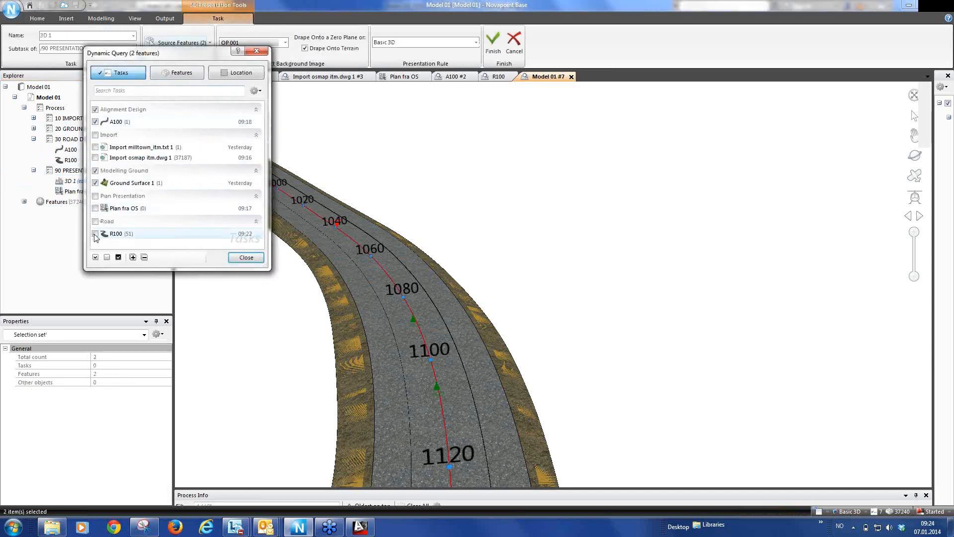
left_click(245, 256)
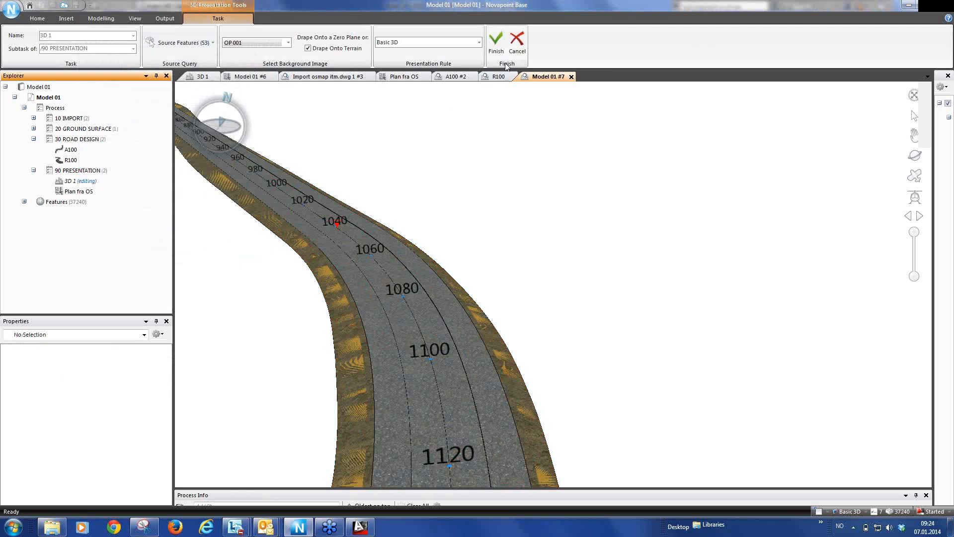
left_click(496, 43)
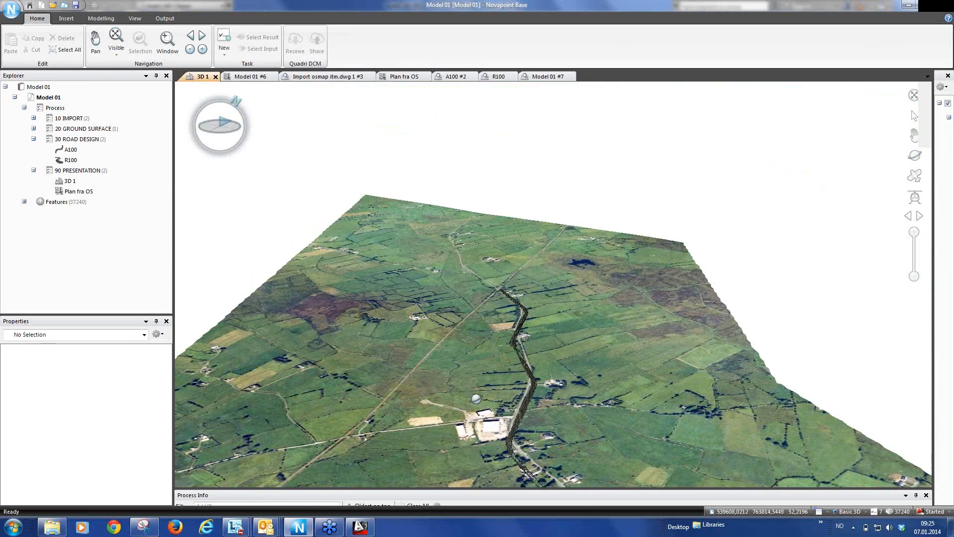
Step: Expand 20 GROUND SURFACE to show Ground Surface 1 and bring up the Modelling tools
left_click(71, 150)
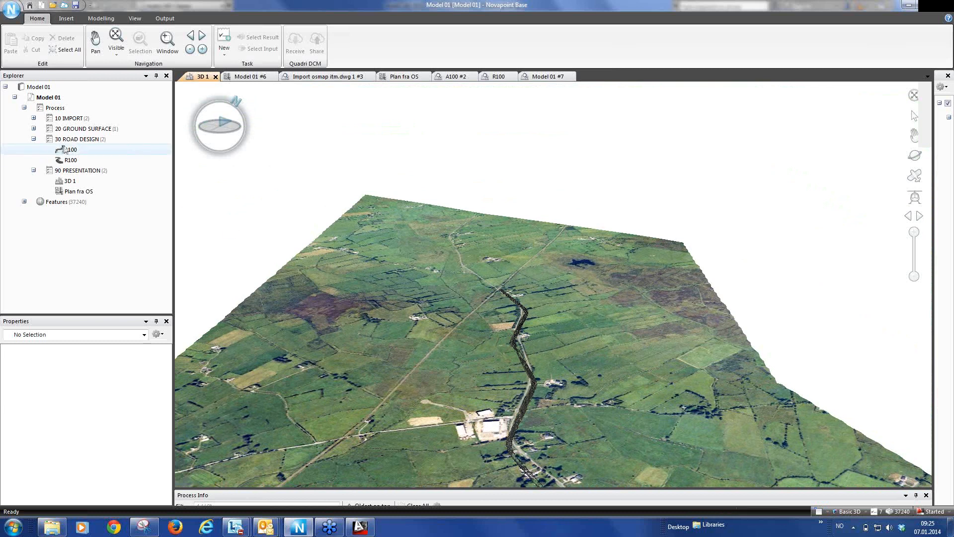
left_click(84, 128)
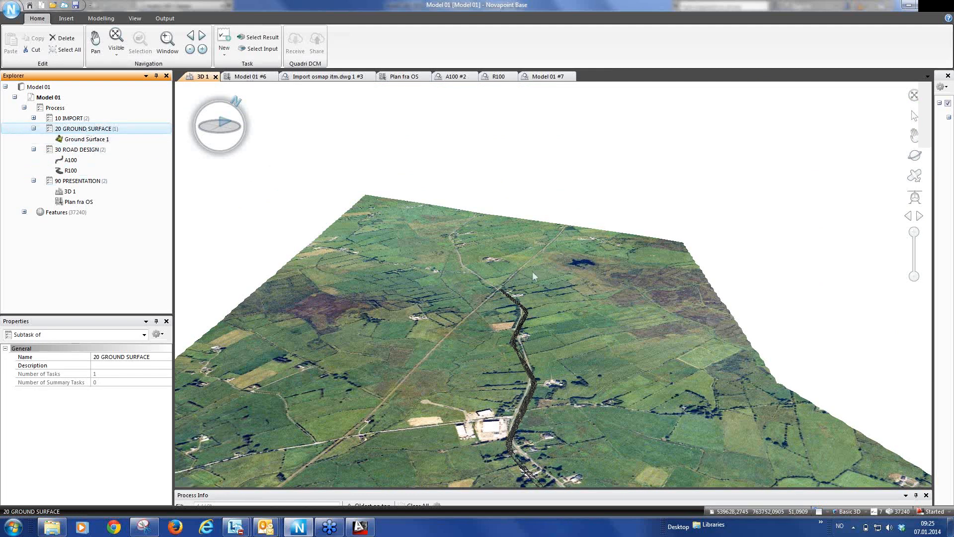
mouse_move(530, 352)
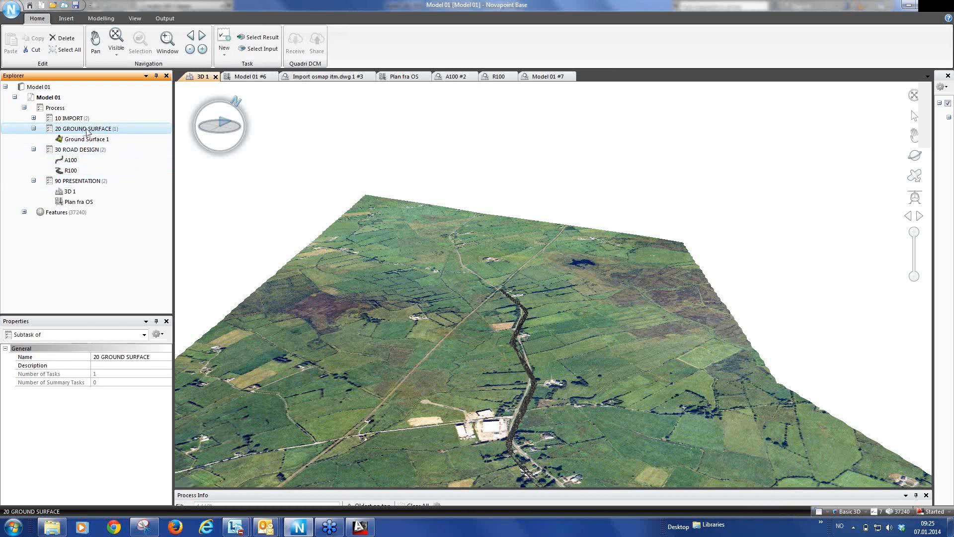
left_click(100, 18)
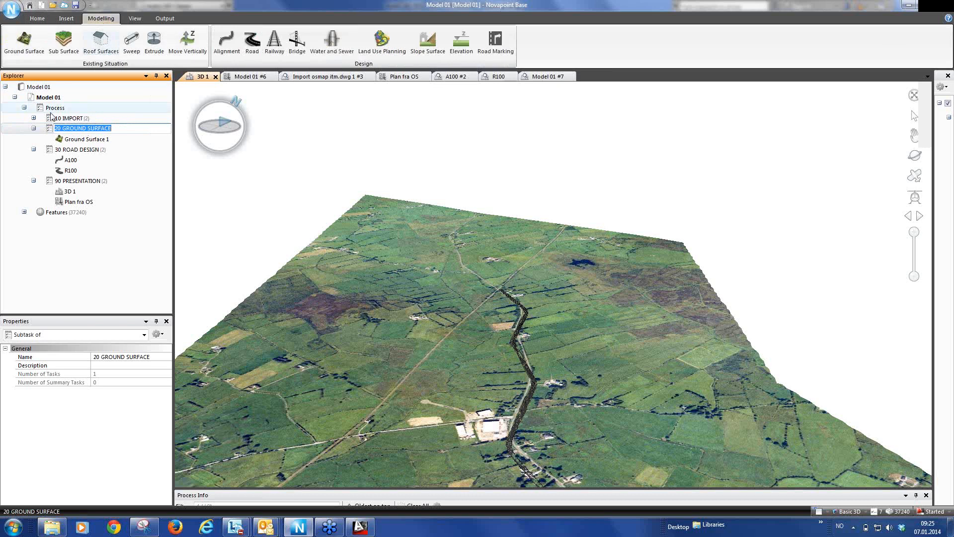
Step: Name the new task 'Ground Surface with road design' with Ground Surface 1 as elevation input
double_click(87, 140)
type("Ground Surface with")
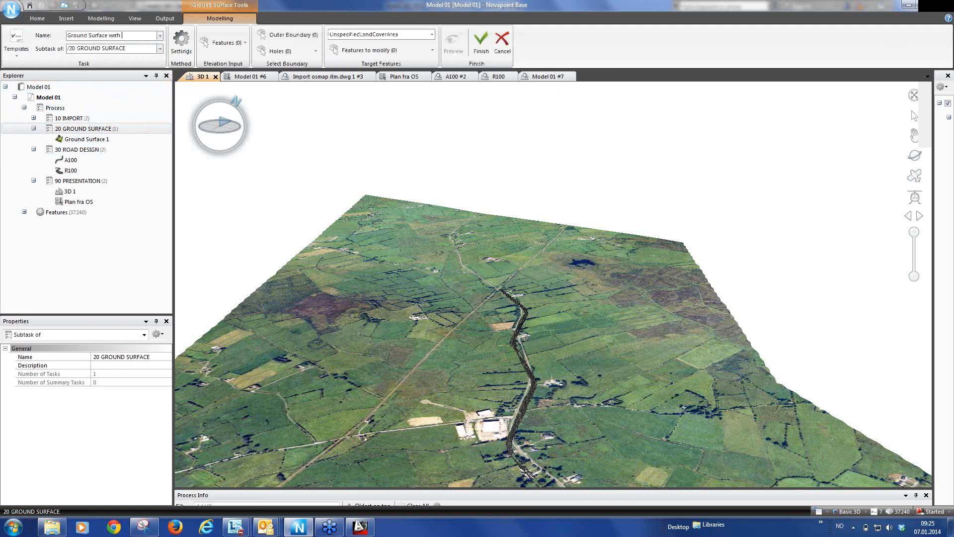
type("road design")
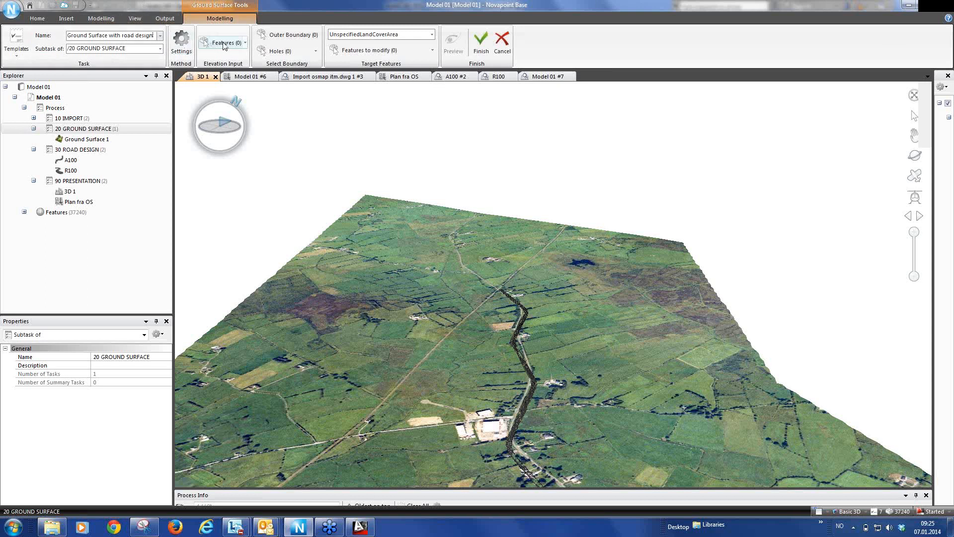
left_click(226, 43)
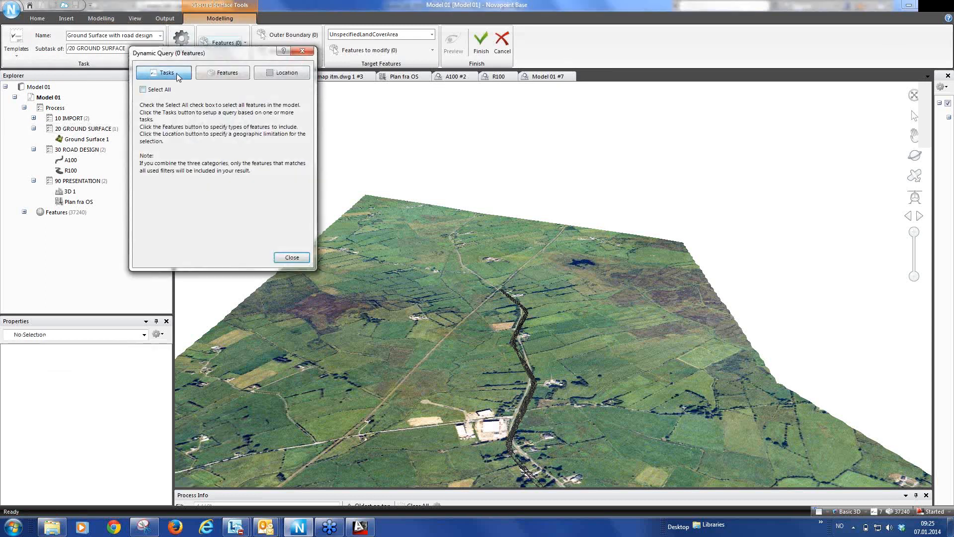
left_click(163, 72)
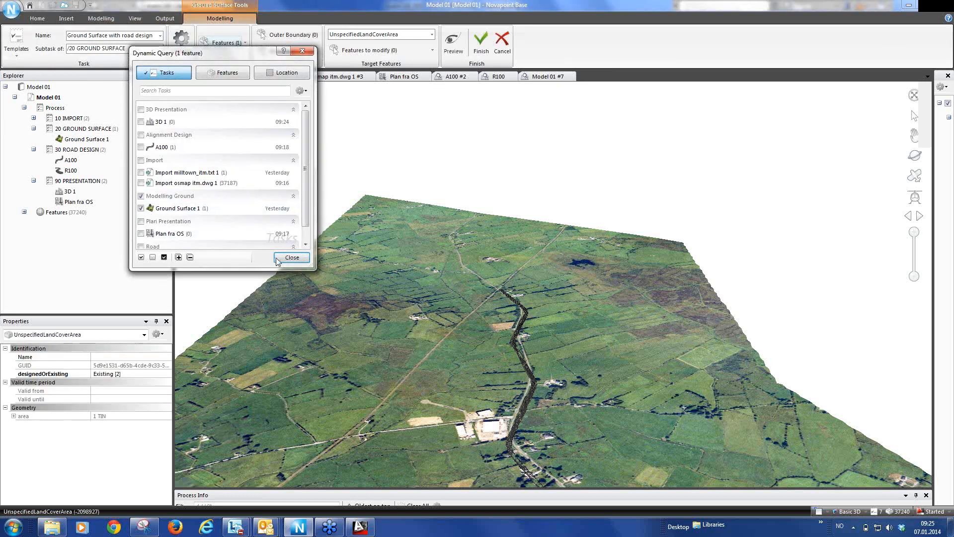
left_click(291, 256)
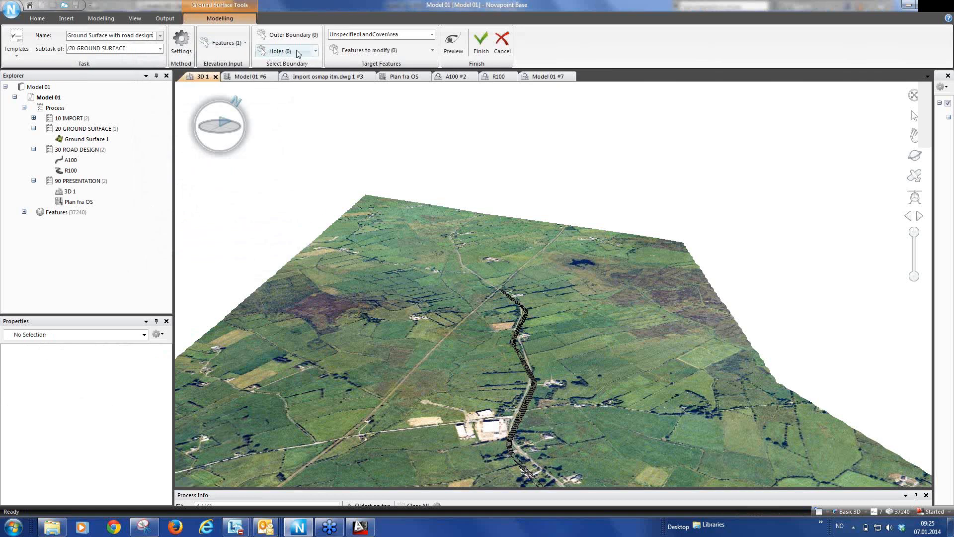
mouse_move(300, 56)
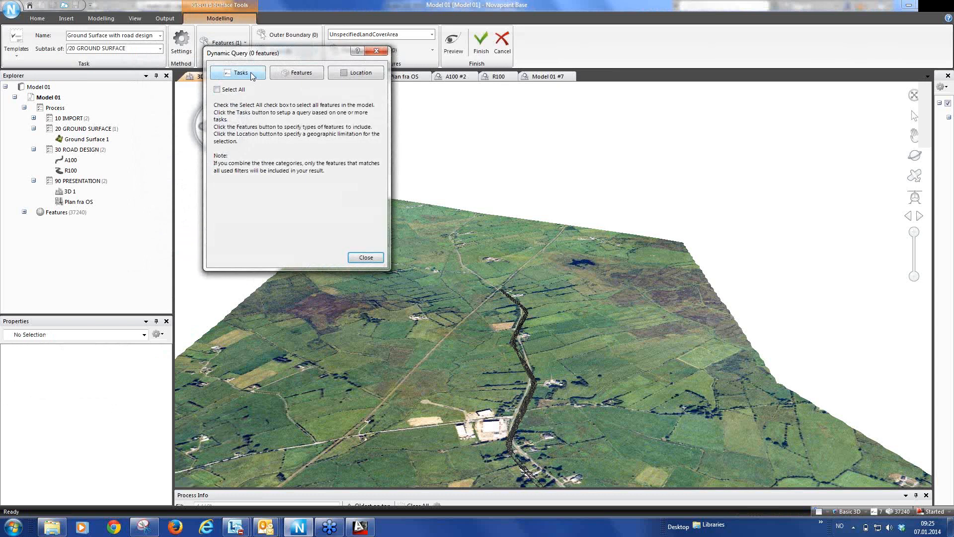
Step: Use R100's PlanumBoundary feature as the surface hole and run the ground surface task
left_click(237, 72)
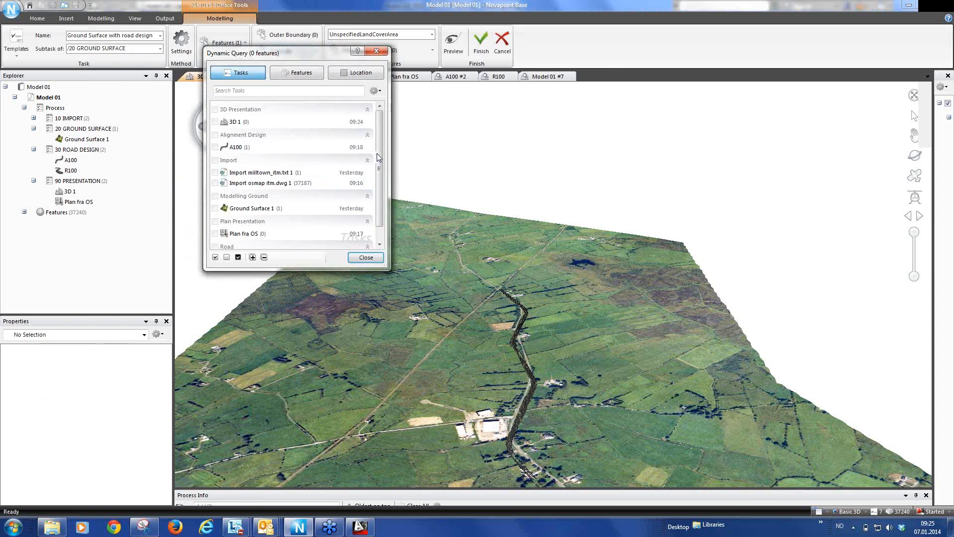
left_click(215, 243)
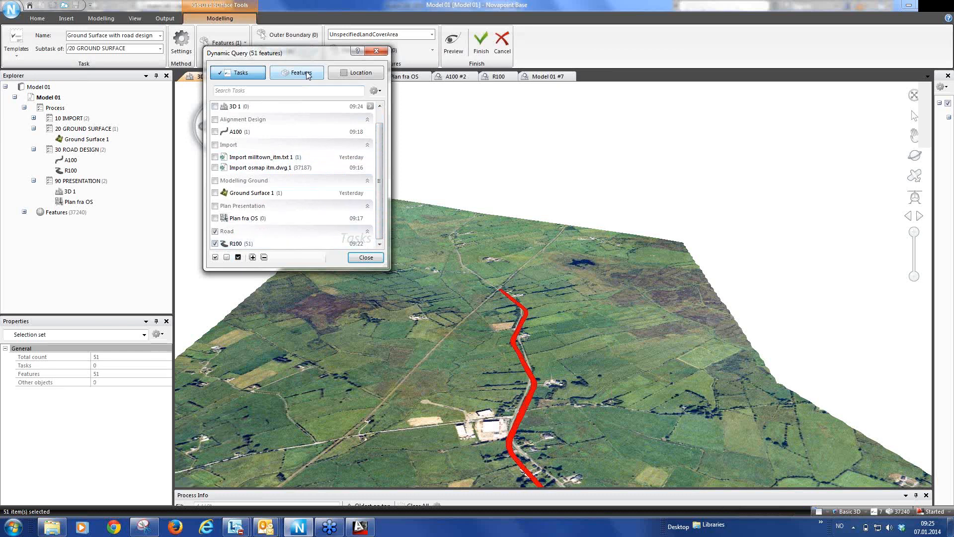
mouse_move(305, 77)
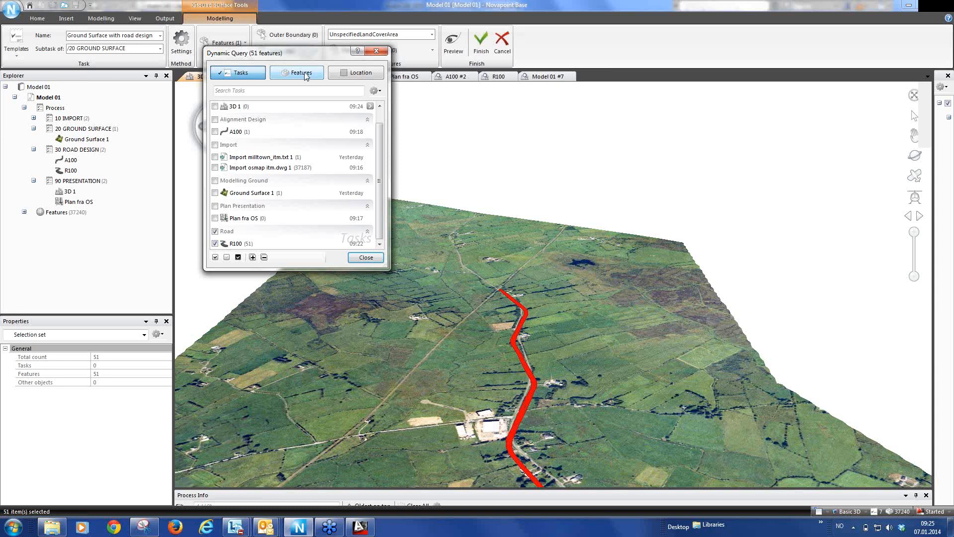
left_click(296, 72)
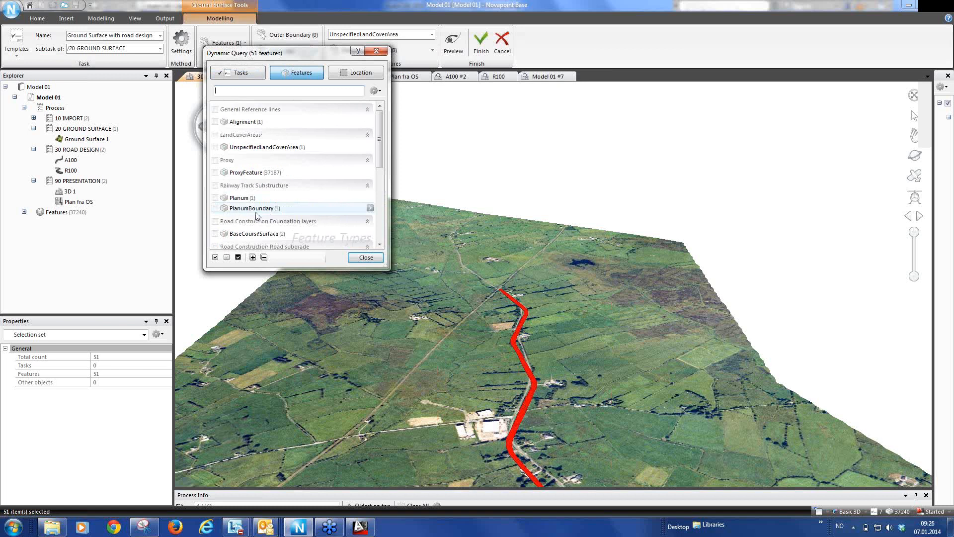
left_click(215, 208)
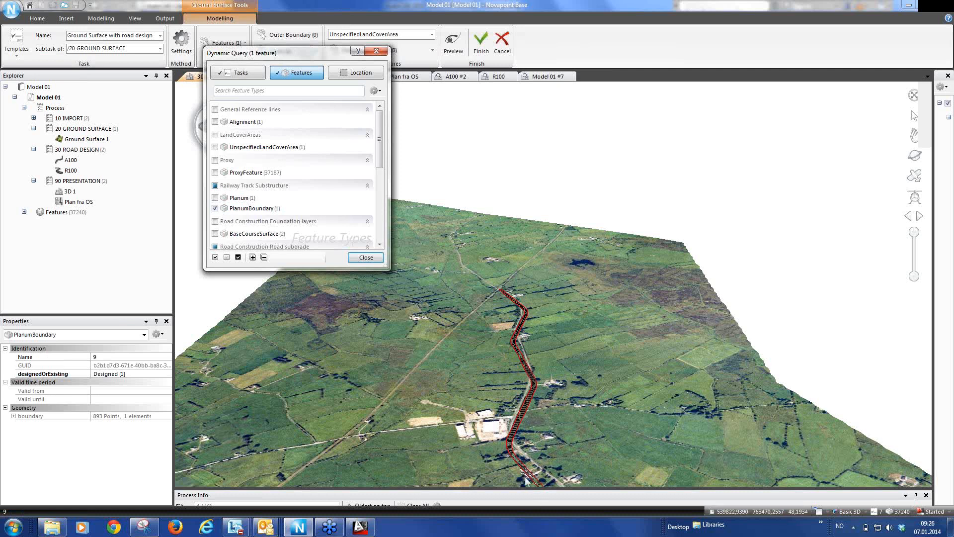
left_click(365, 257)
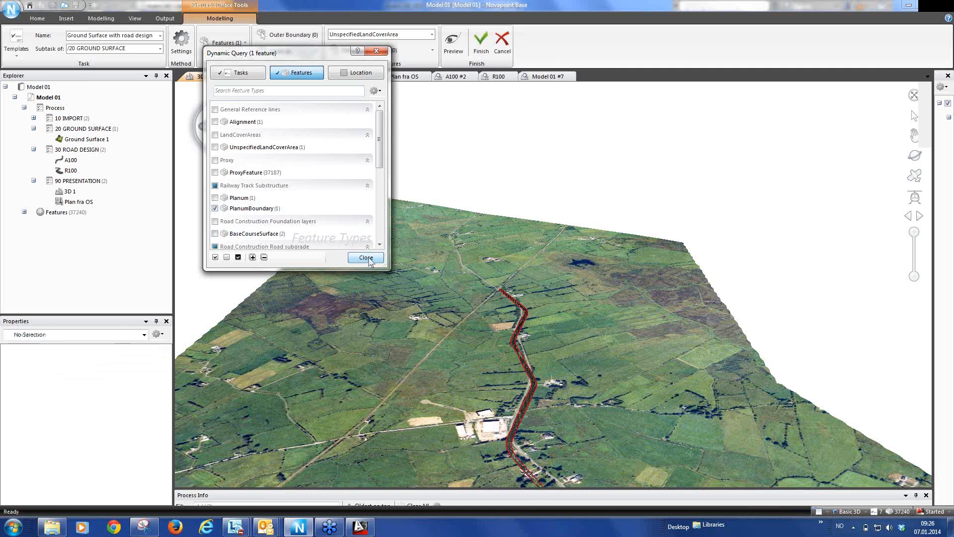
left_click(365, 257)
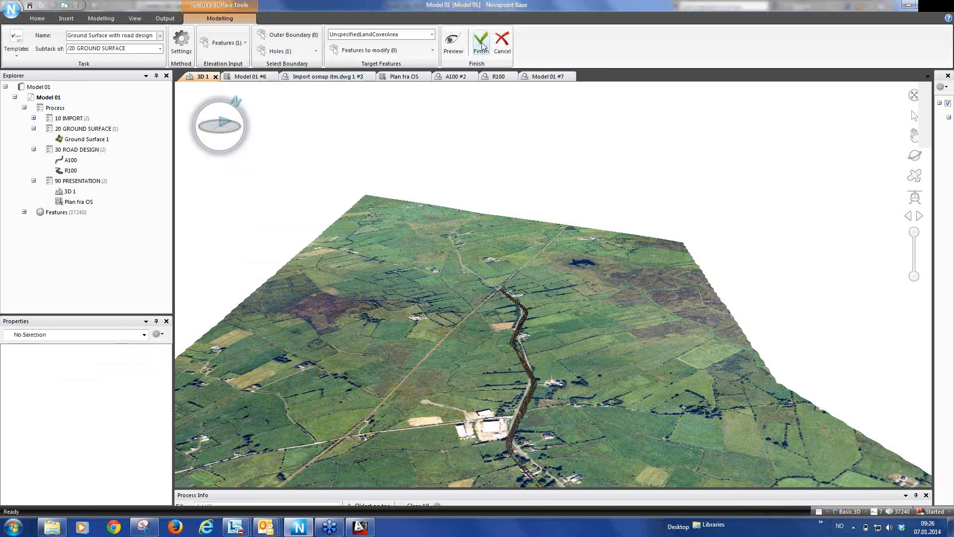
left_click(480, 42)
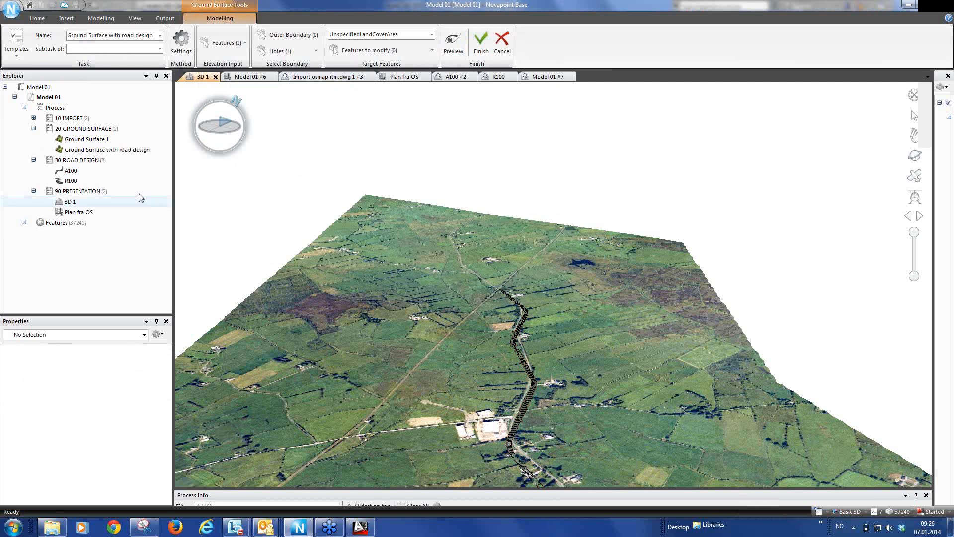
Step: View the new road-cut ground surface on its own and move in close to the cut
left_click(106, 149)
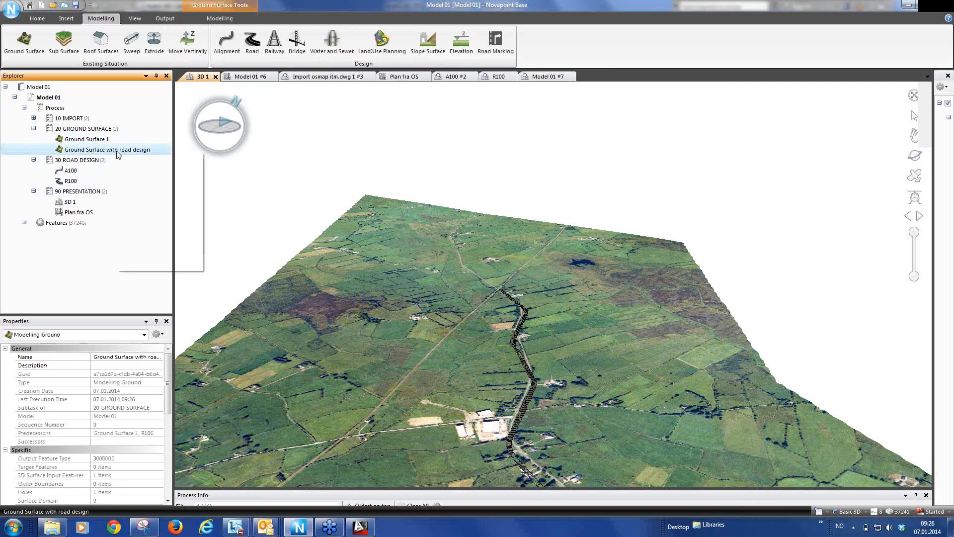
double_click(106, 149)
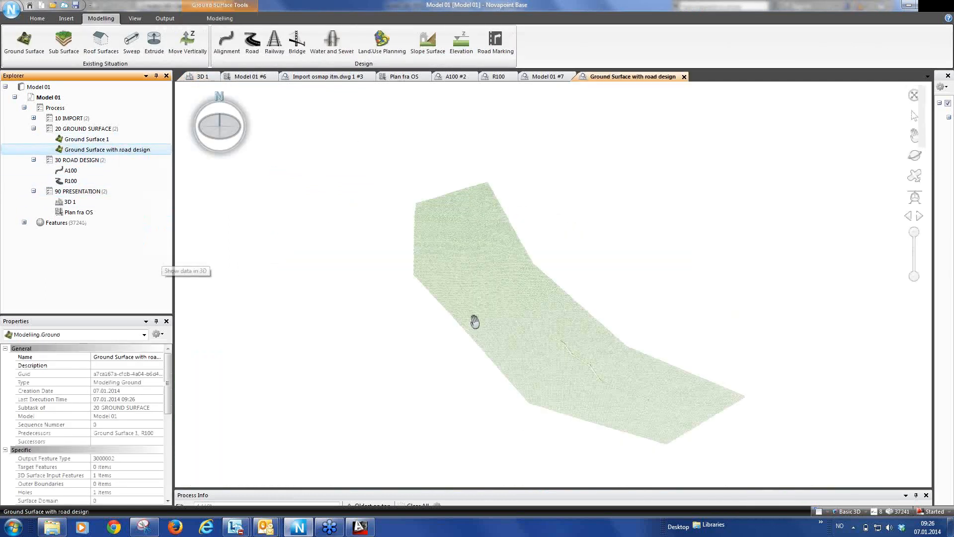
left_click_drag(475, 321, 508, 328)
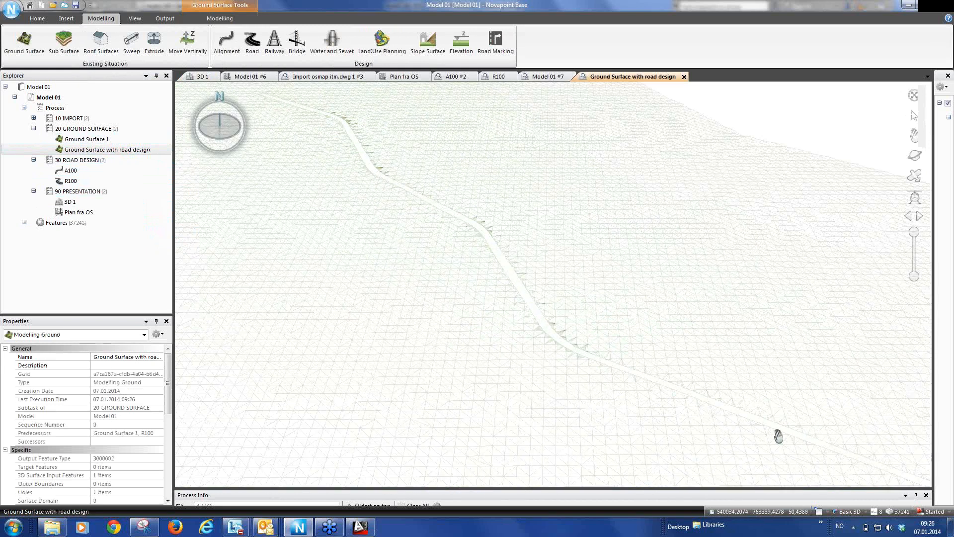
Step: Show the road-cut surface with A100 and R100 in 3D, then select the 90 PRESENTATION folder
left_click(107, 149)
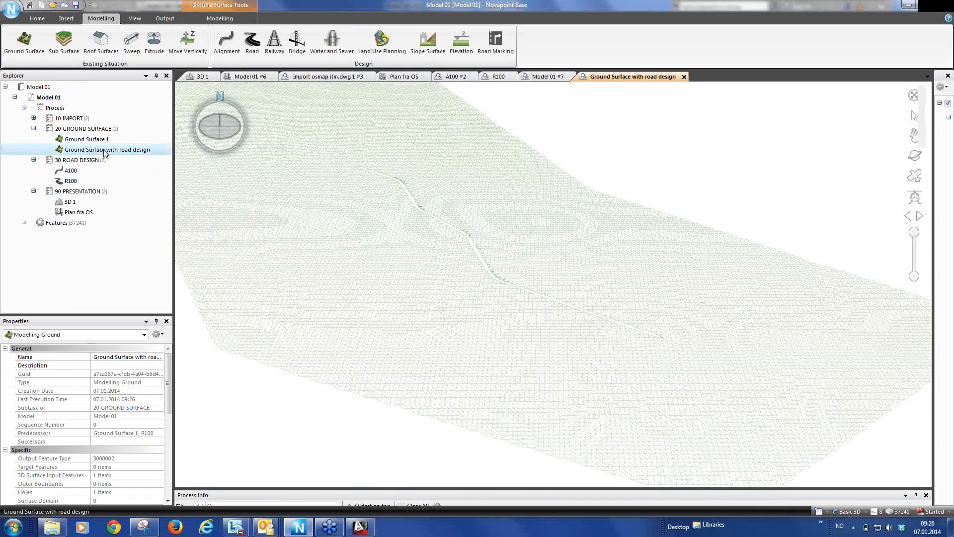
mouse_move(71, 170)
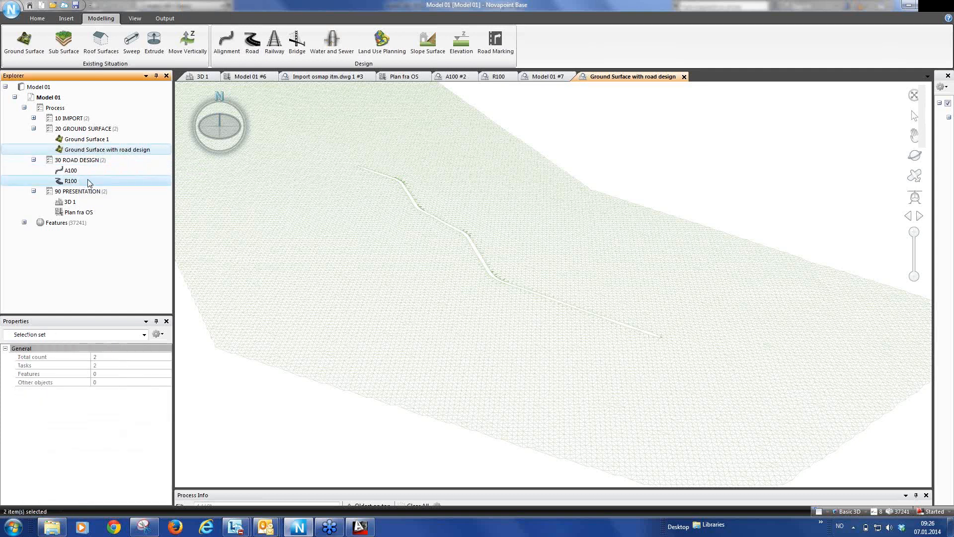
right_click(71, 170)
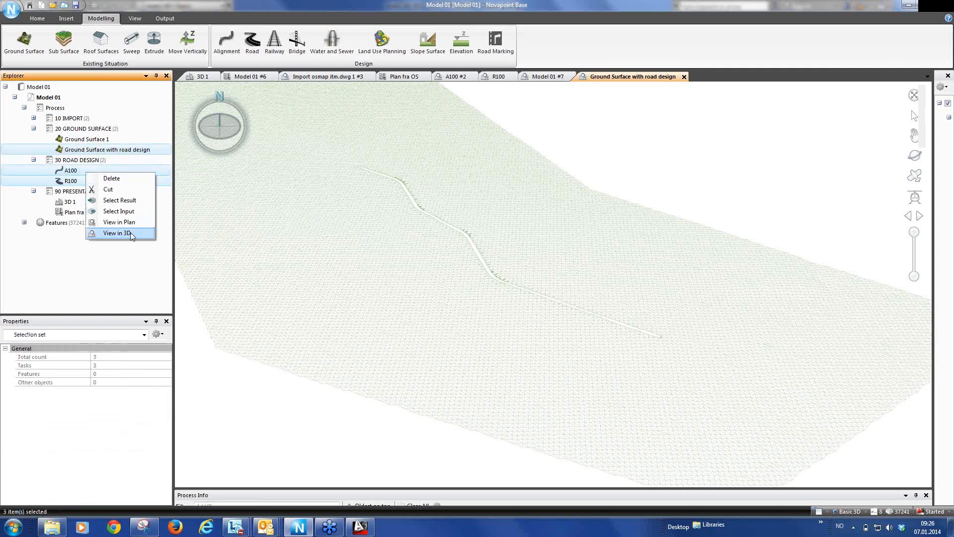
left_click(118, 232)
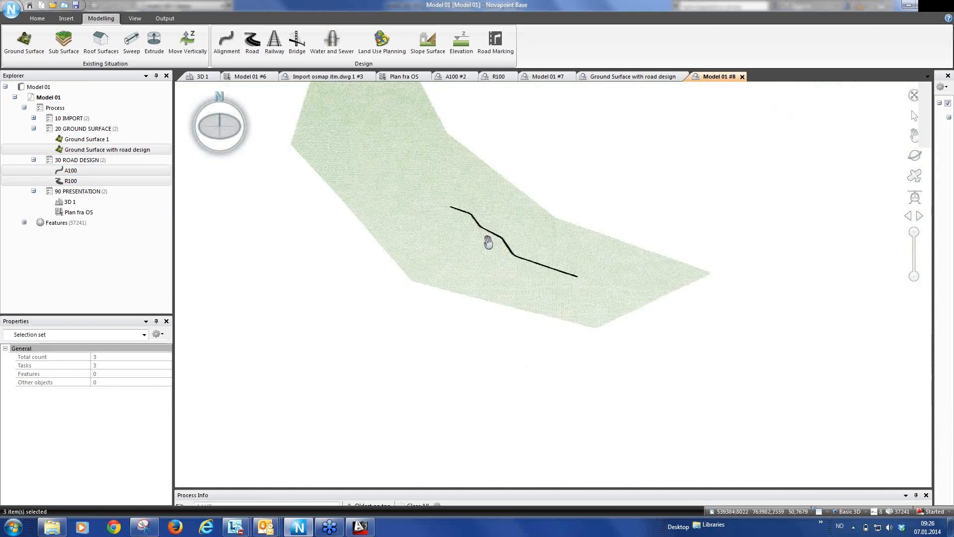
left_click(78, 191)
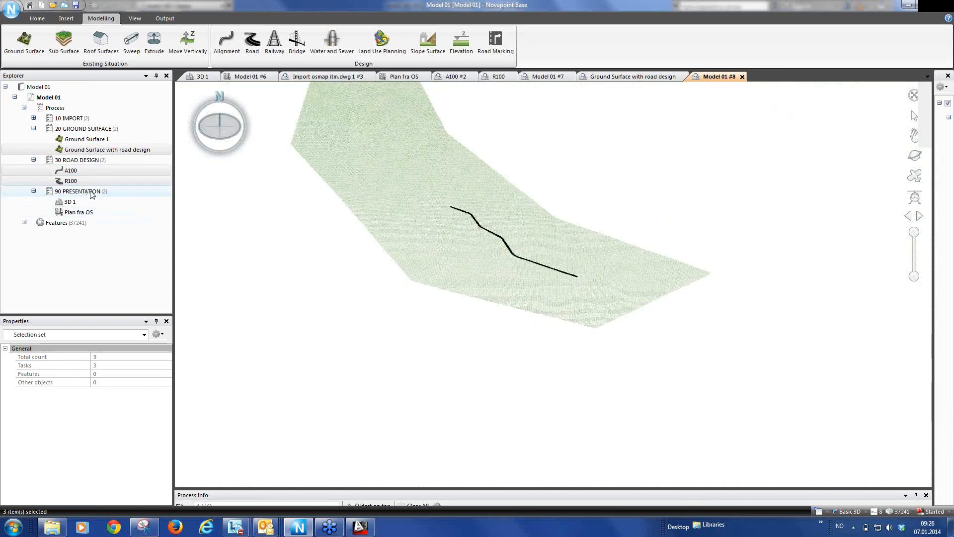
left_click(81, 191)
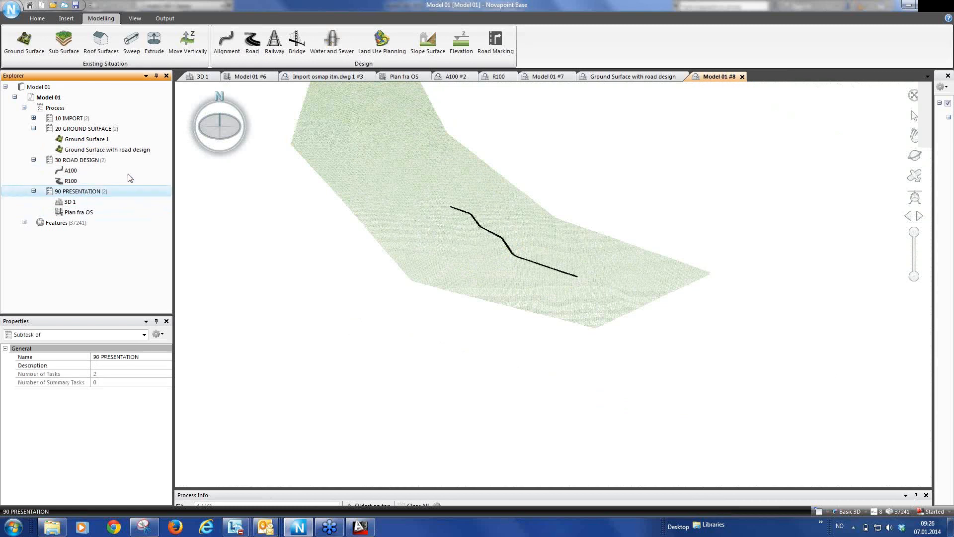
left_click(134, 18)
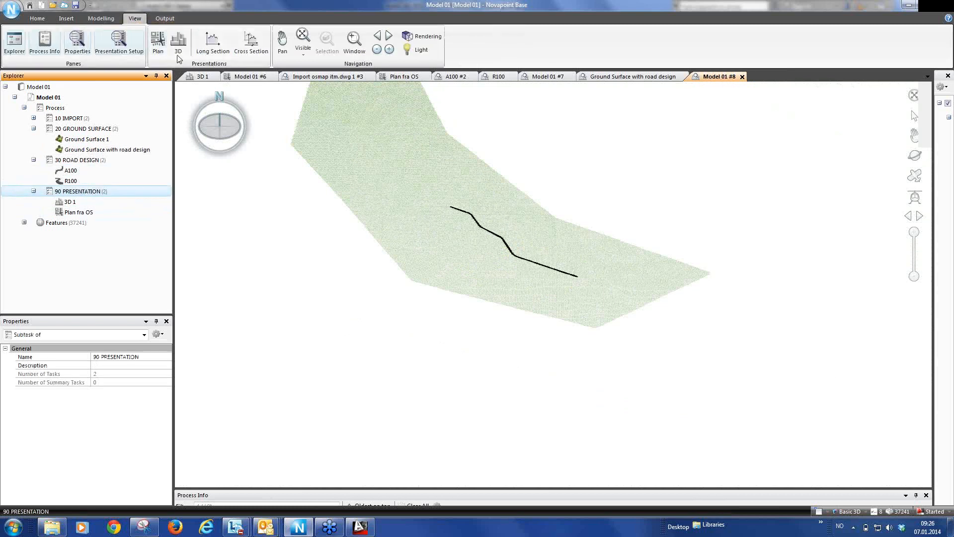
Step: Start a new 3D presentation task named '3D with road'
left_click(178, 41)
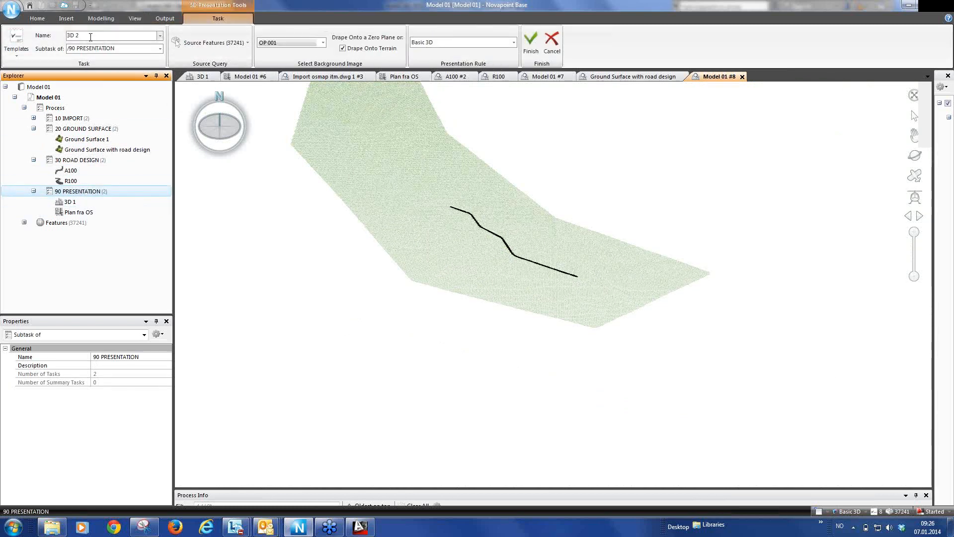
type("wu")
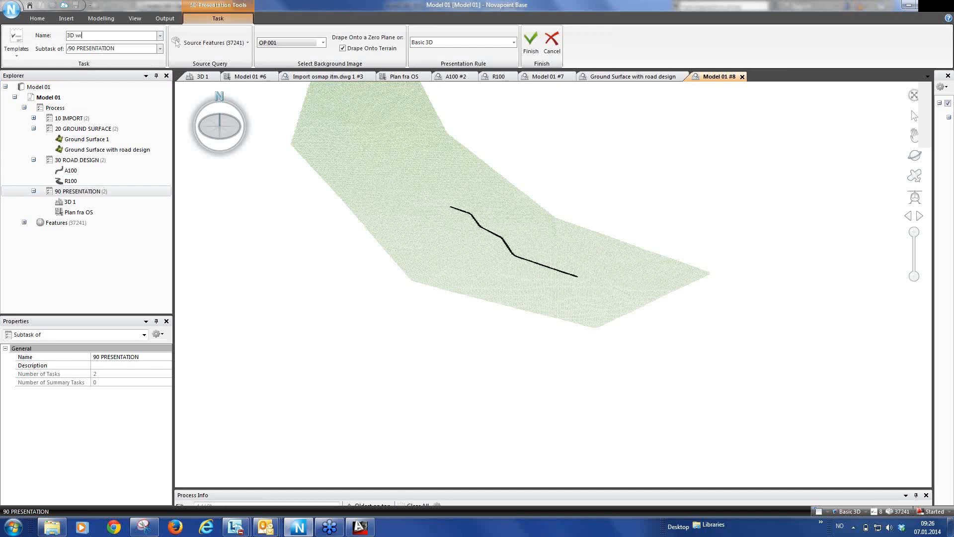
type("ith road")
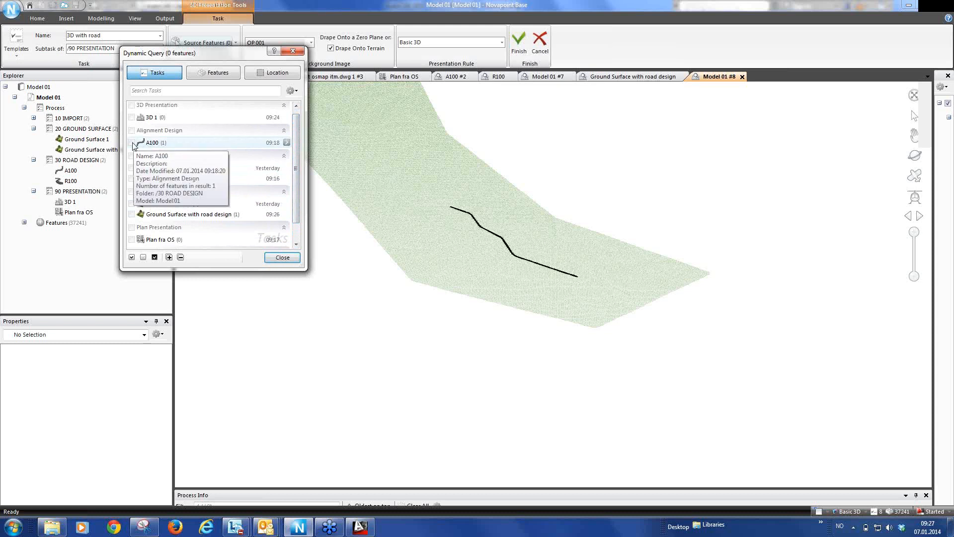
Step: Select A100, Ground Surface with road design and R100 as the 53 source features and generate the presentation
left_click(131, 142)
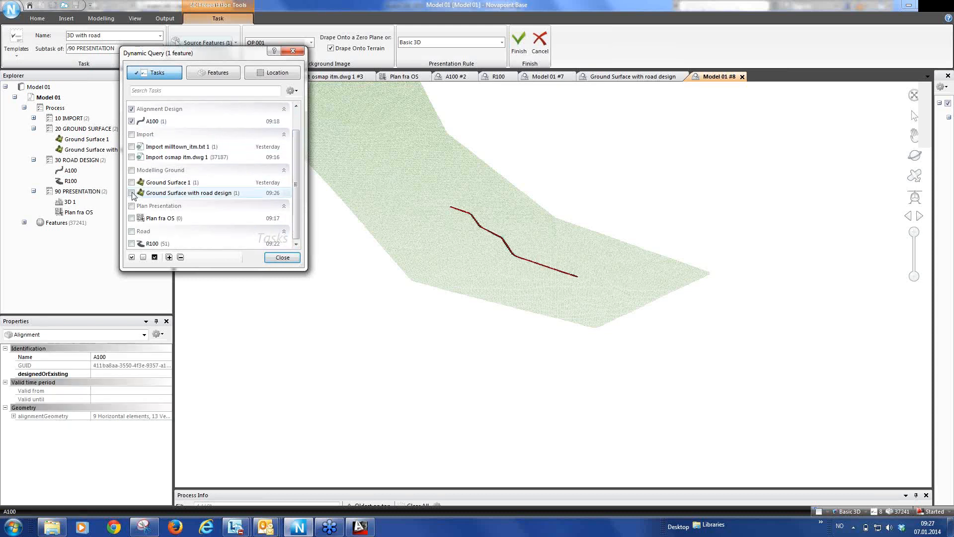
left_click(131, 193)
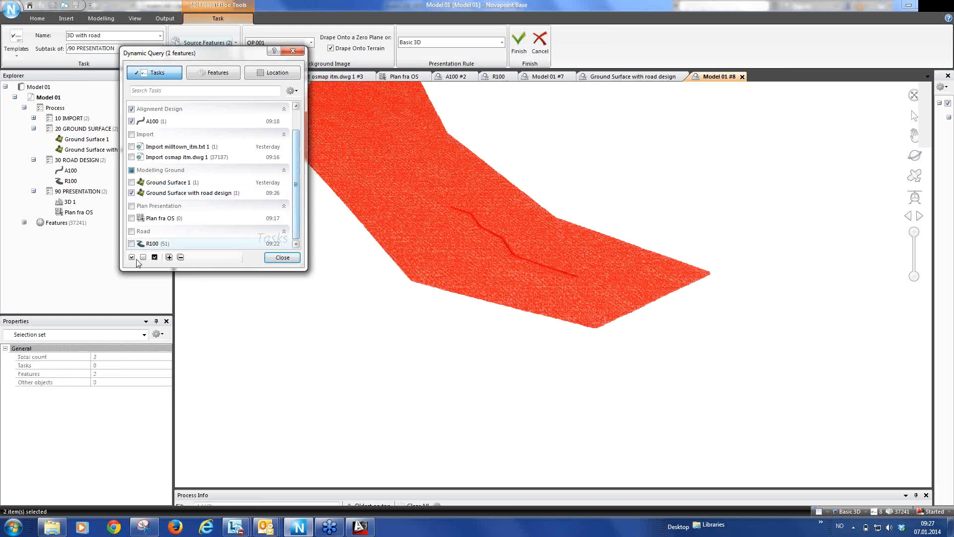
left_click(131, 231)
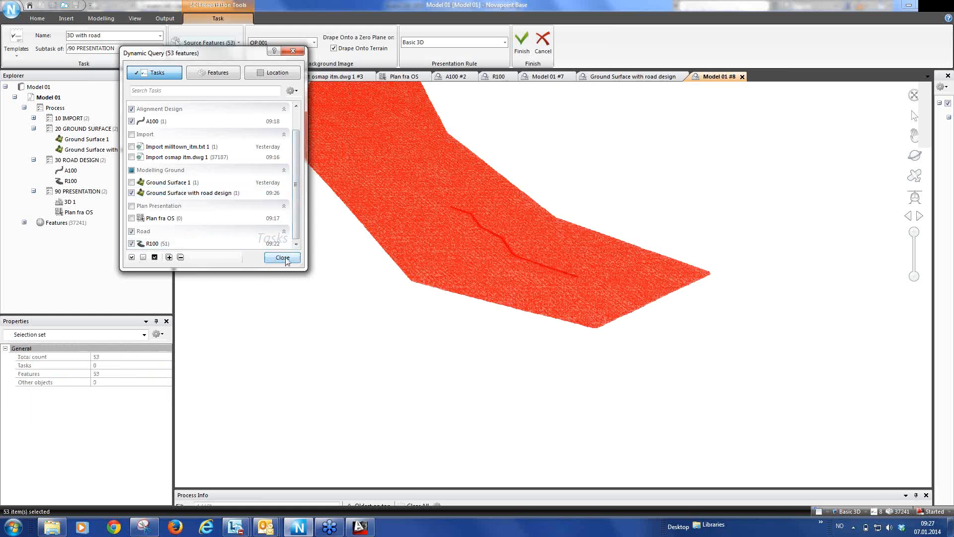
left_click(281, 257)
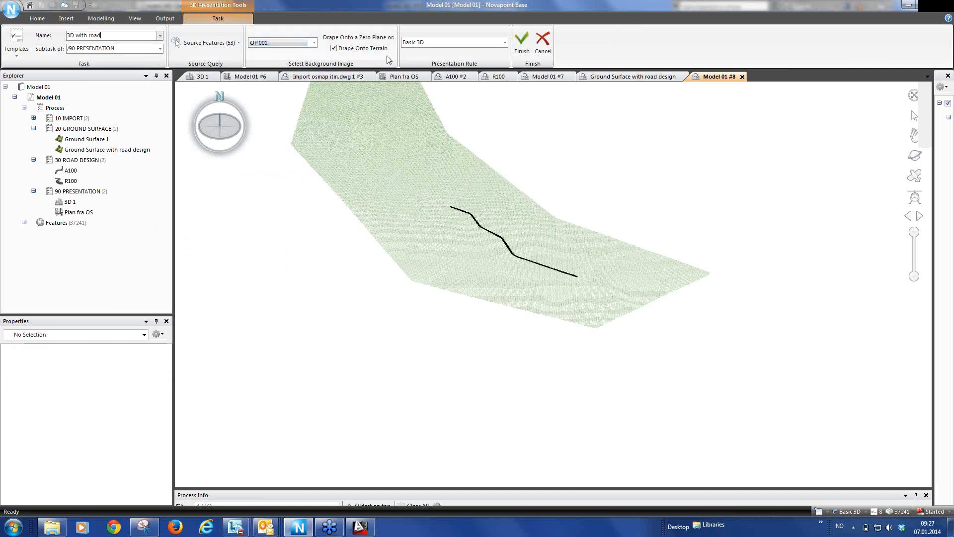
left_click(521, 43)
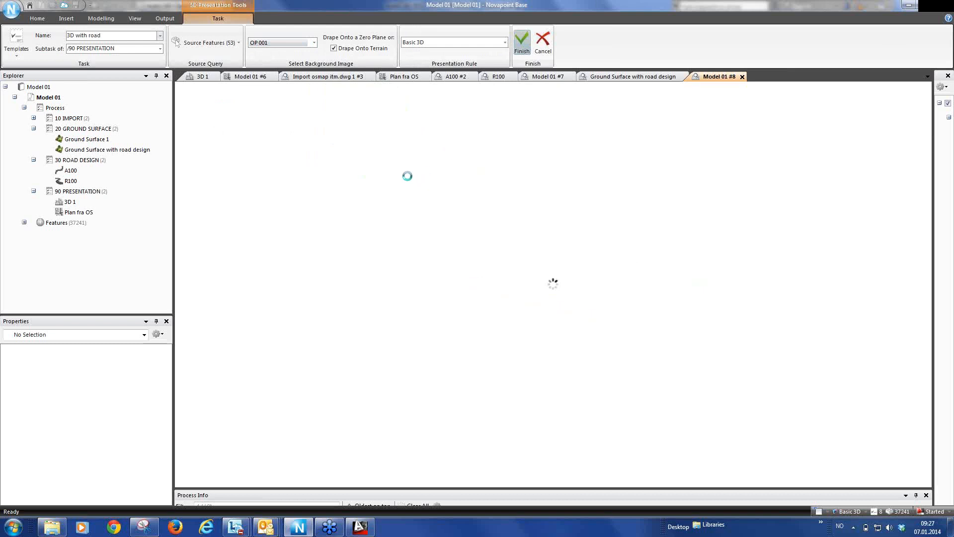
Step: Let the '3D with road' presentation finish and adjust the view to look down the road
left_click(521, 42)
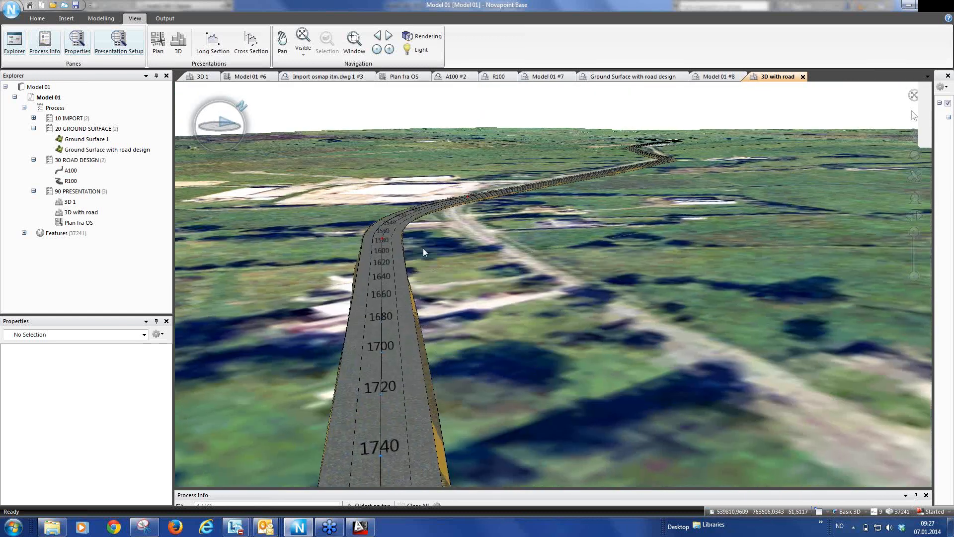
left_click_drag(426, 253, 413, 237)
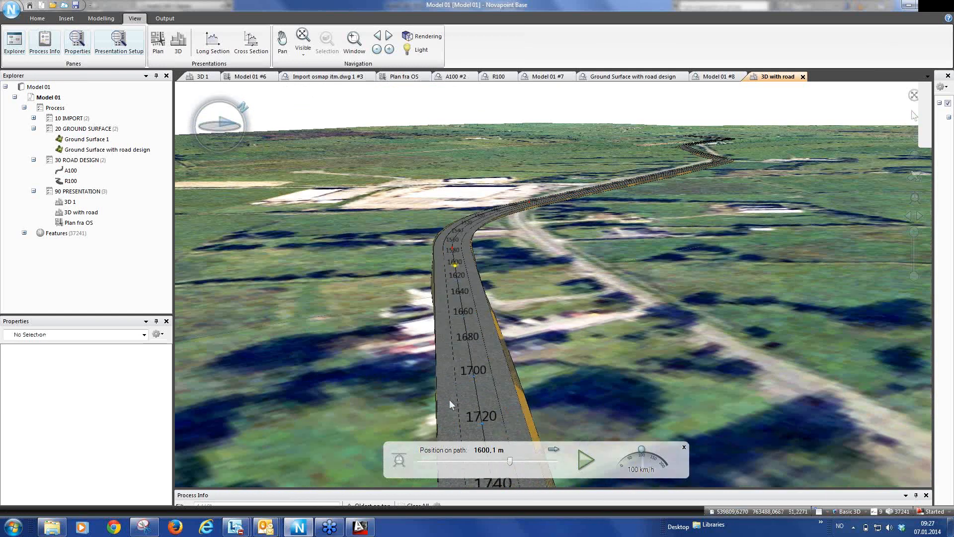
Step: Play the drive-along animation, running past 1620.9 m at 100 km/h
left_click(585, 459)
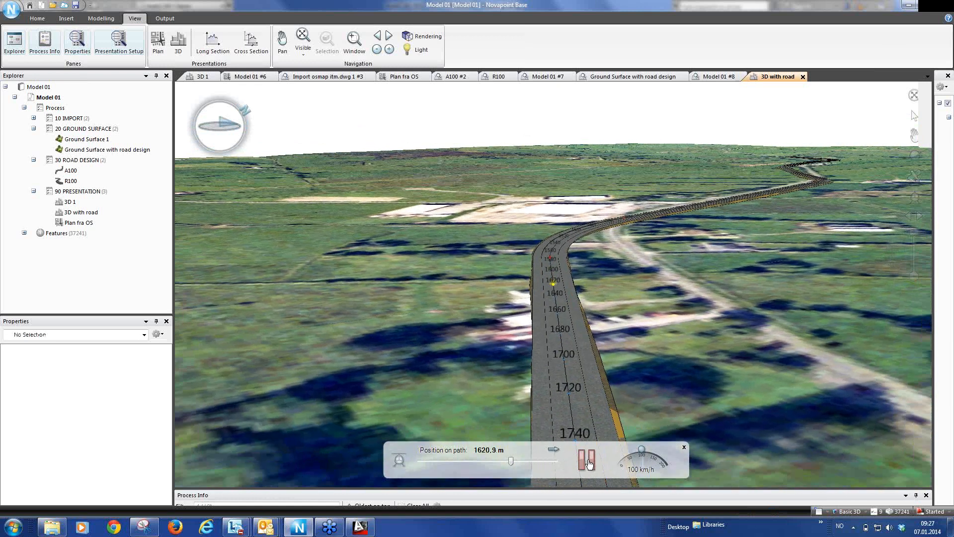